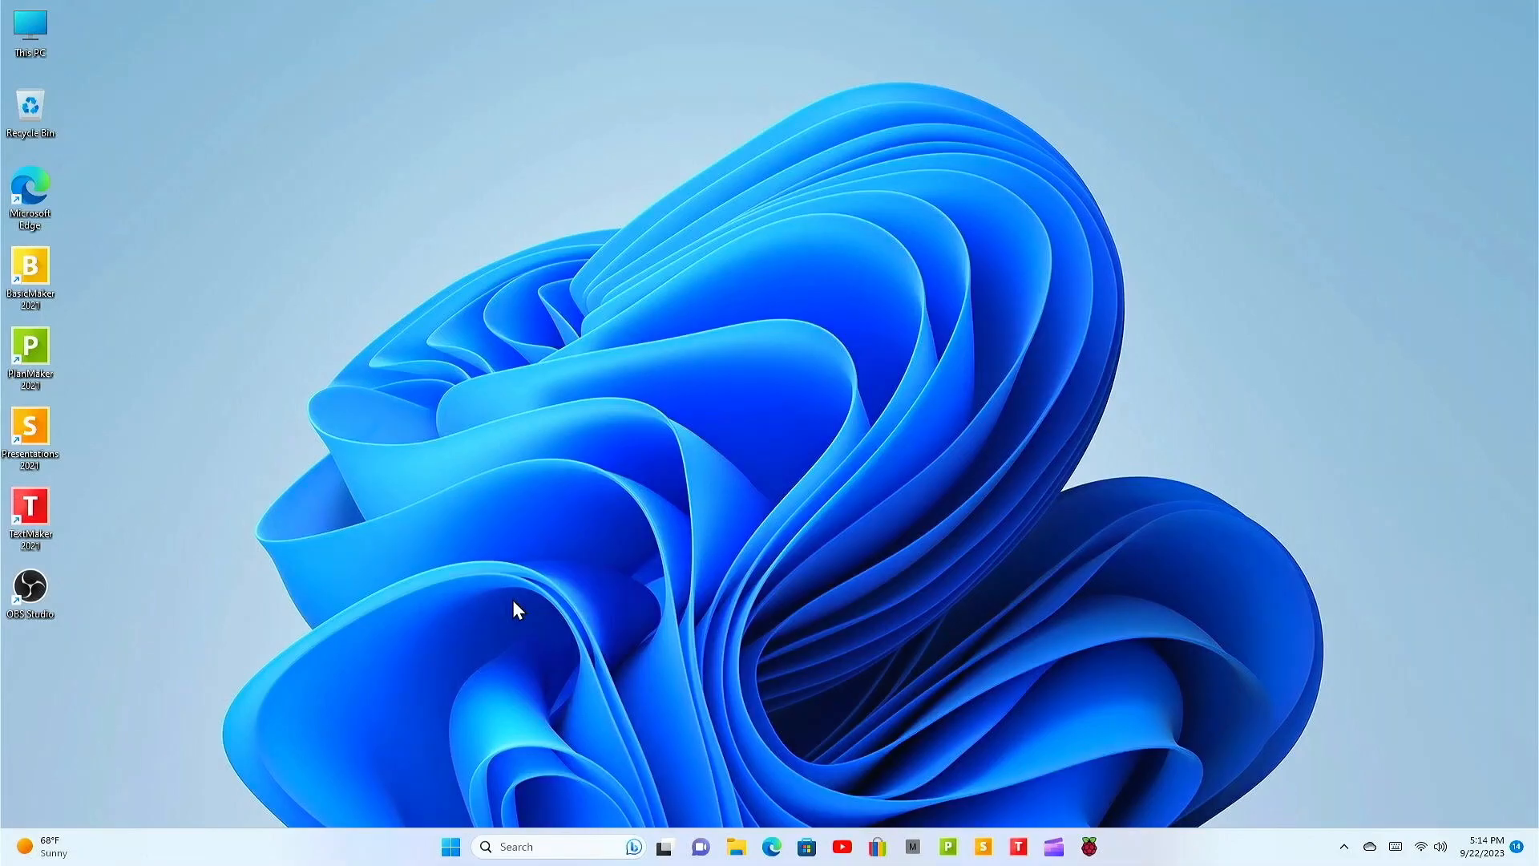
Launch Settings from Start and show all search results for 'reset'
{"action": "left_click", "coordinate": [450, 846]}
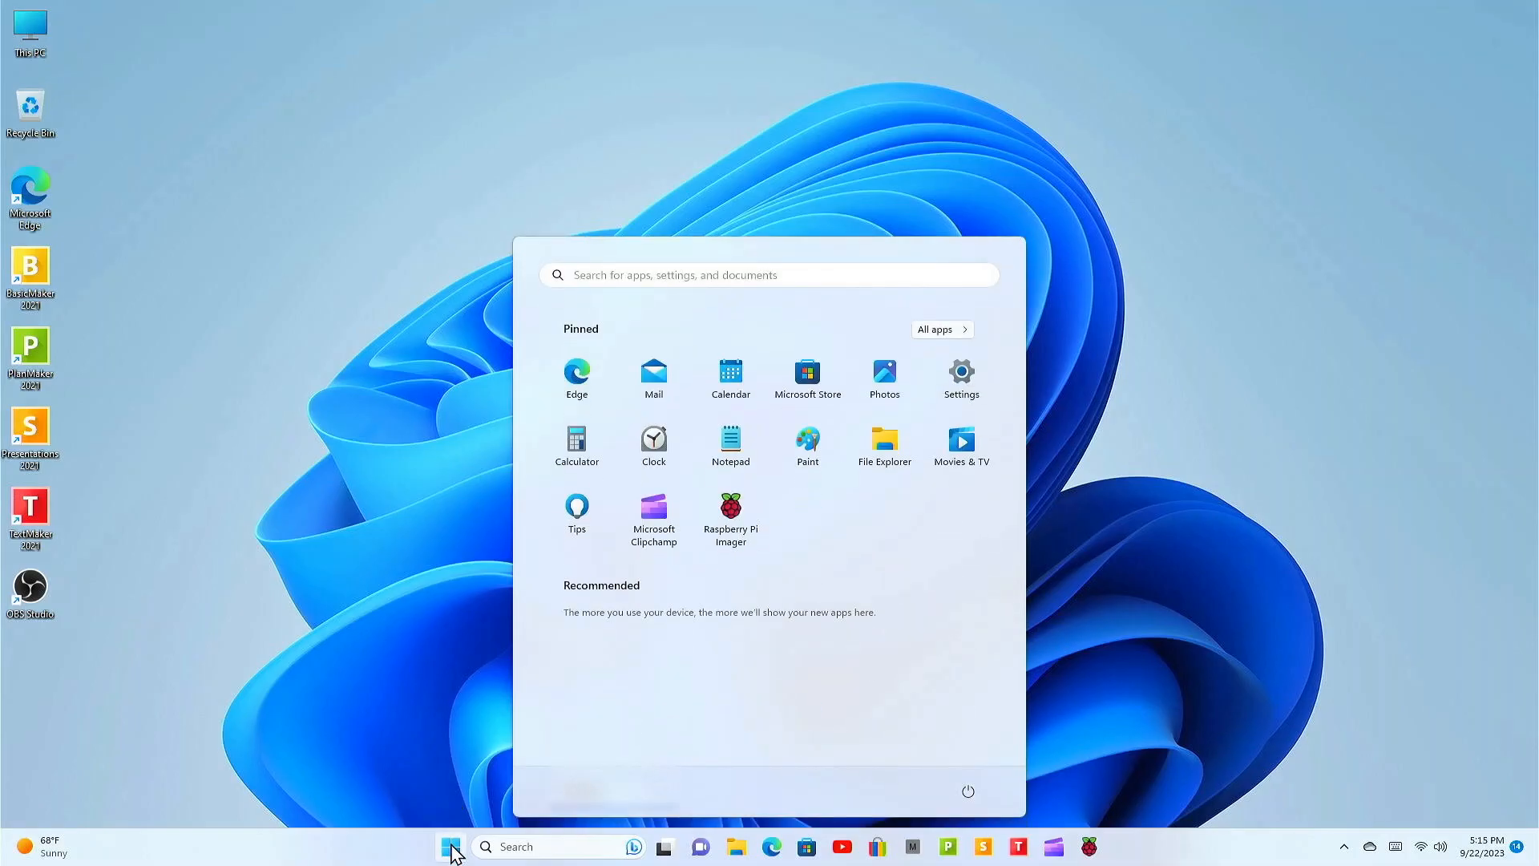
{"action": "mouse_move", "coordinate": [1073, 439]}
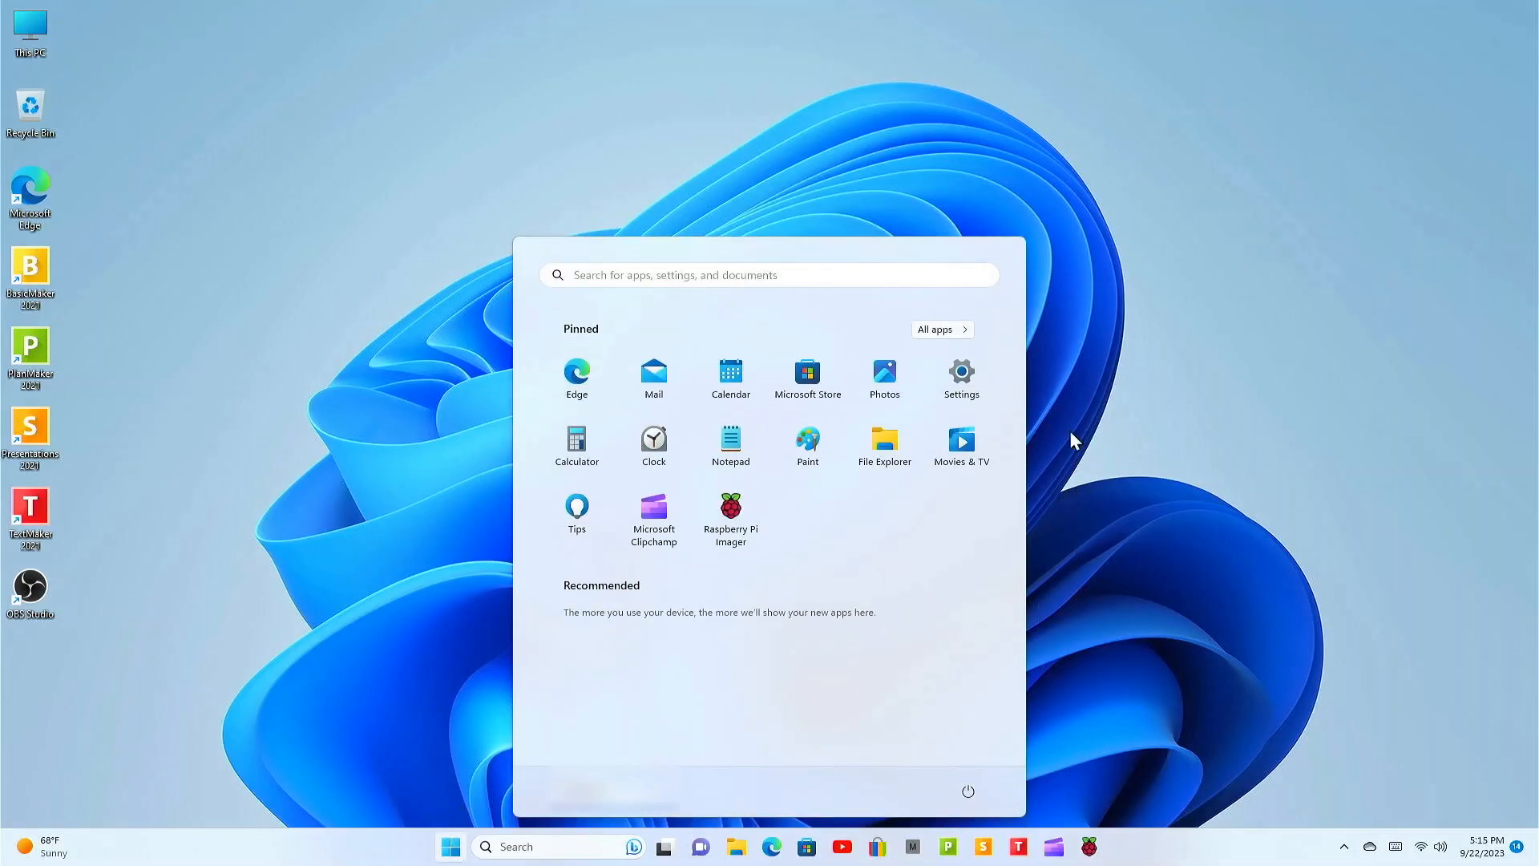
{"action": "mouse_move", "coordinate": [960, 378]}
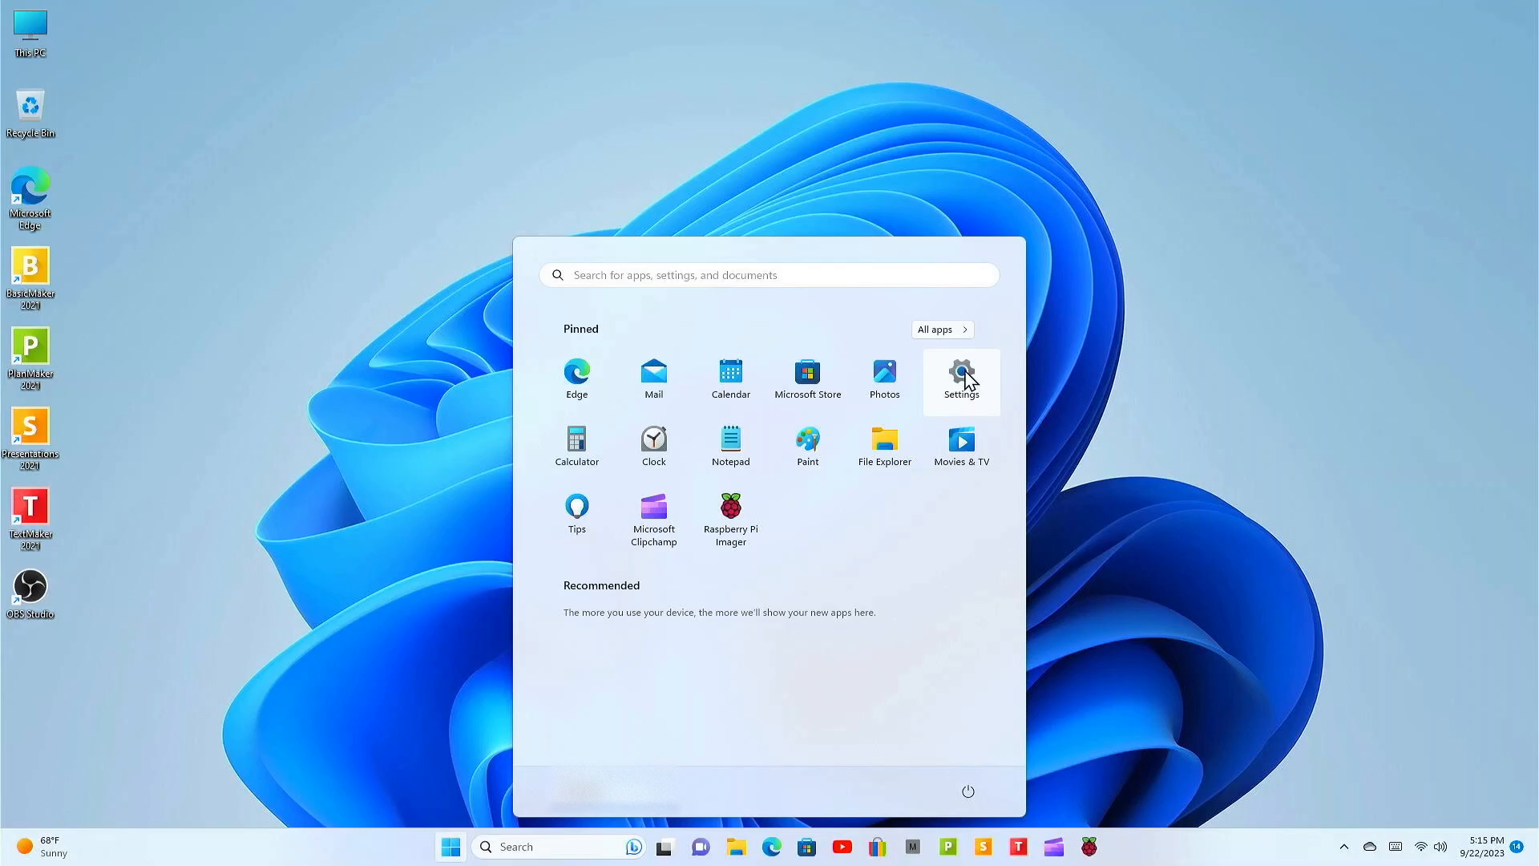
{"action": "left_click", "coordinate": [960, 380]}
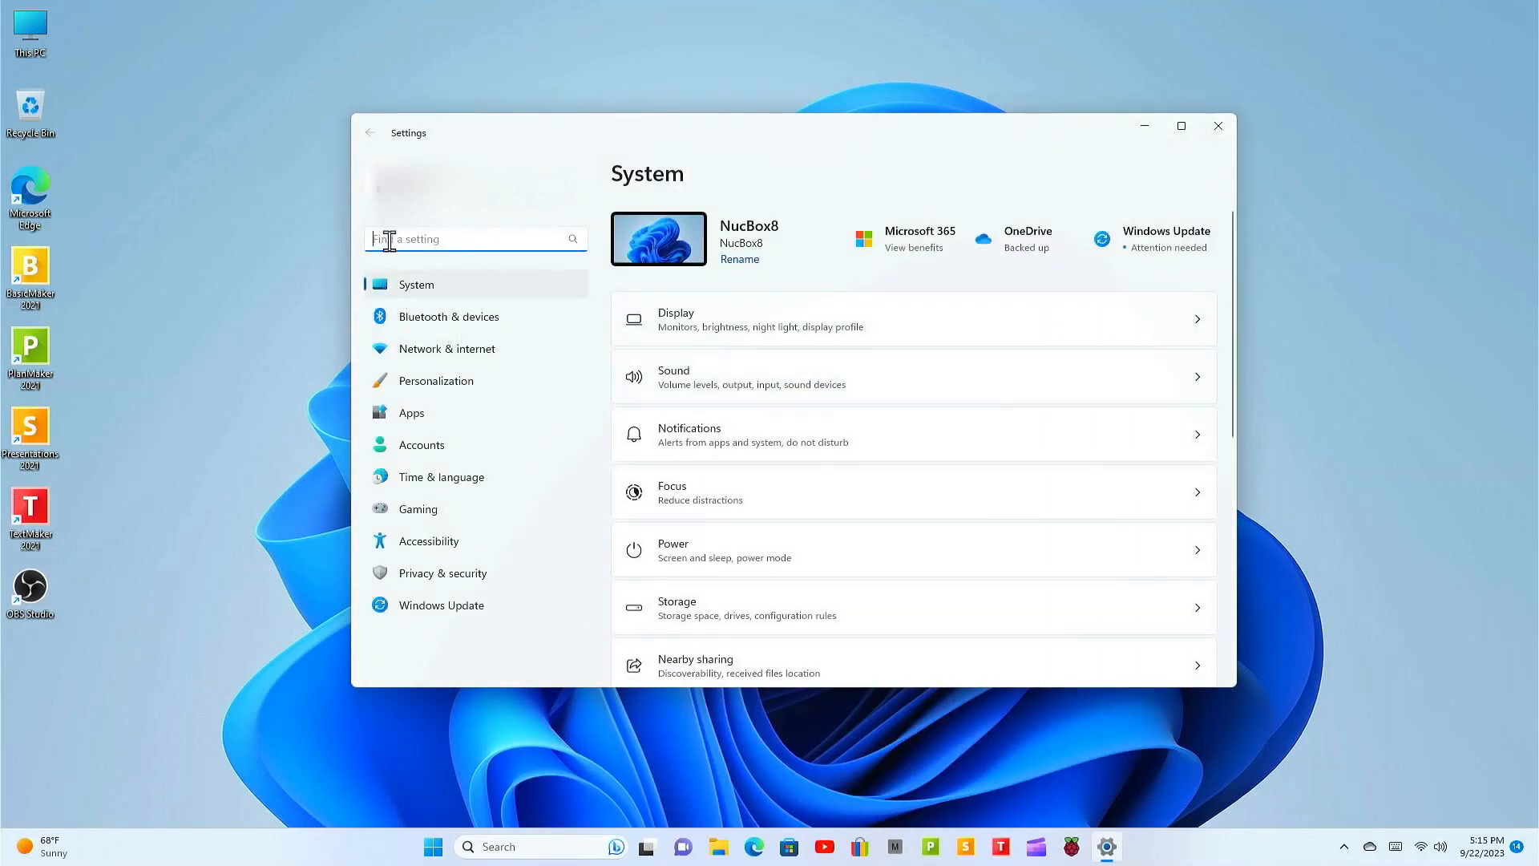
{"action": "type", "text": "reset"}
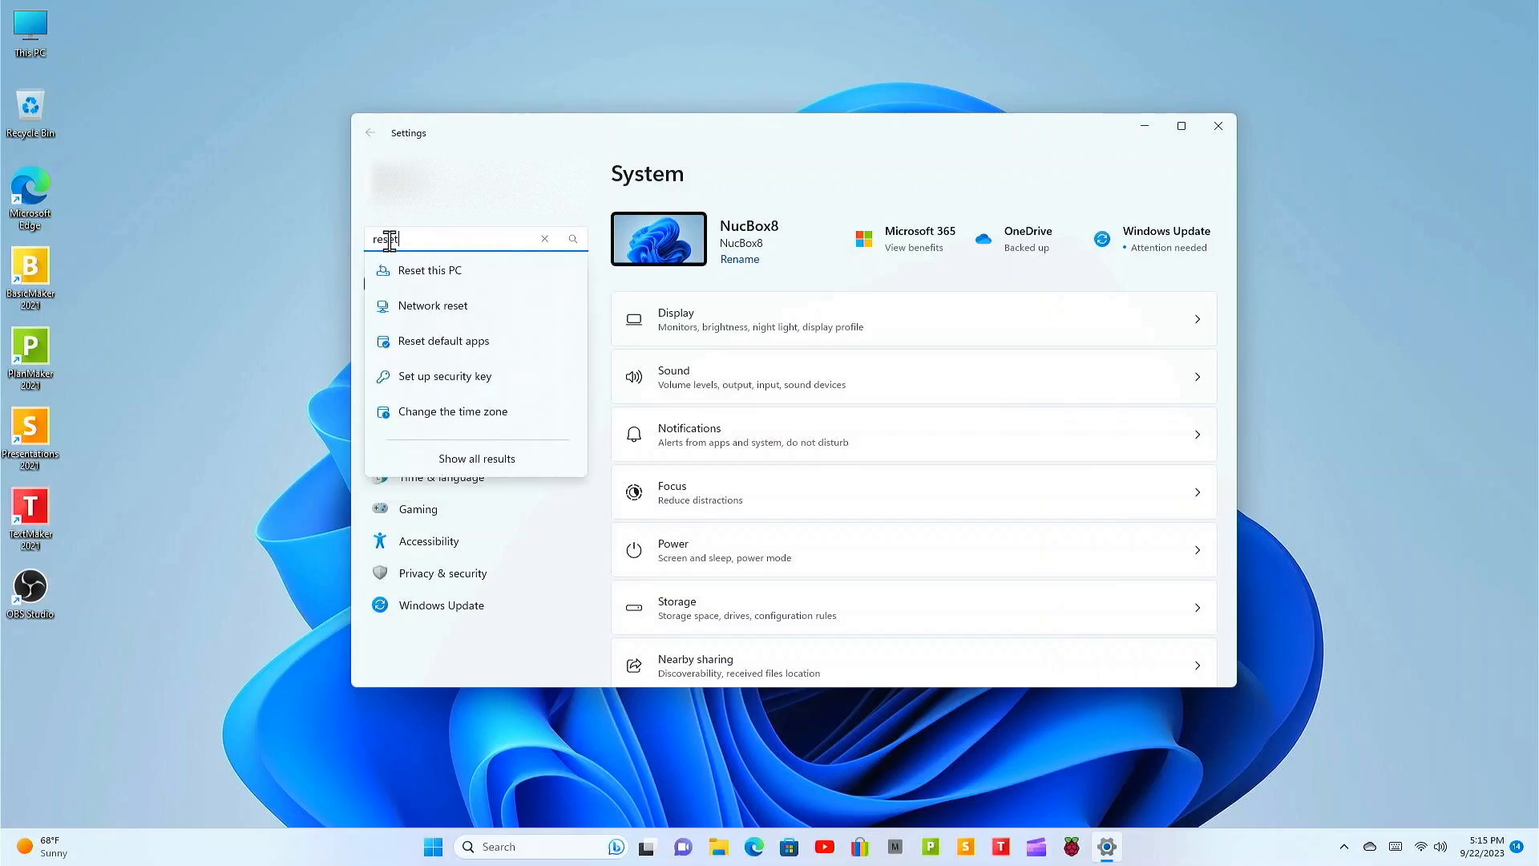
{"action": "left_click", "coordinate": [474, 458]}
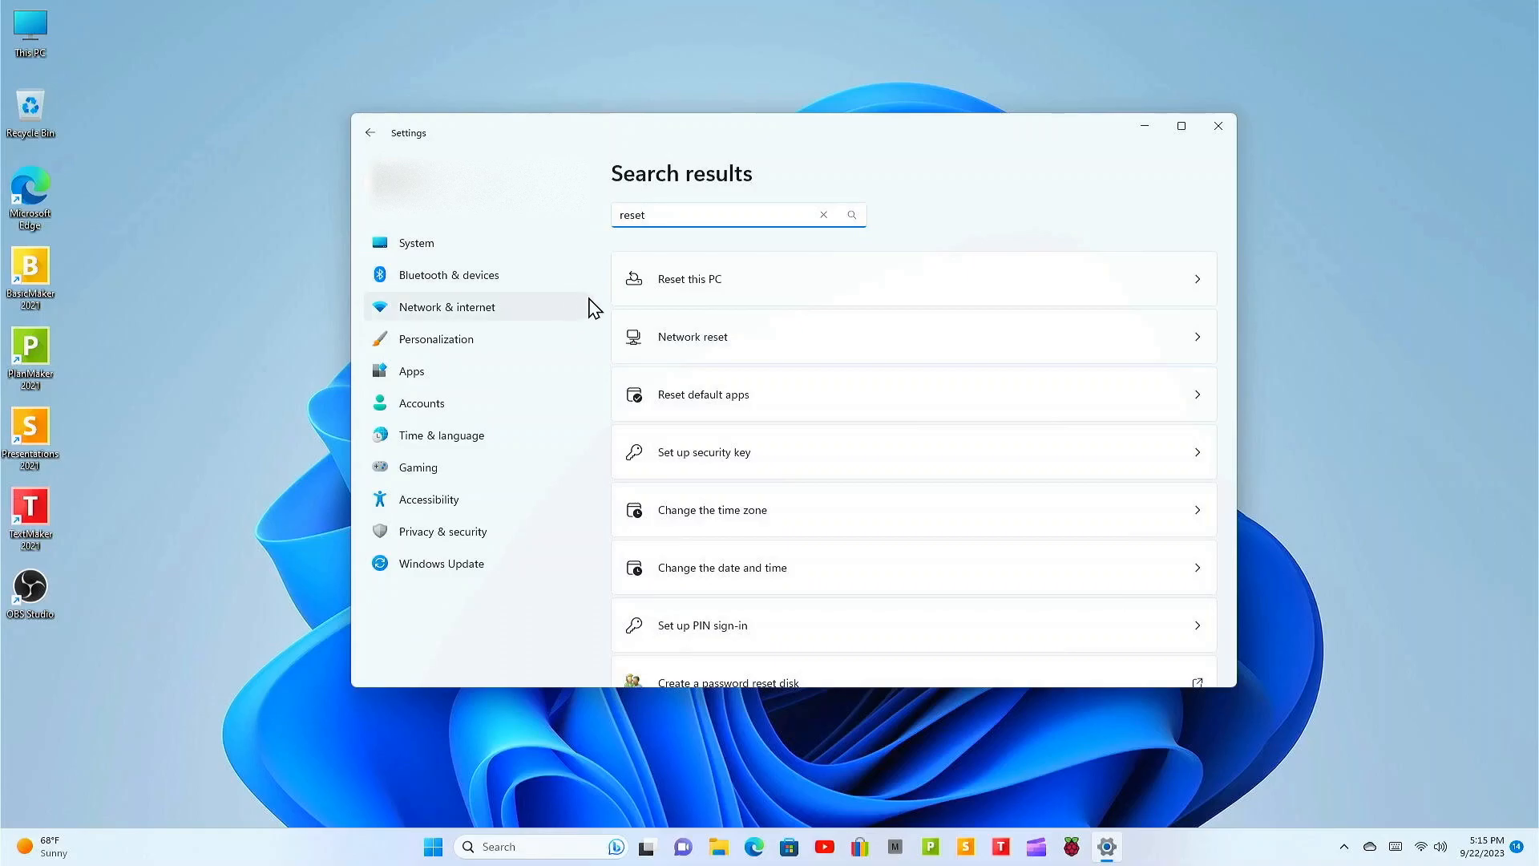
{"action": "mouse_move", "coordinate": [1170, 286]}
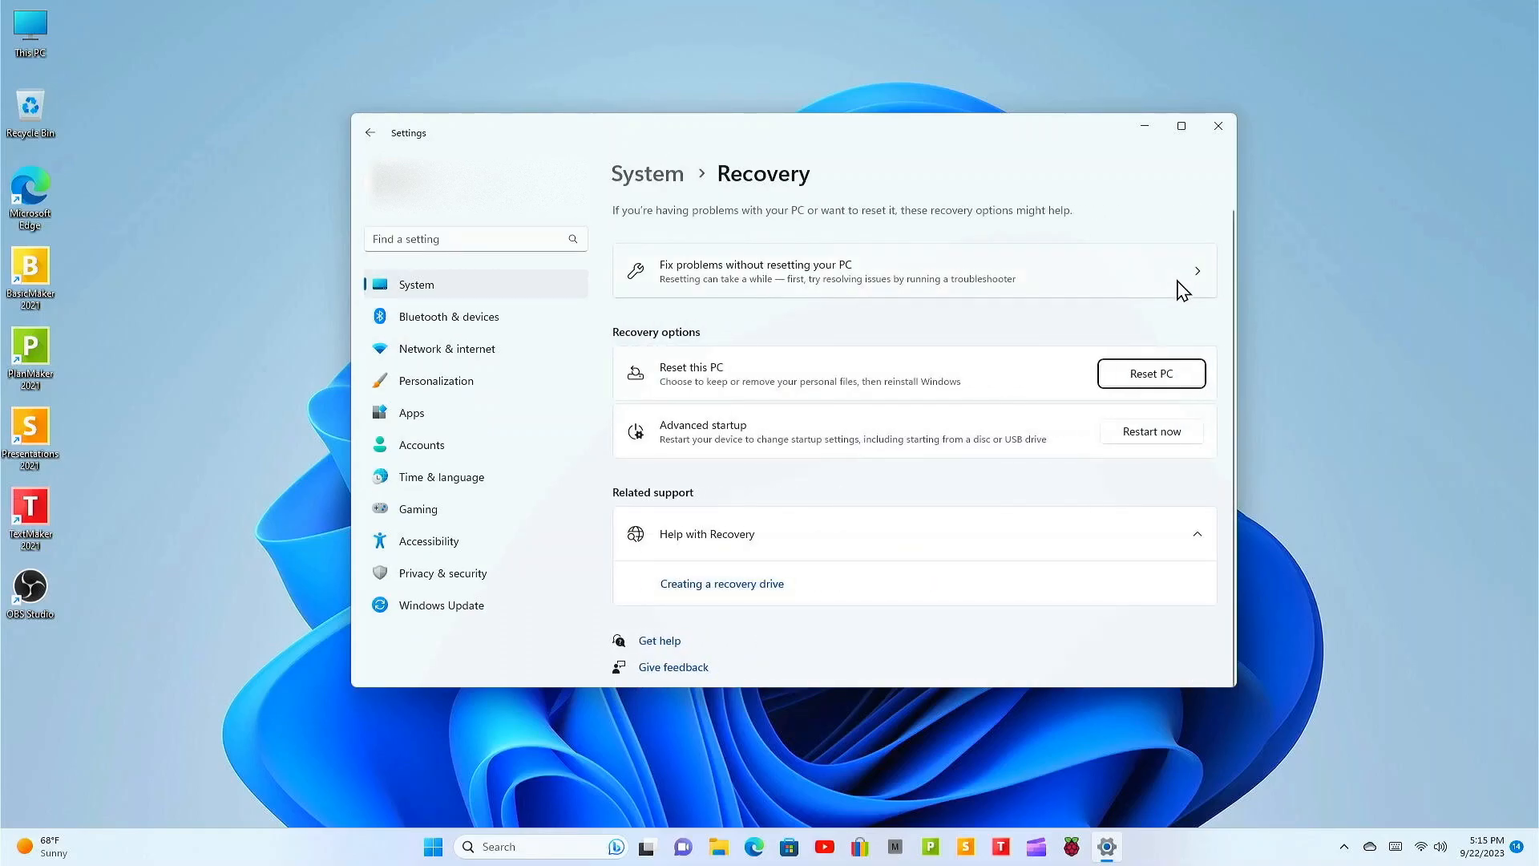
{"action": "mouse_move", "coordinate": [665, 383]}
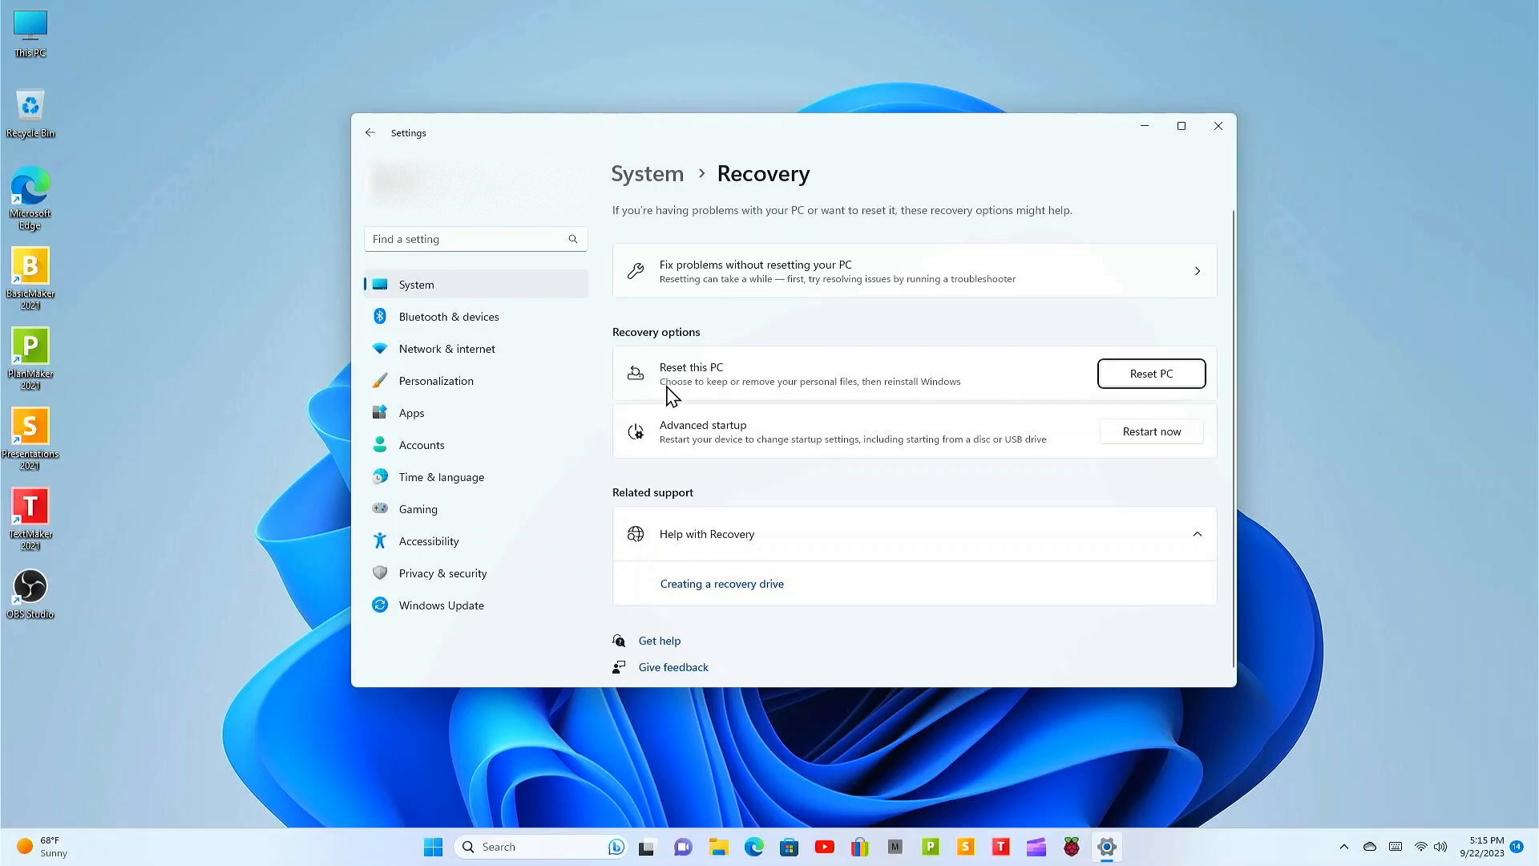
{"action": "mouse_move", "coordinate": [776, 399]}
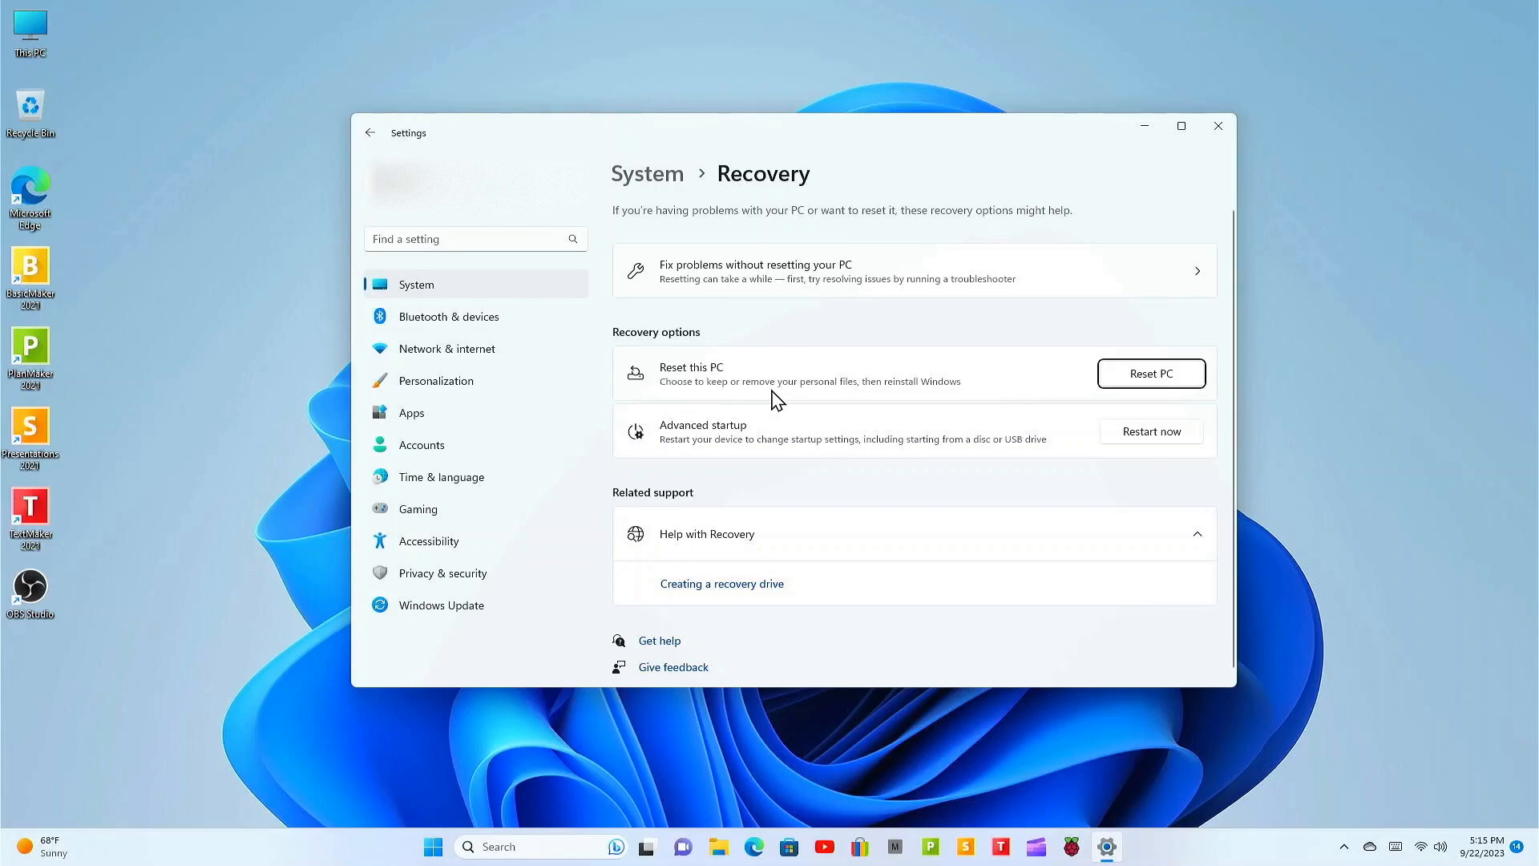
{"action": "mouse_move", "coordinate": [888, 397]}
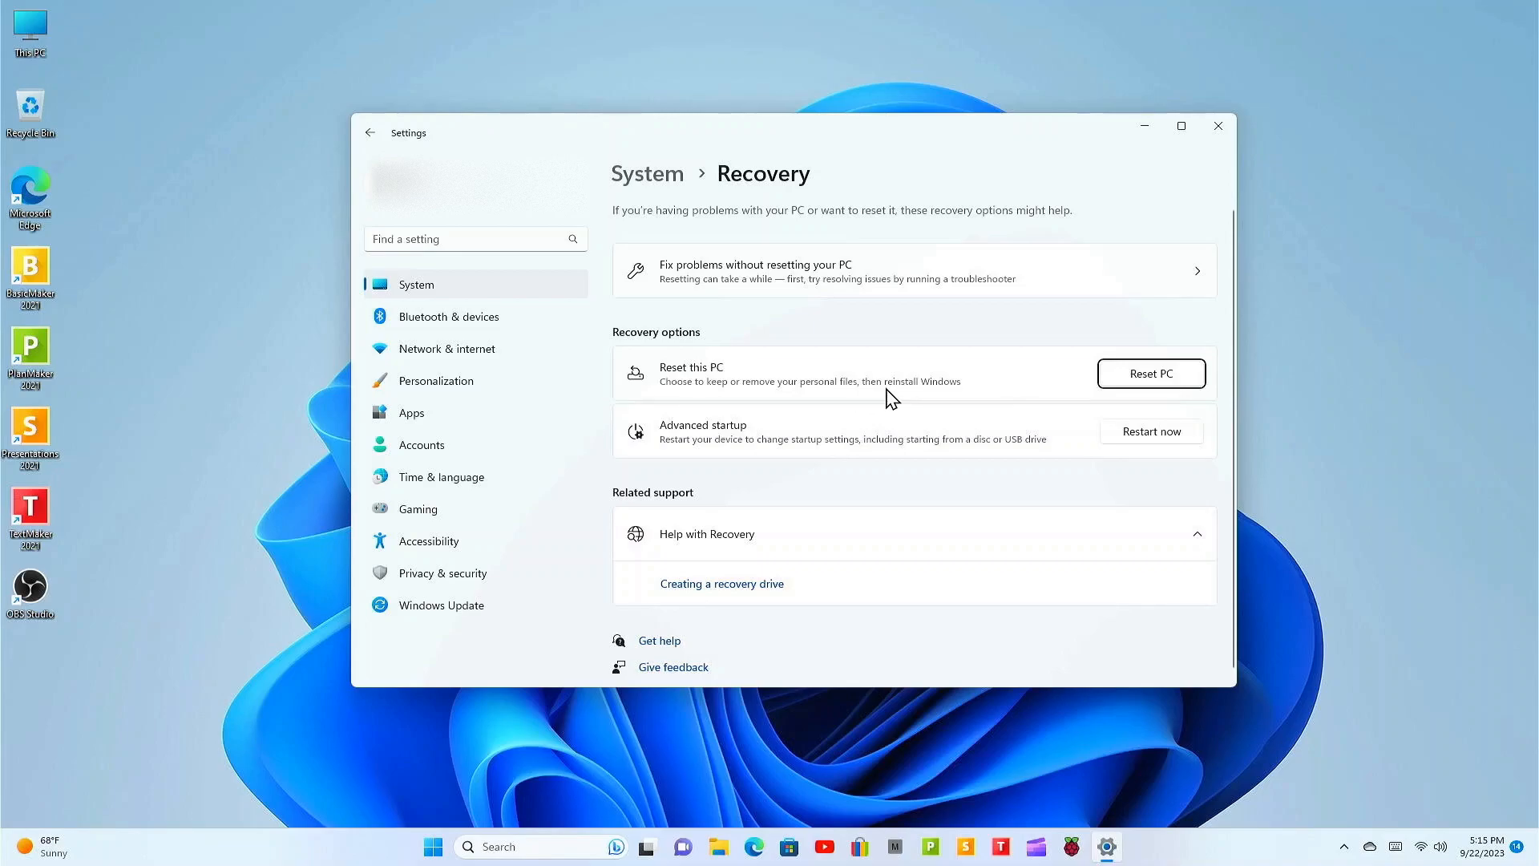
{"action": "mouse_move", "coordinate": [962, 399]}
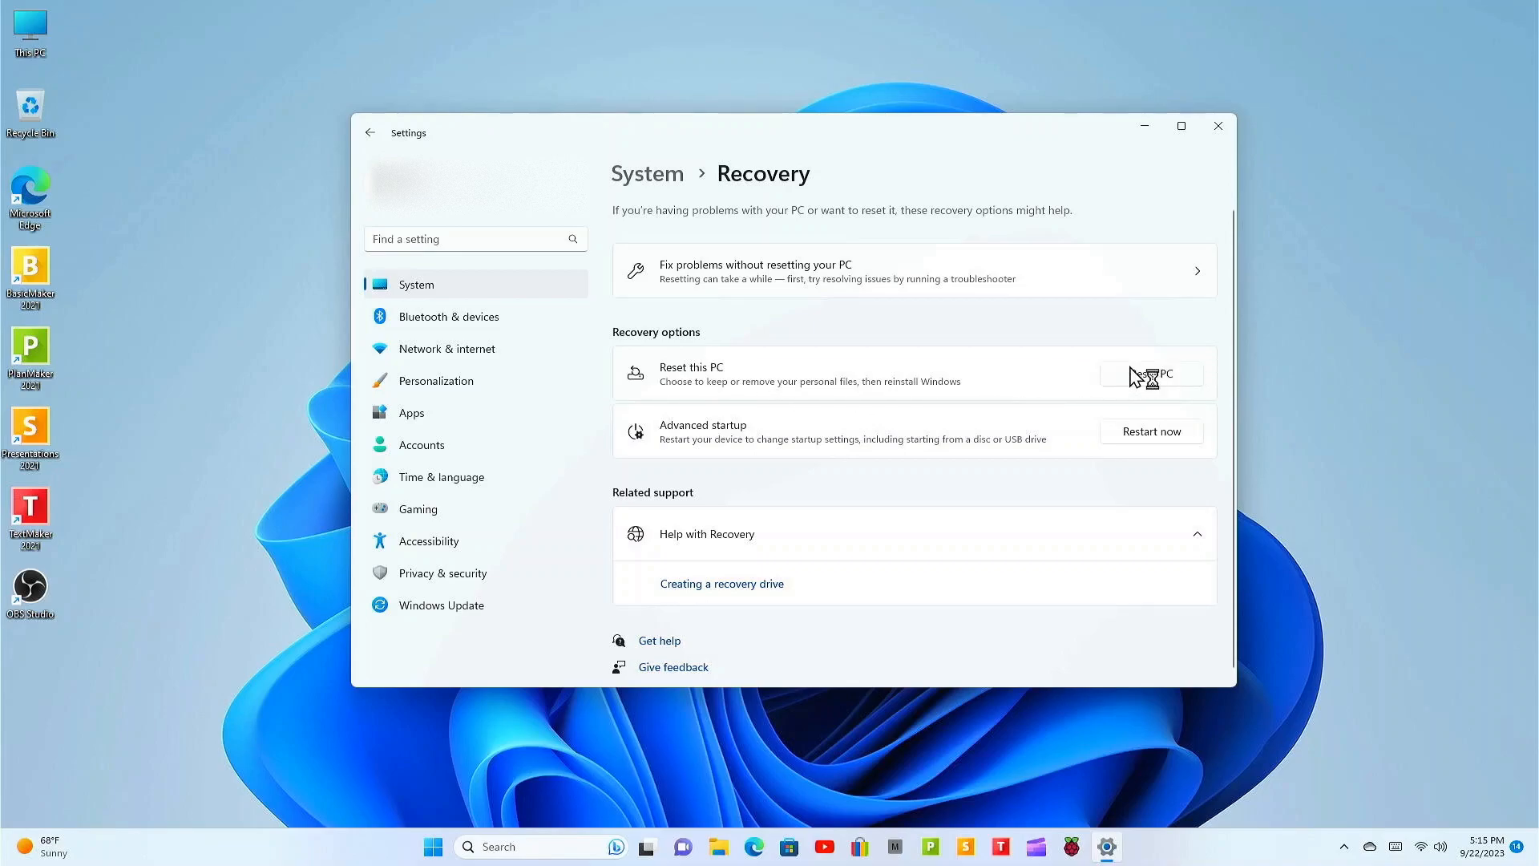
Start Reset PC from the Recovery page
{"action": "left_click", "coordinate": [1151, 373]}
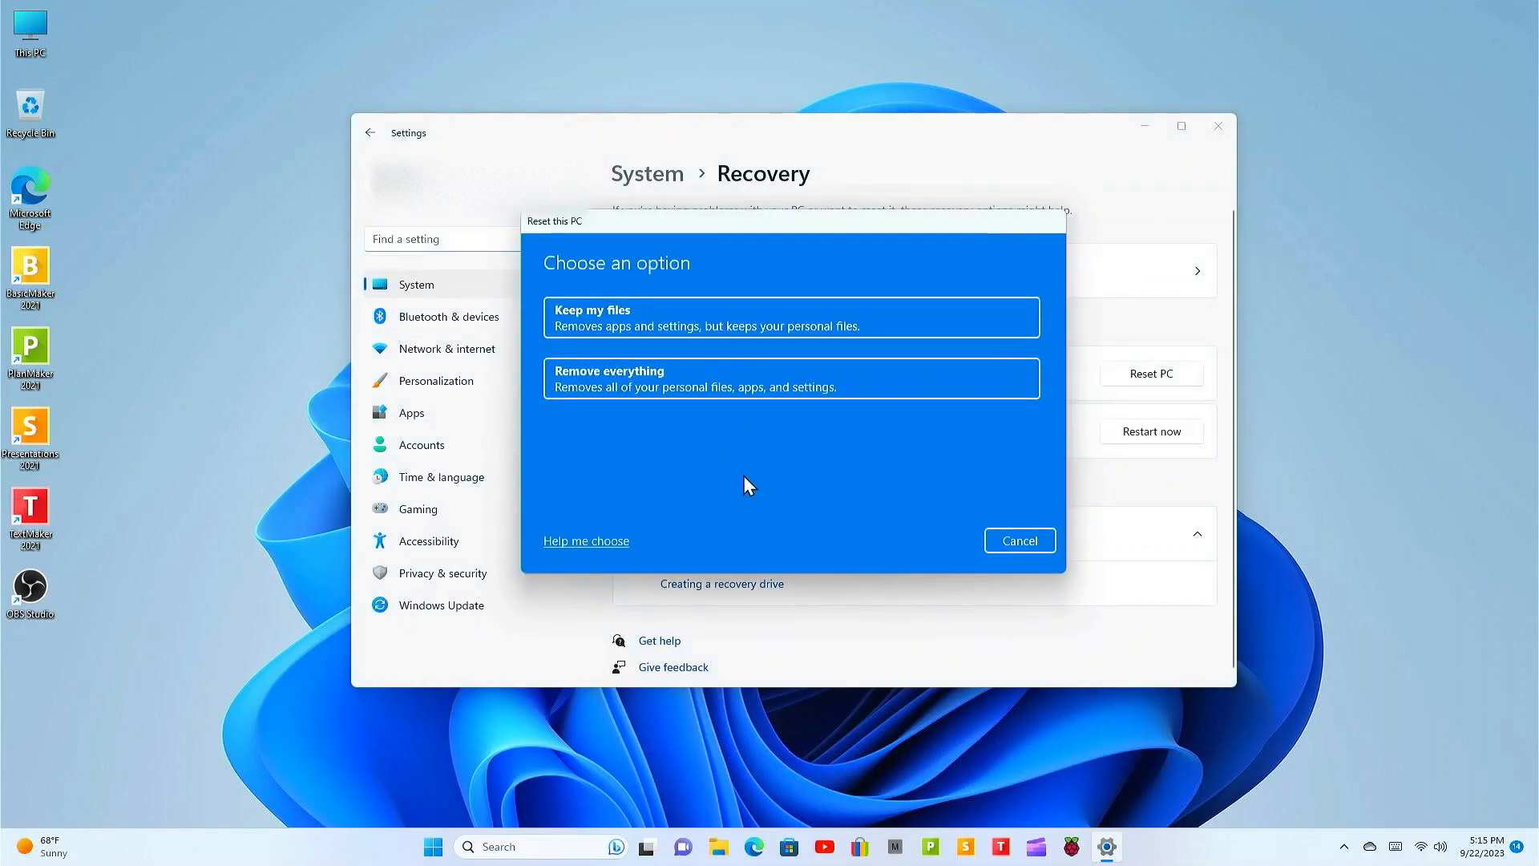
{"action": "mouse_move", "coordinate": [601, 332]}
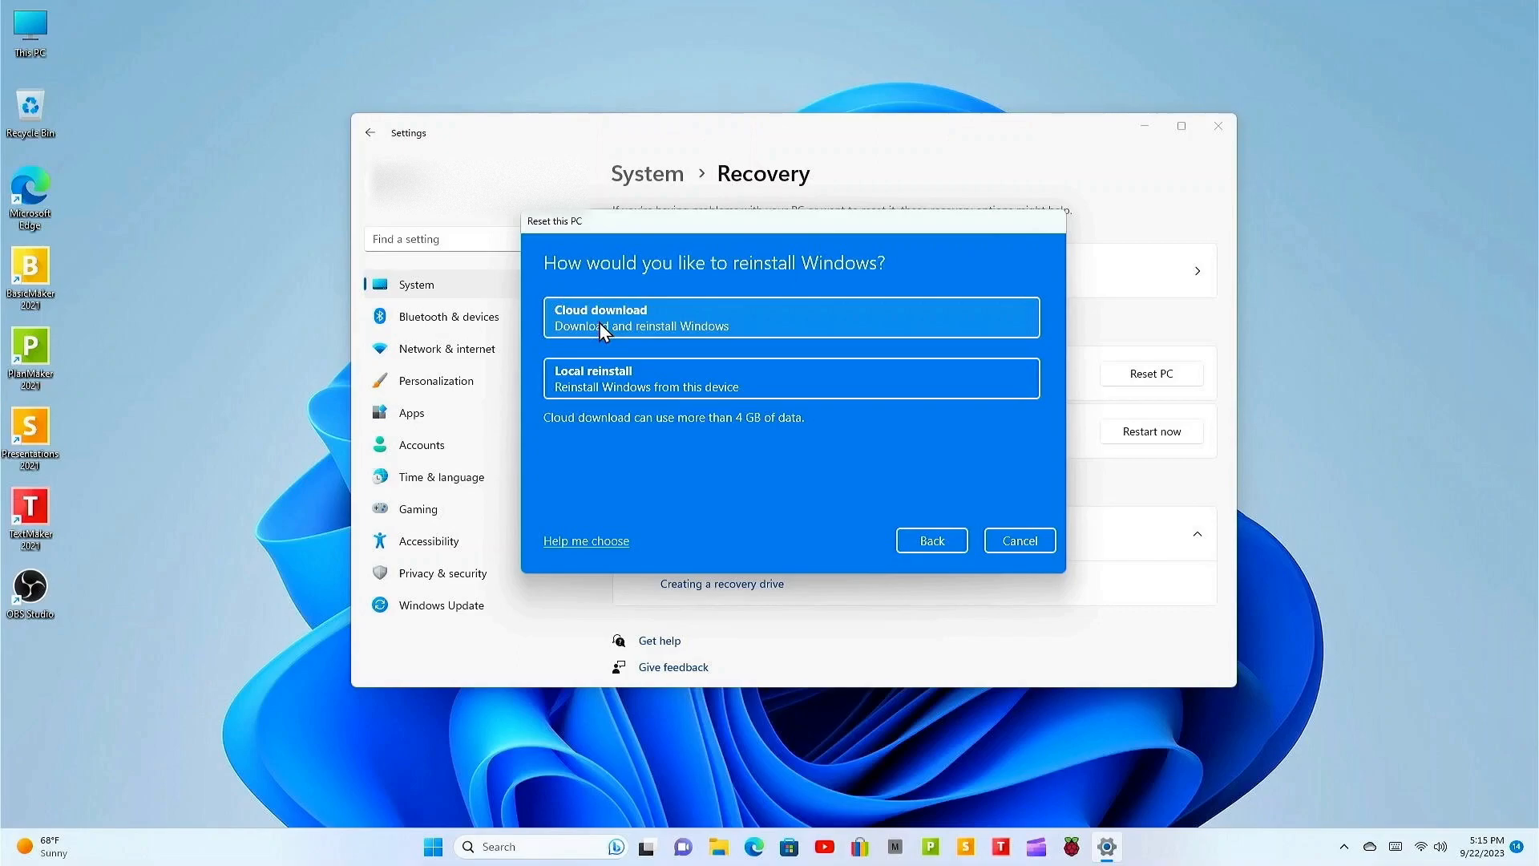
{"action": "mouse_move", "coordinate": [625, 340]}
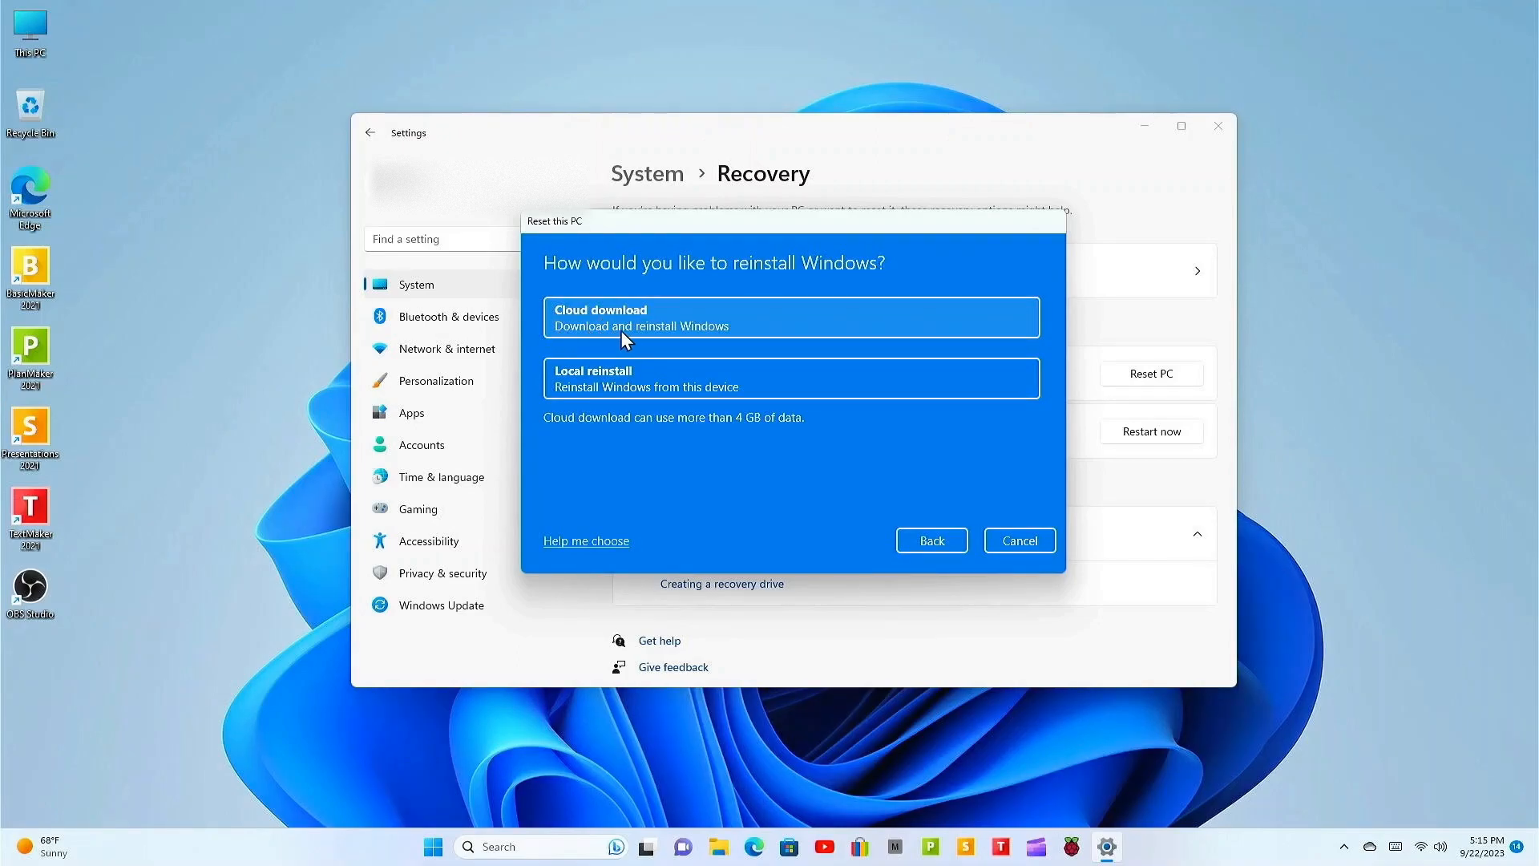
{"action": "mouse_move", "coordinate": [721, 338]}
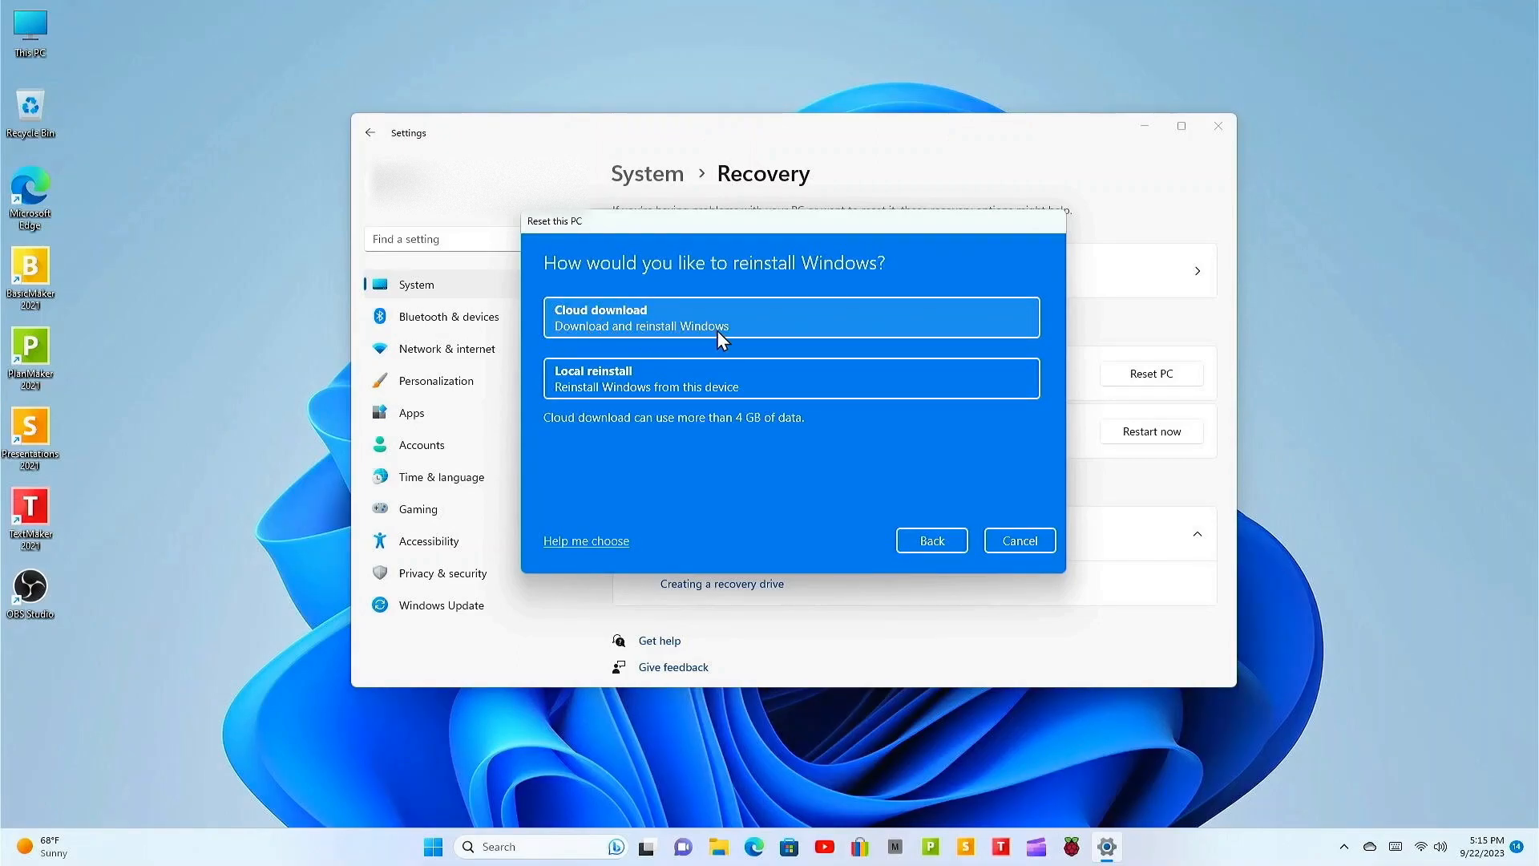
{"action": "mouse_move", "coordinate": [593, 404]}
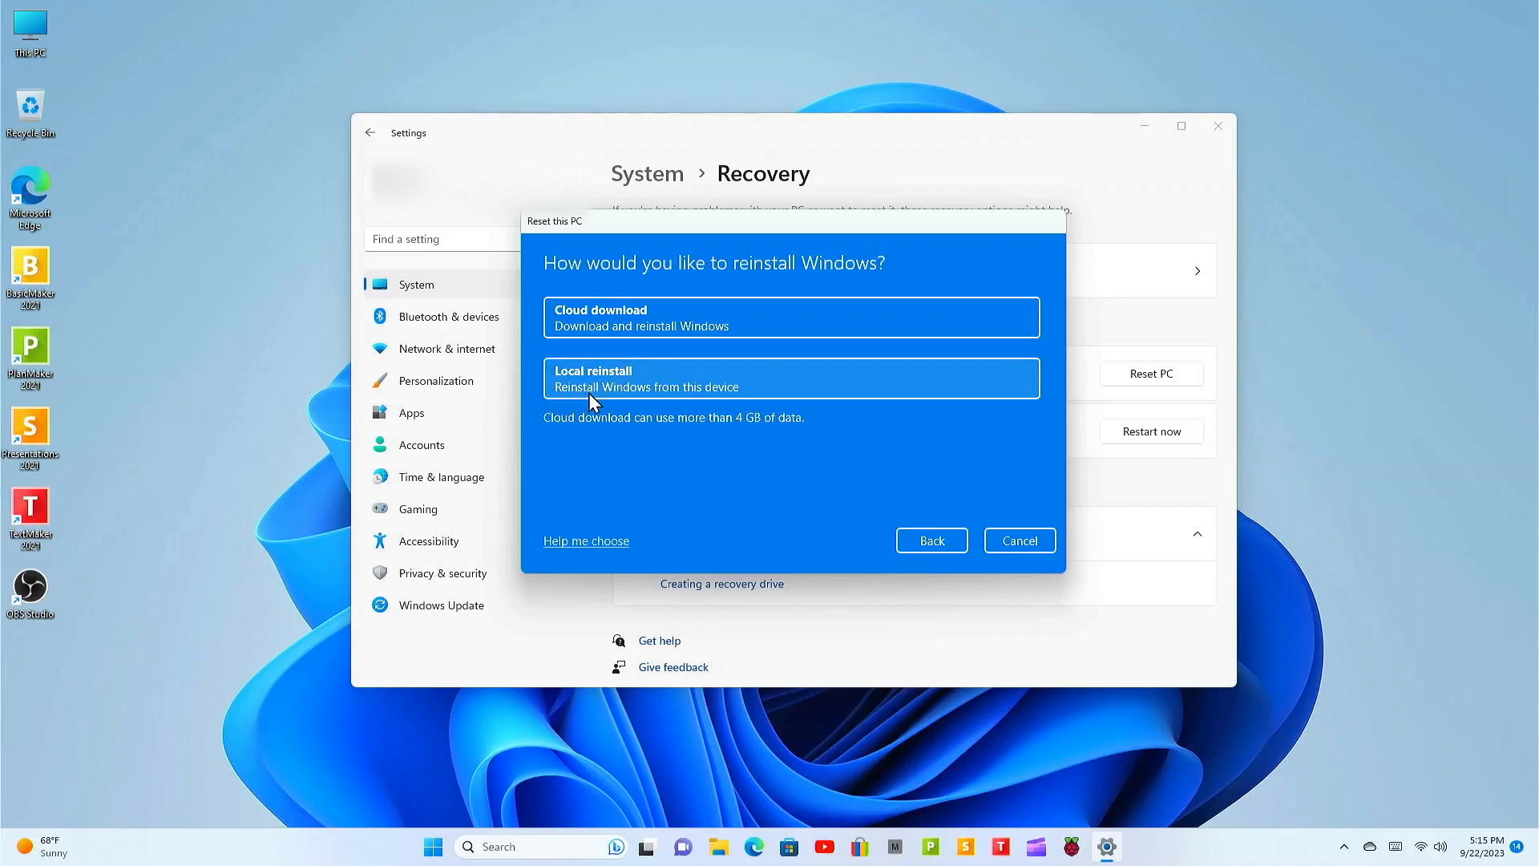
{"action": "mouse_move", "coordinate": [662, 442]}
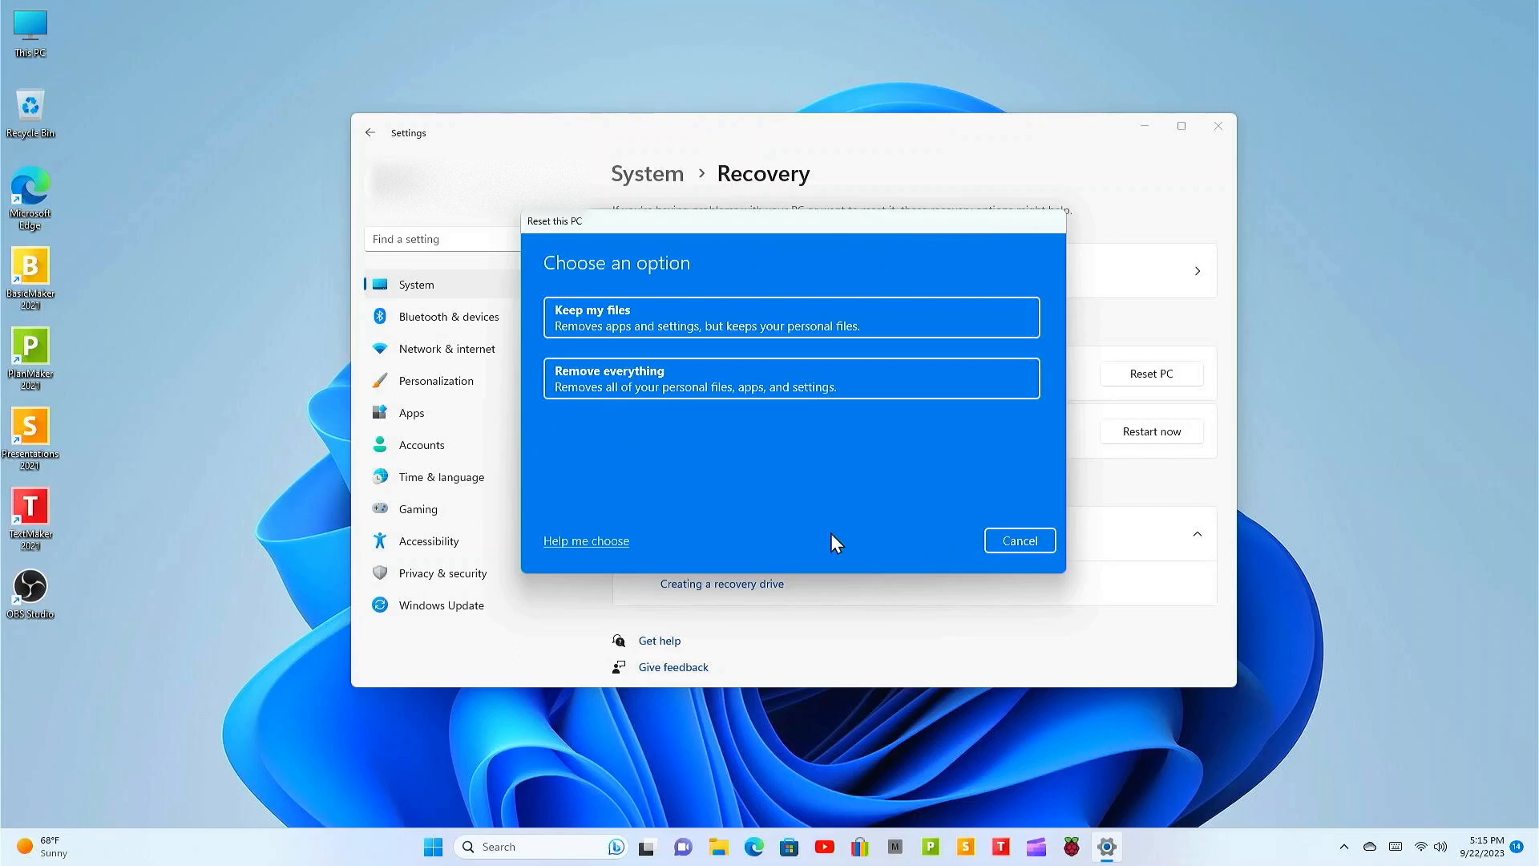
{"action": "mouse_move", "coordinate": [643, 403]}
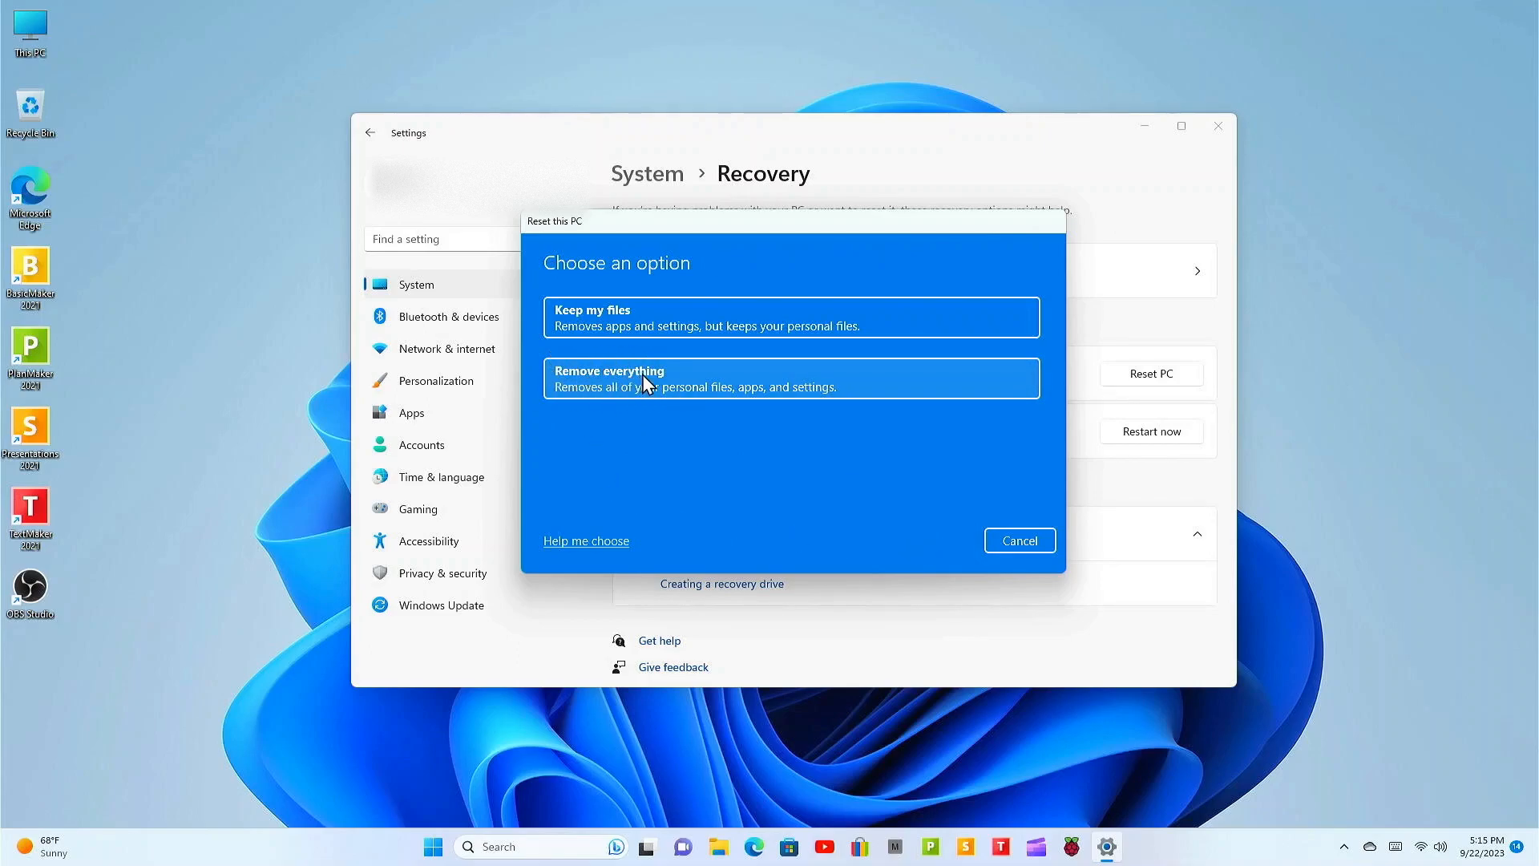
{"action": "mouse_move", "coordinate": [735, 409]}
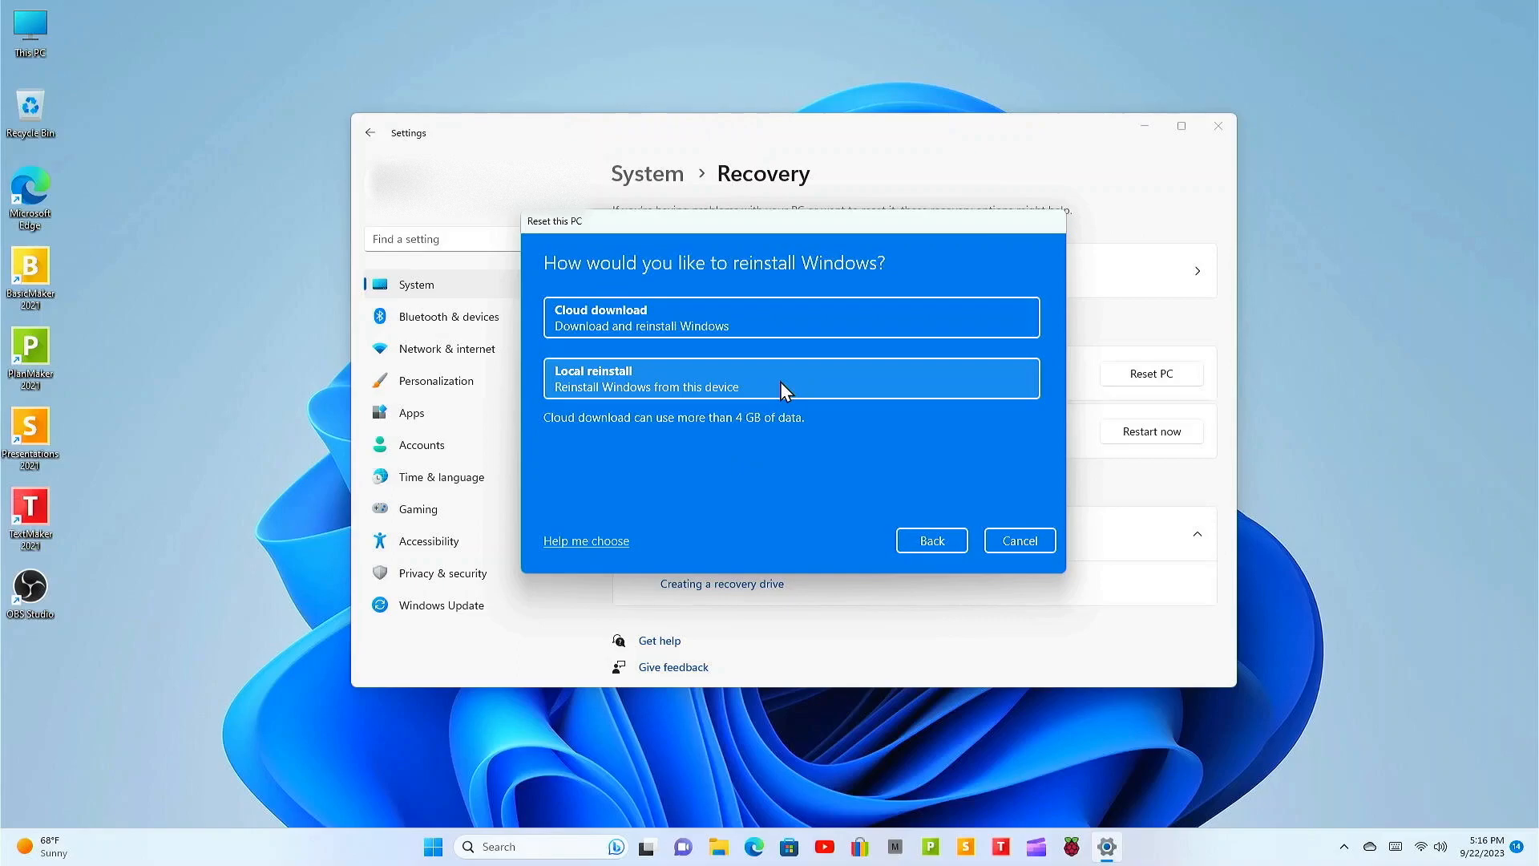
{"action": "mouse_move", "coordinate": [742, 484]}
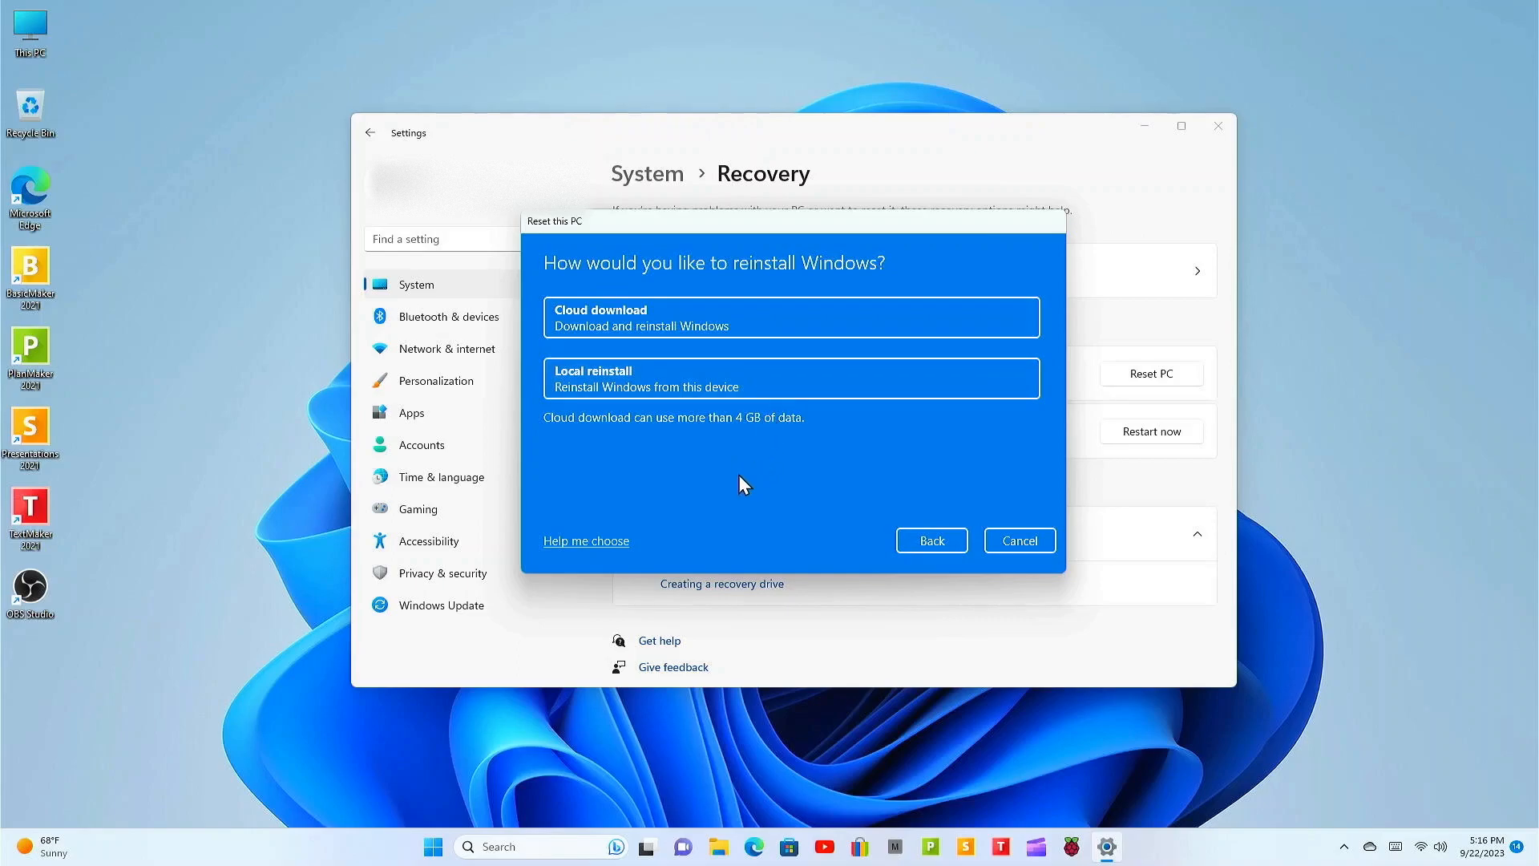
{"action": "mouse_move", "coordinate": [598, 339]}
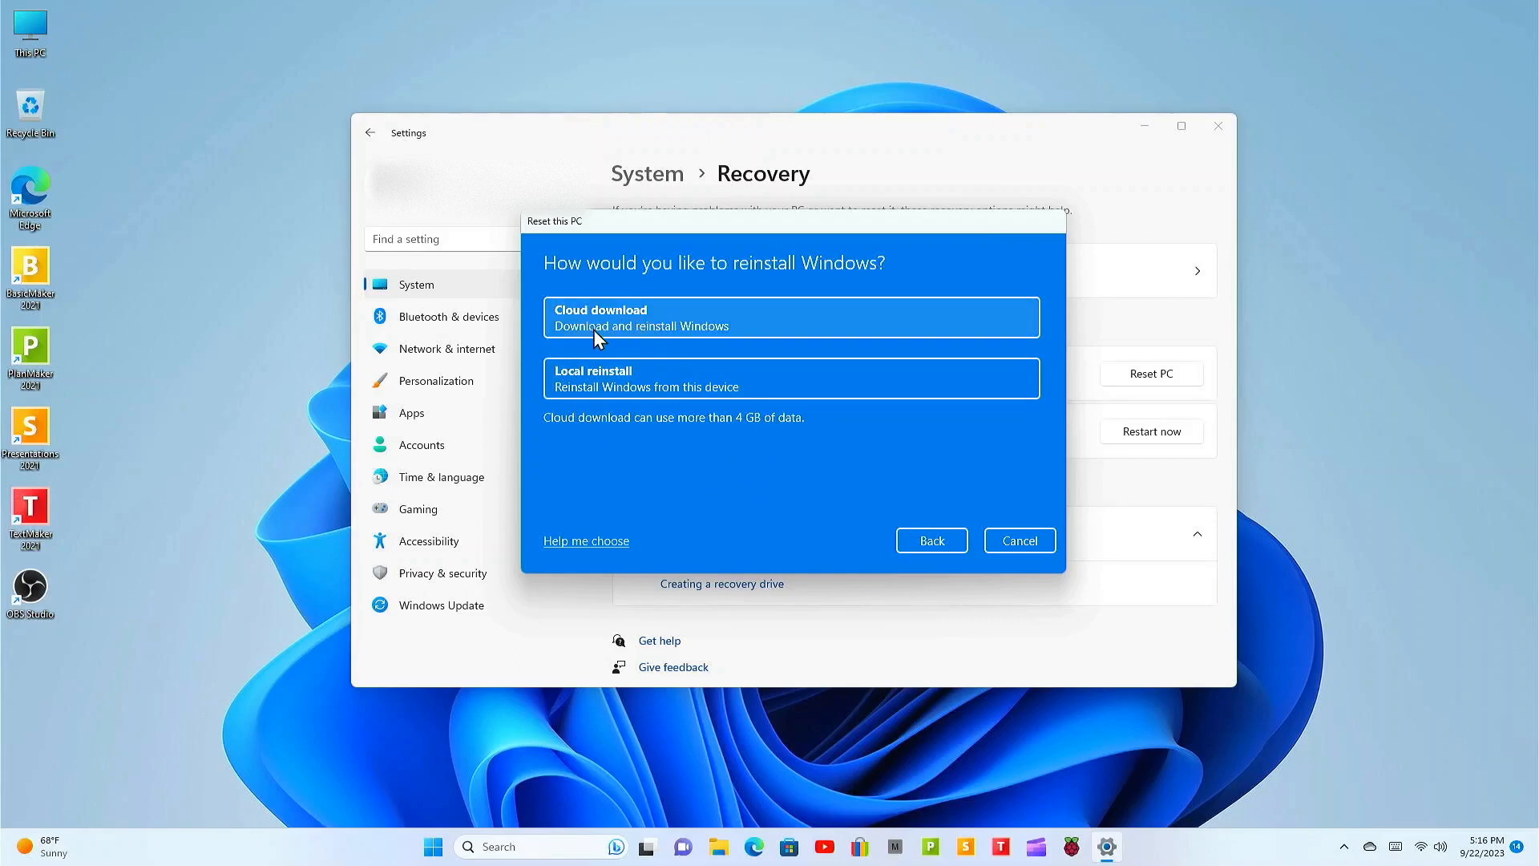
{"action": "mouse_move", "coordinate": [610, 386]}
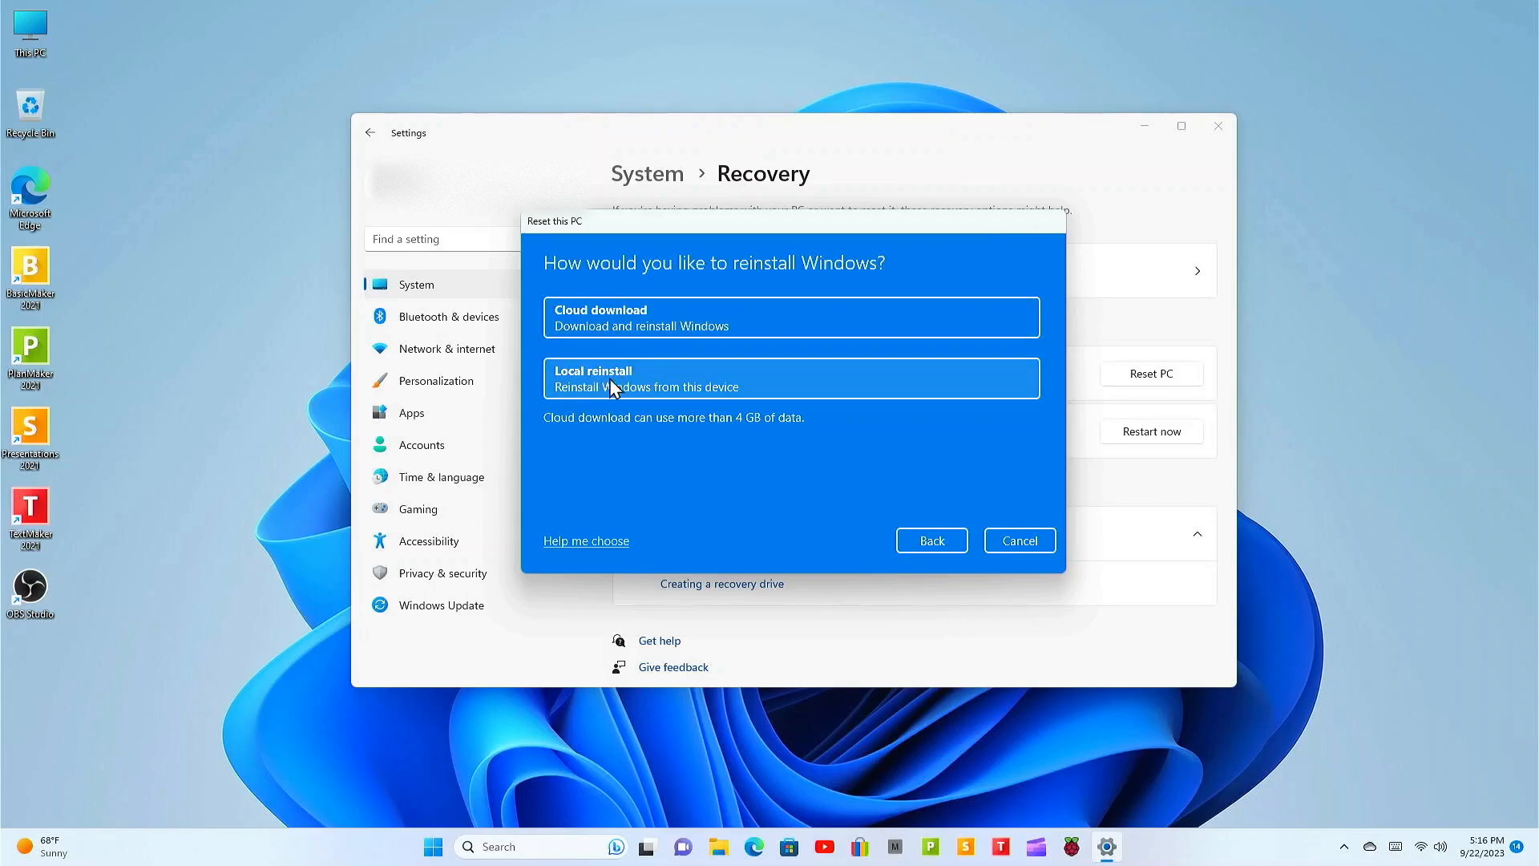
{"action": "mouse_move", "coordinate": [647, 449]}
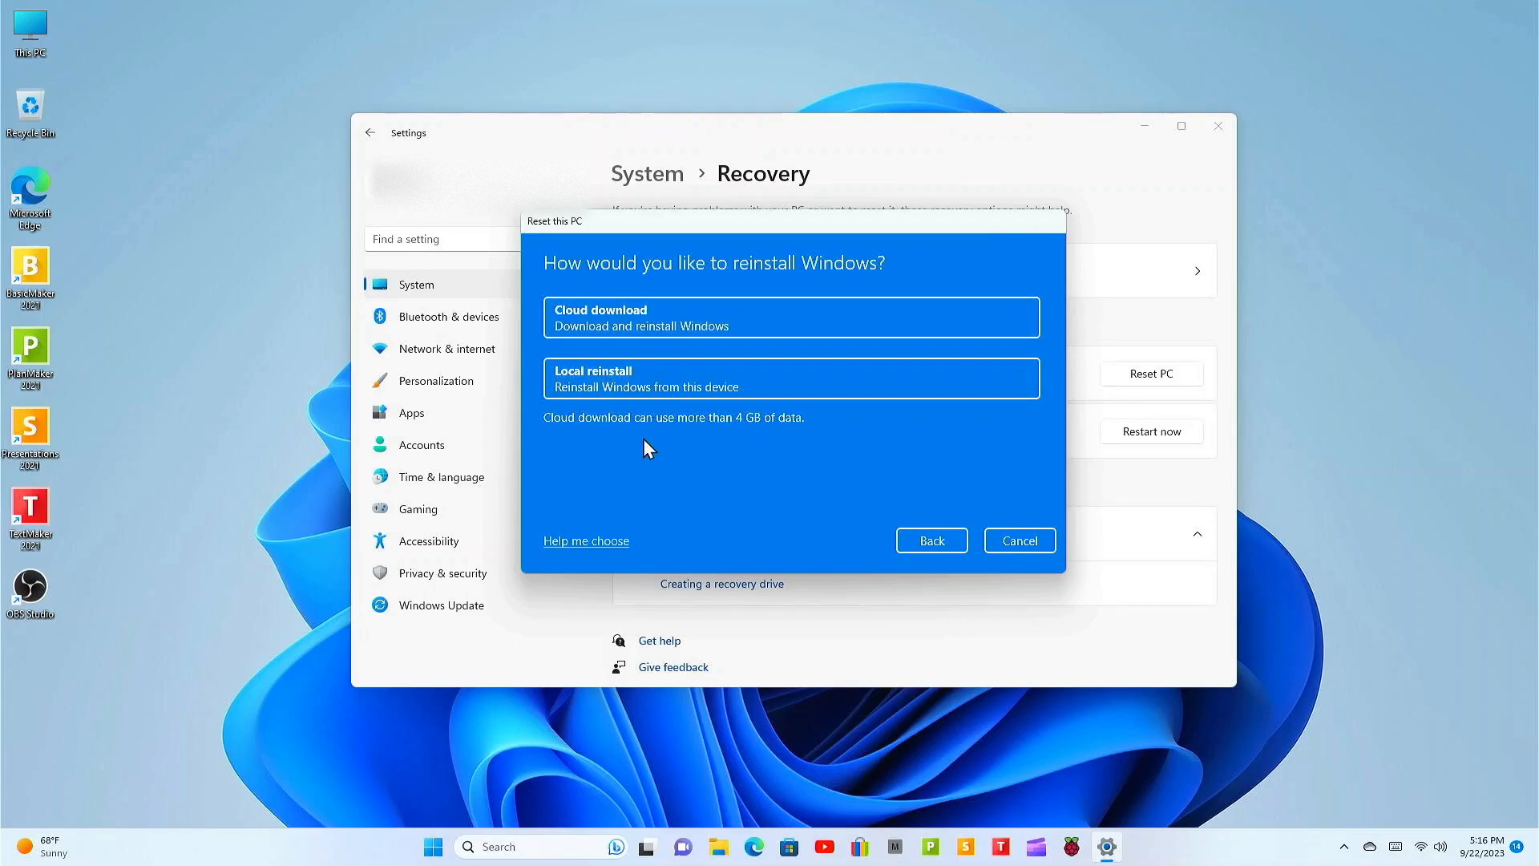
{"action": "mouse_move", "coordinate": [707, 435]}
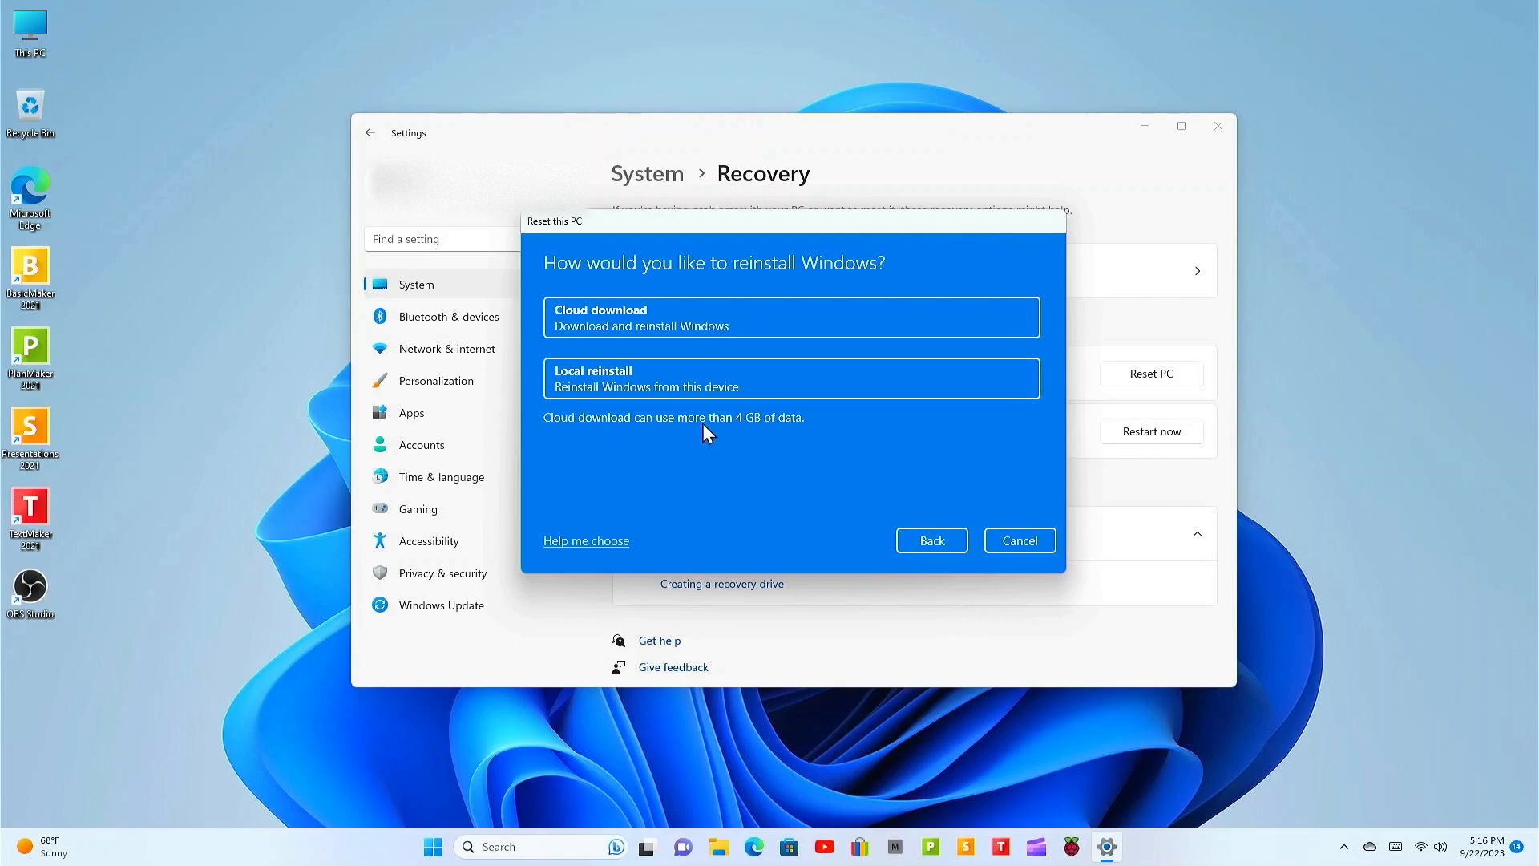
{"action": "mouse_move", "coordinate": [665, 329]}
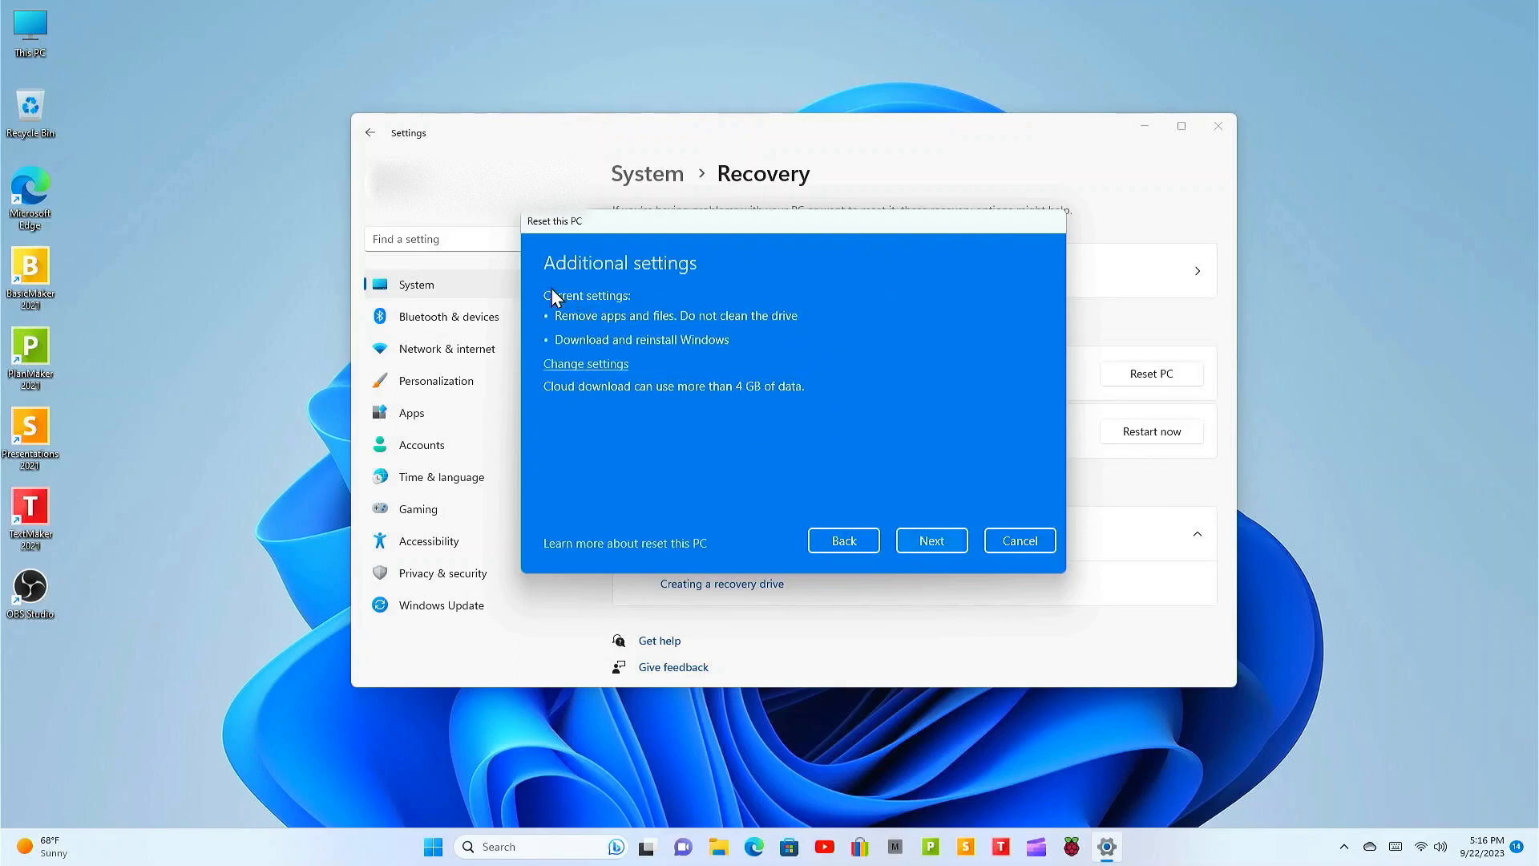
{"action": "mouse_move", "coordinate": [642, 329]}
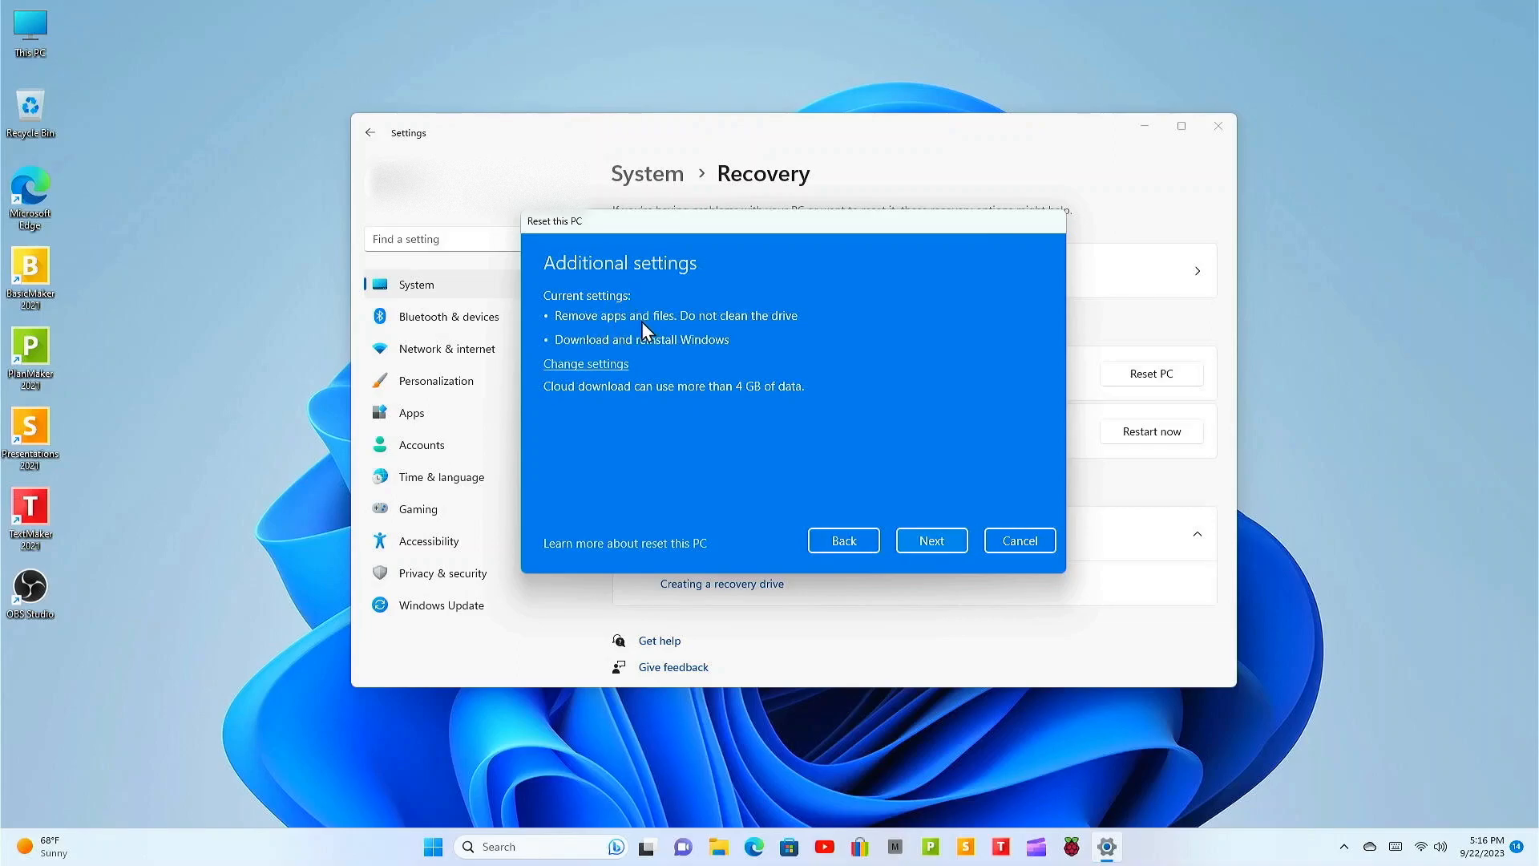
{"action": "mouse_move", "coordinate": [791, 333]}
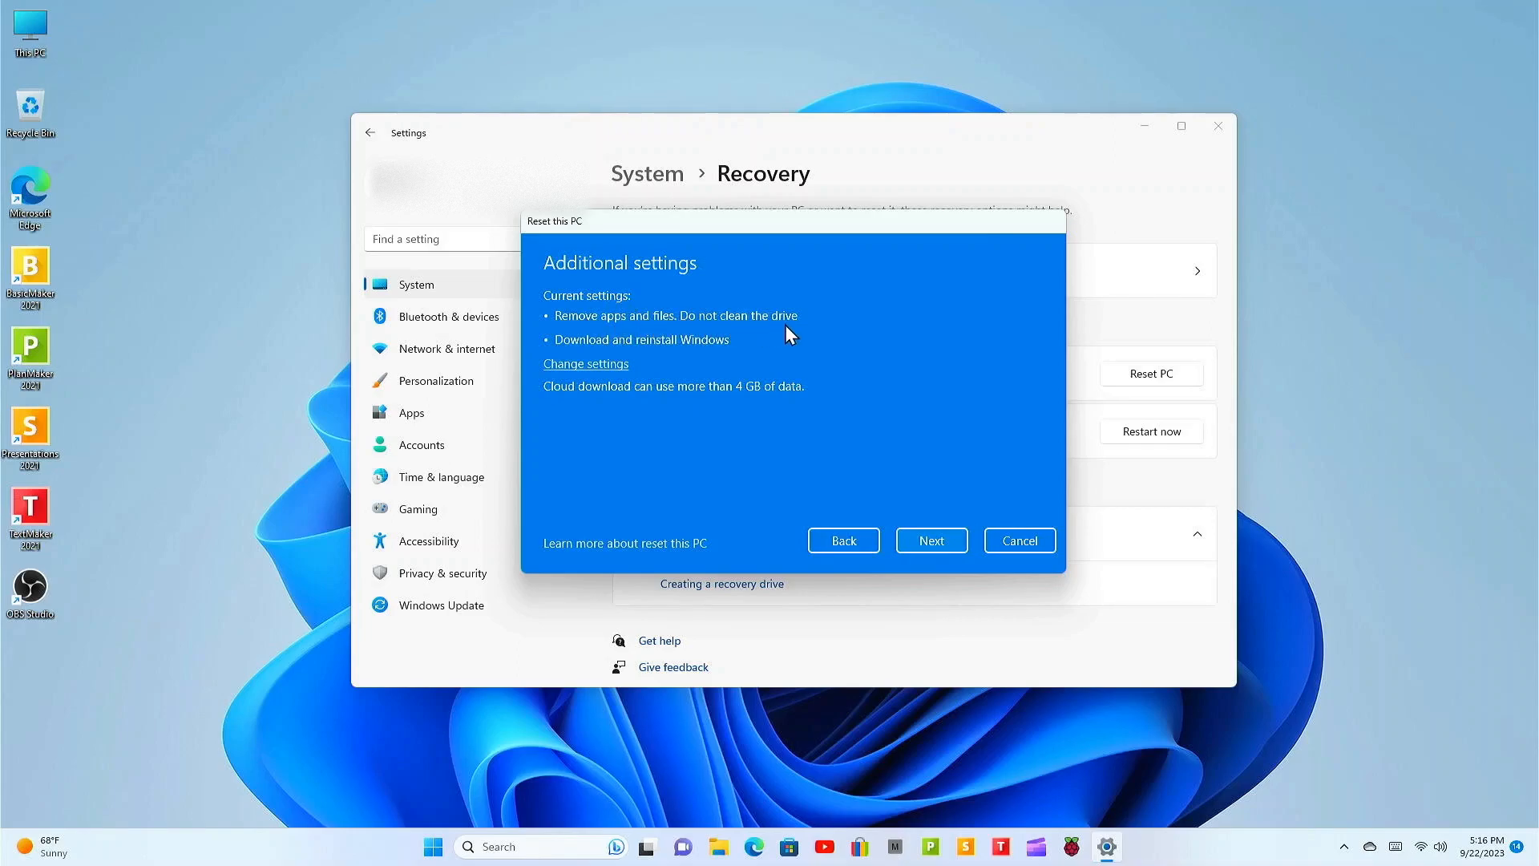
{"action": "mouse_move", "coordinate": [528, 356]}
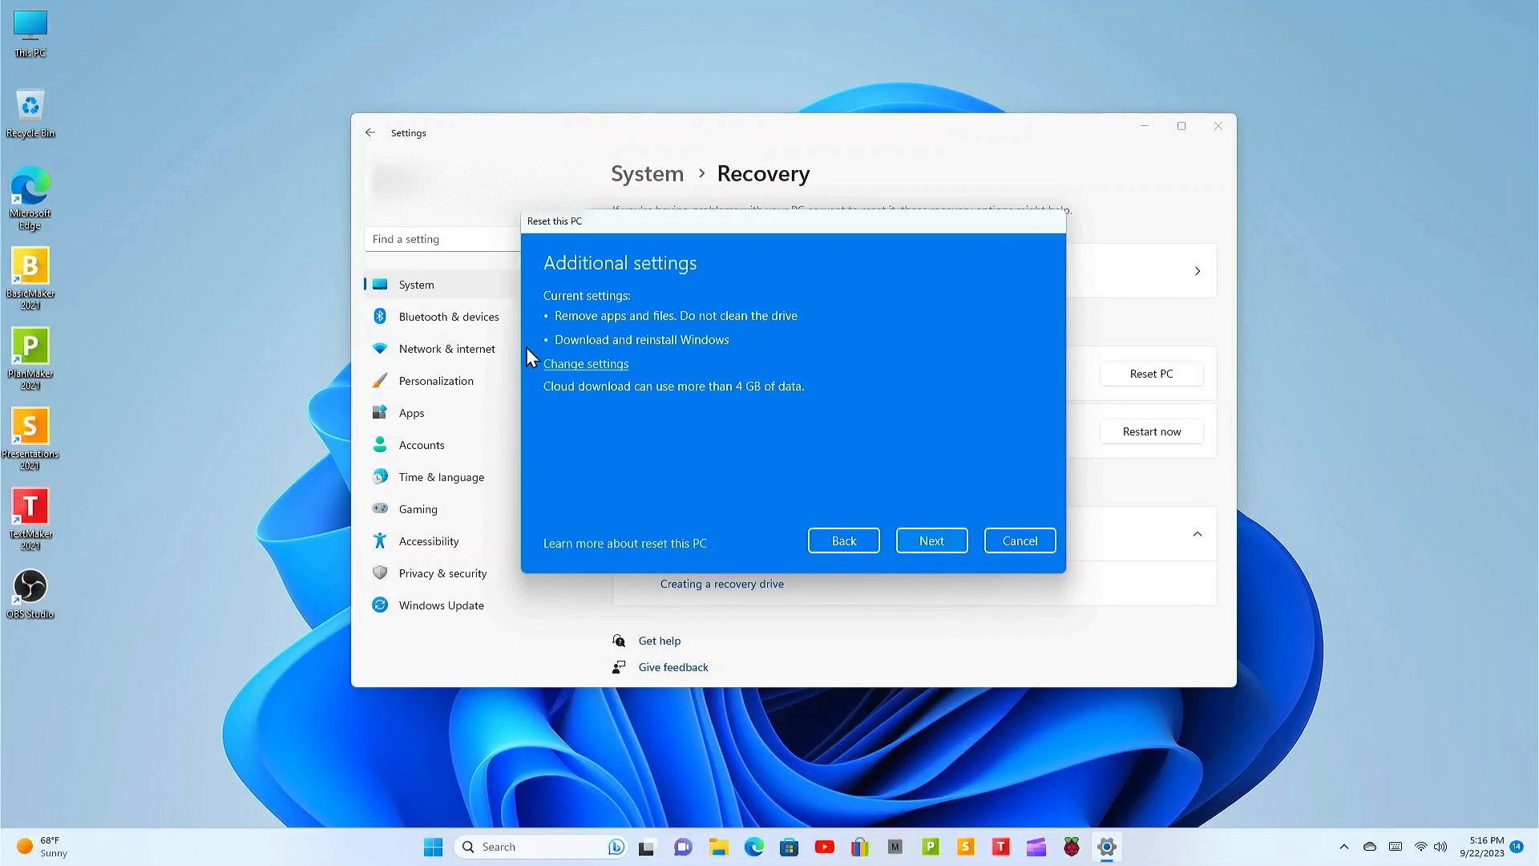
{"action": "mouse_move", "coordinate": [574, 396]}
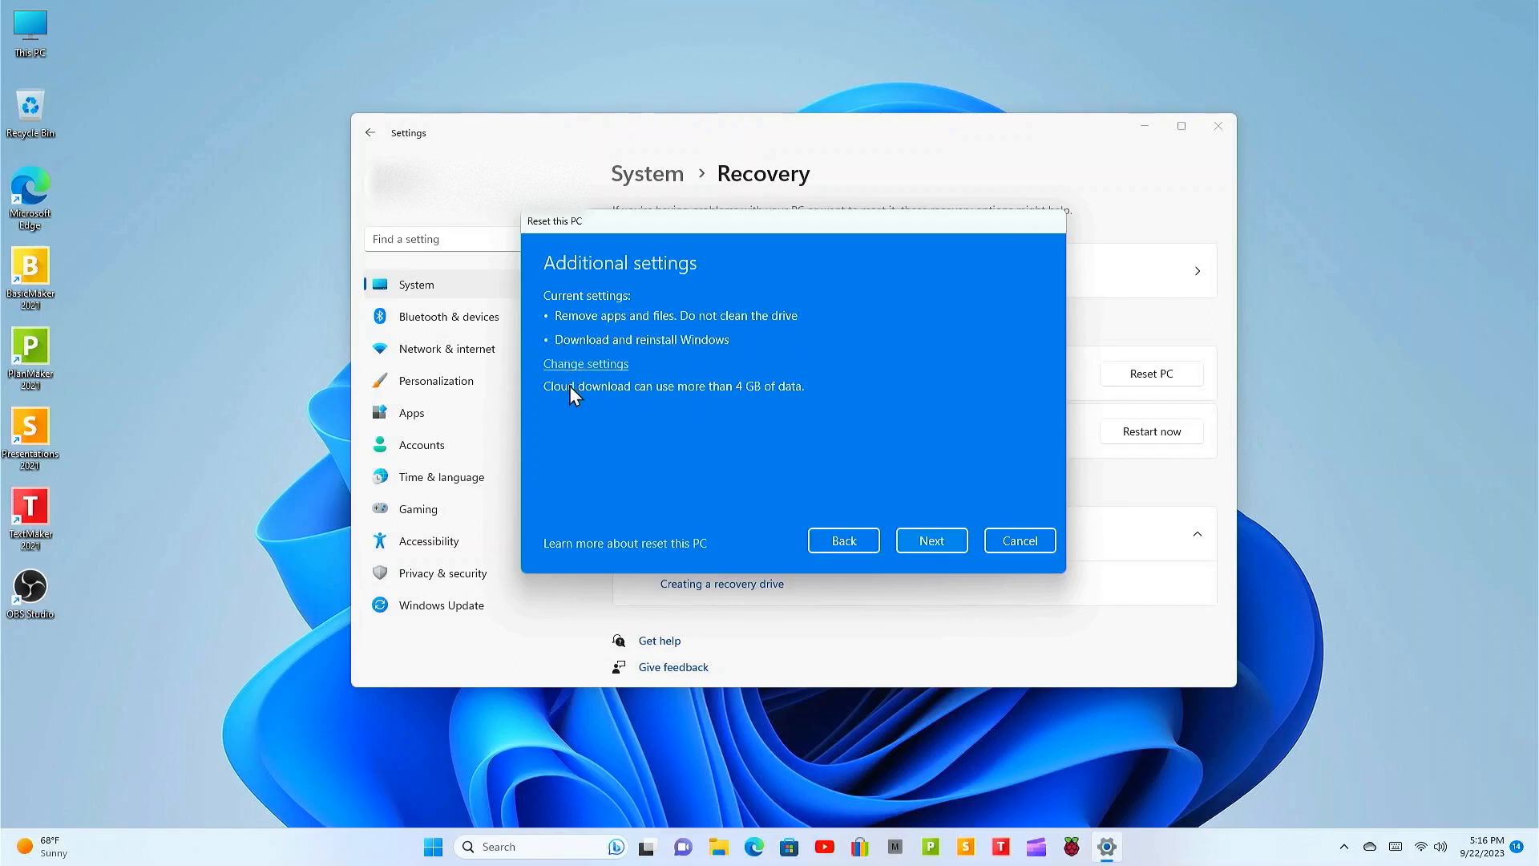
{"action": "mouse_move", "coordinate": [596, 380]}
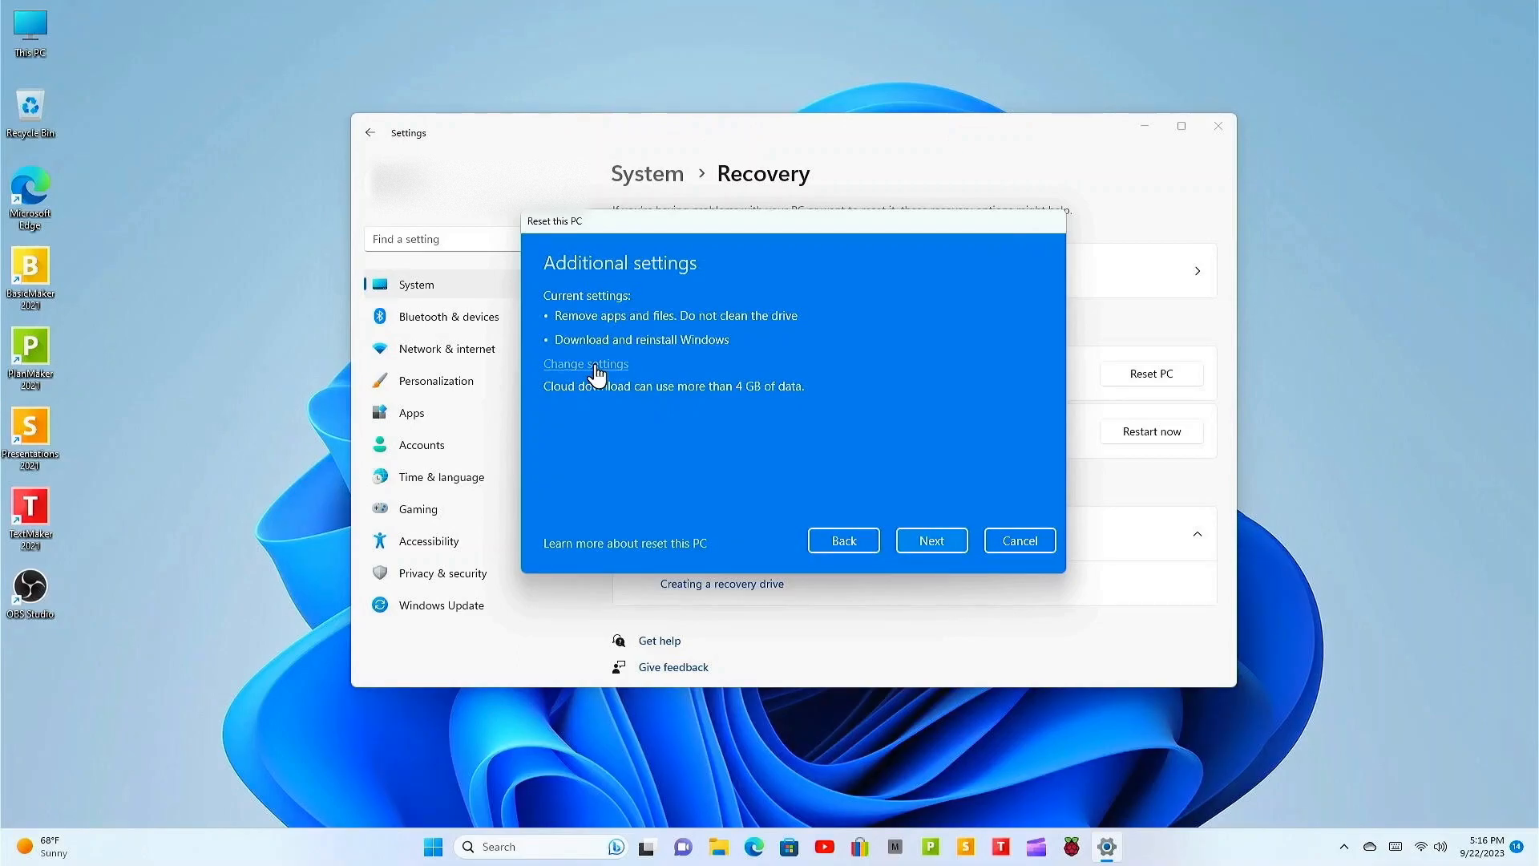
Enter Change settings on the Additional settings page after Cloud download
{"action": "left_click", "coordinate": [585, 364]}
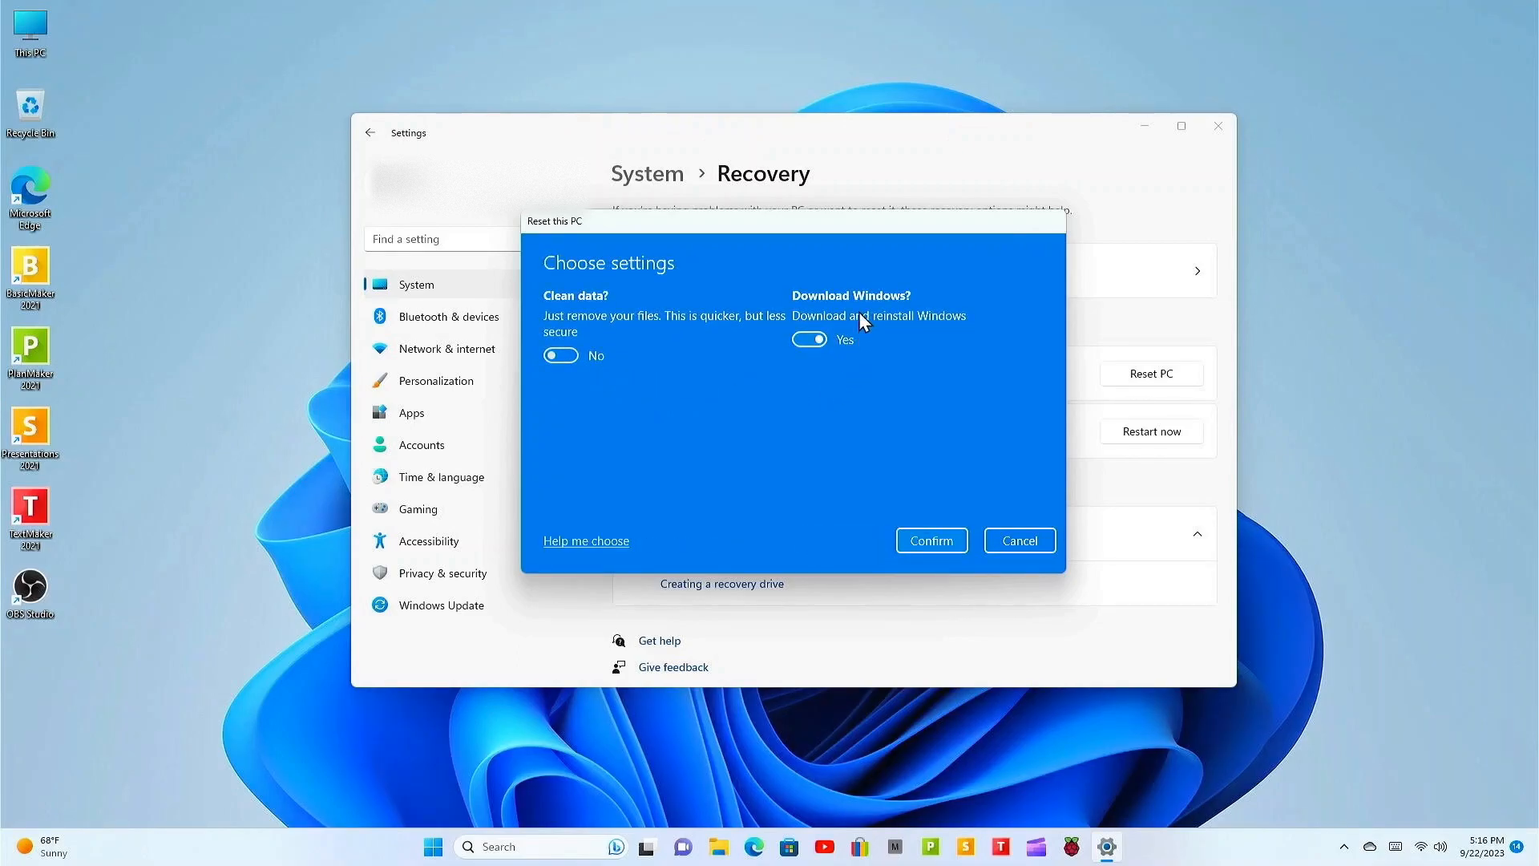
{"action": "mouse_move", "coordinate": [893, 339]}
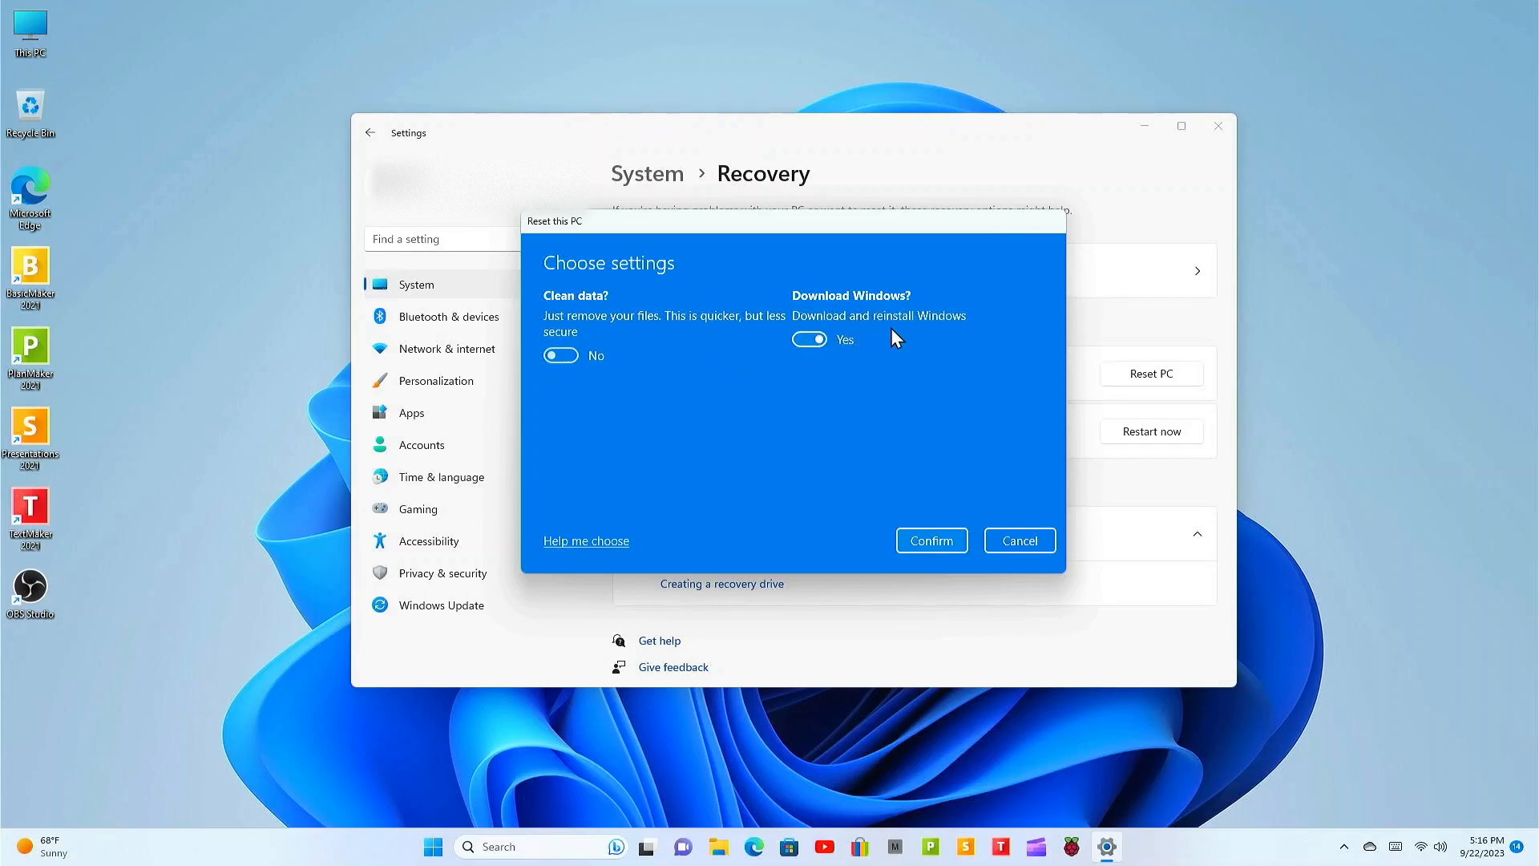
{"action": "mouse_move", "coordinate": [700, 327]}
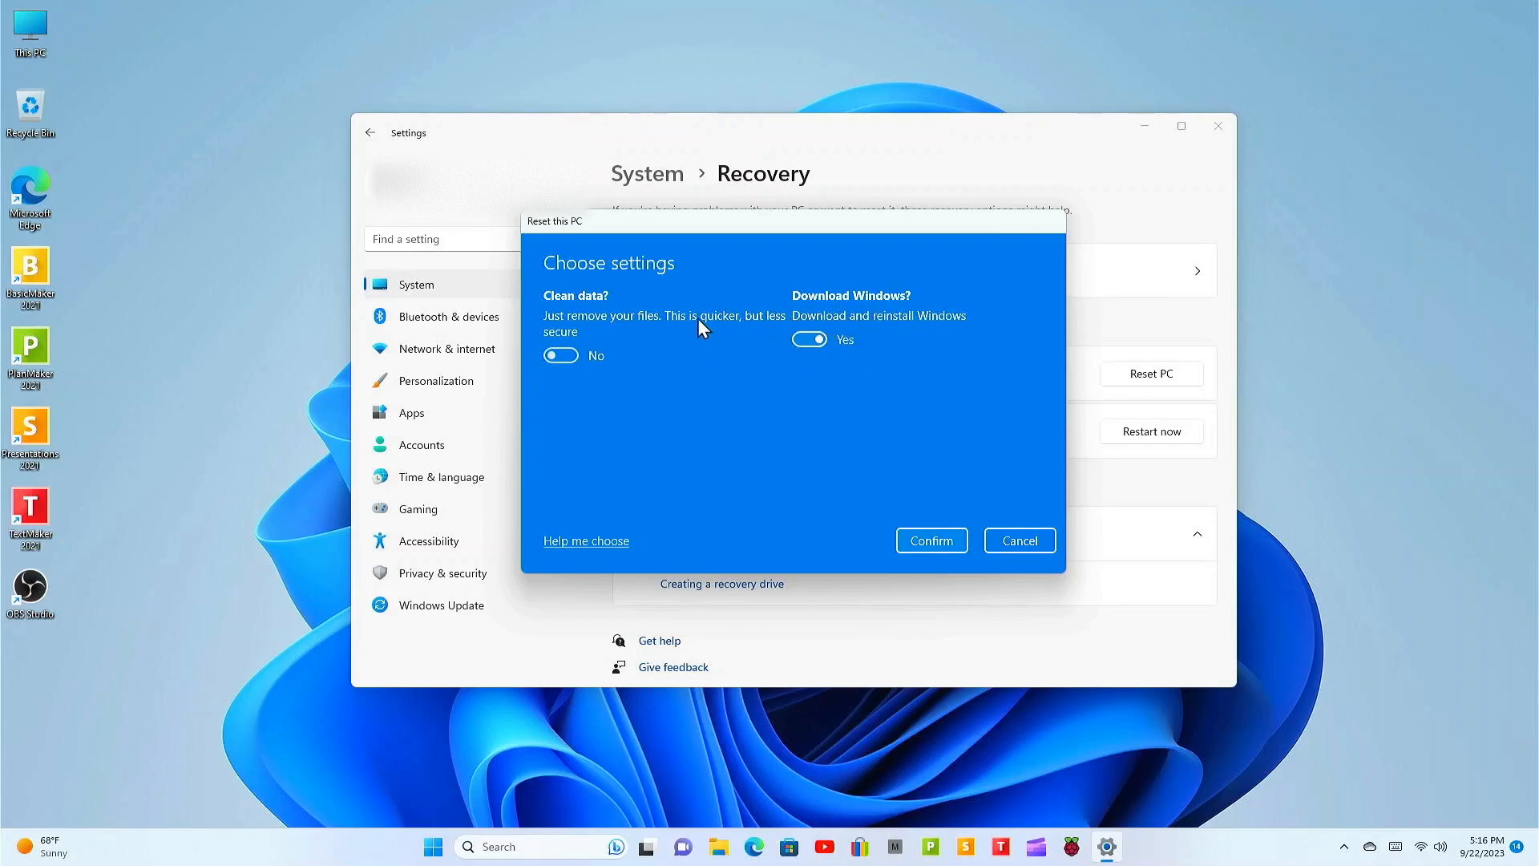
{"action": "mouse_move", "coordinate": [716, 330]}
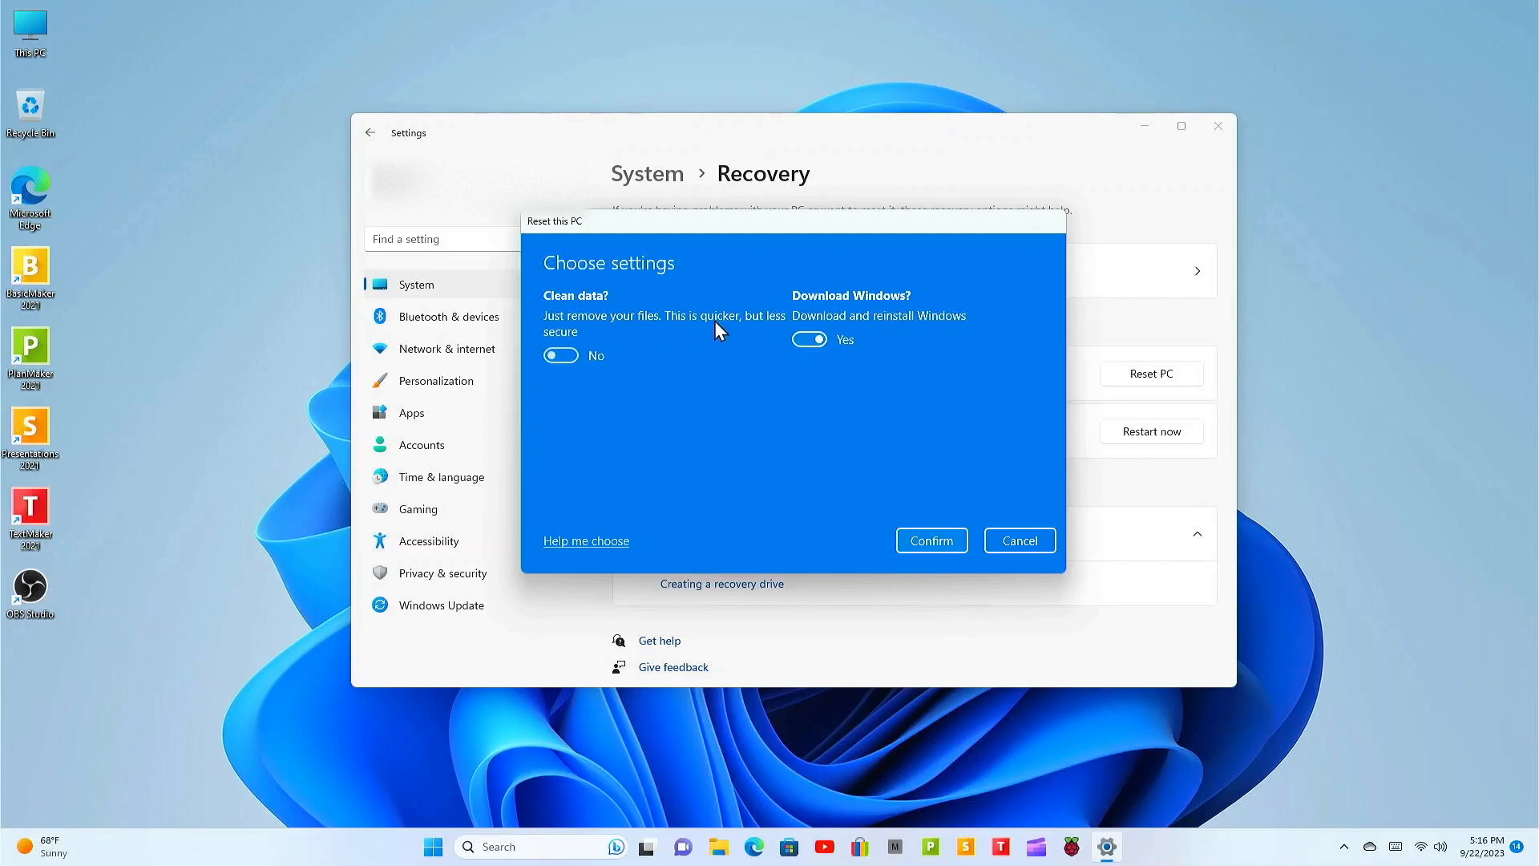
{"action": "mouse_move", "coordinate": [560, 351]}
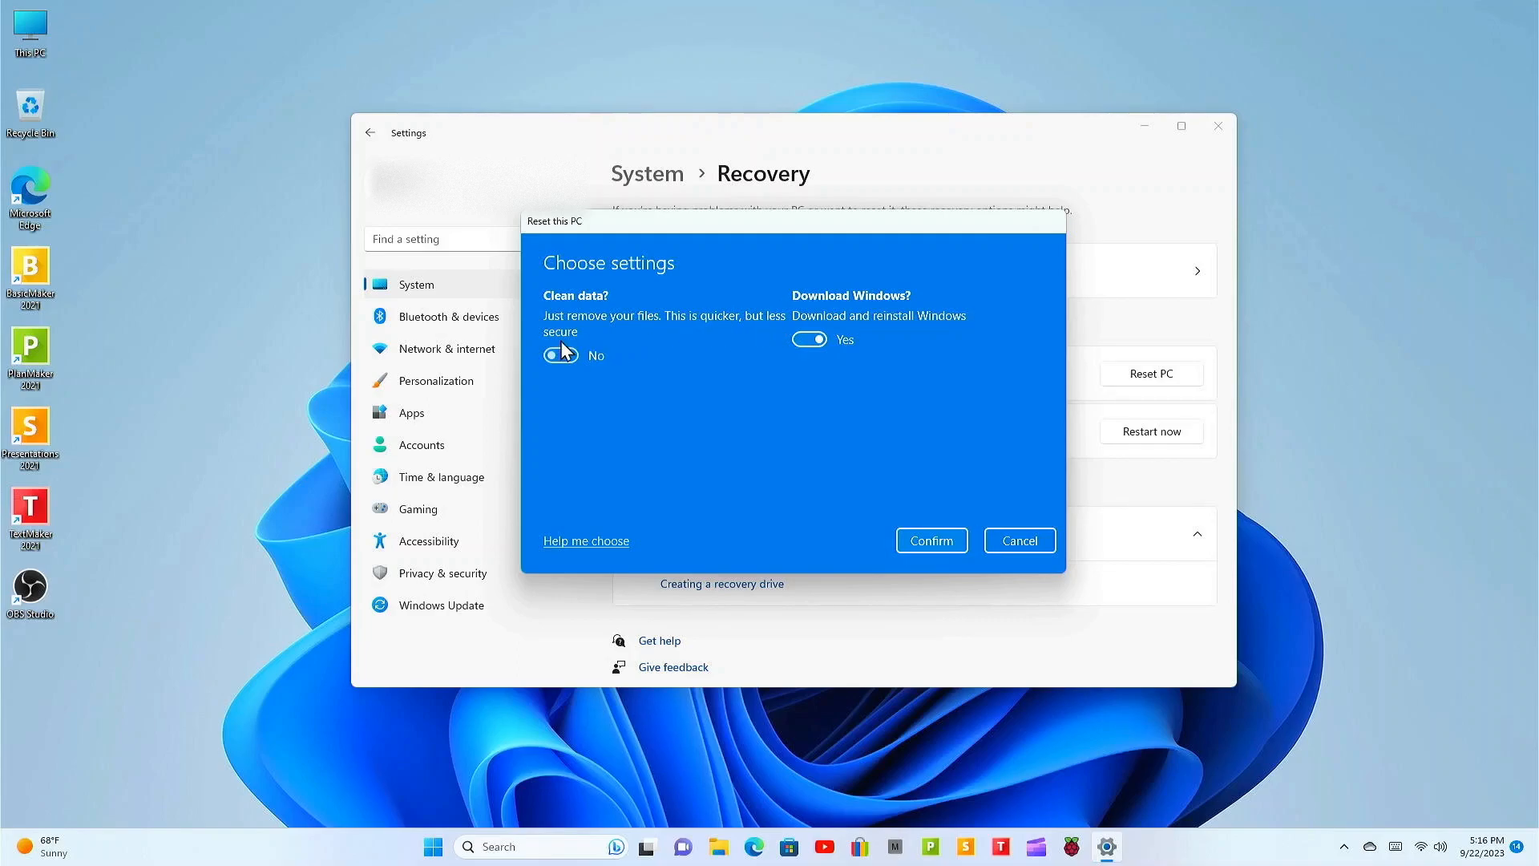
Switch Clean data? to Yes, keep Download Windows? Yes, and confirm
{"action": "left_click", "coordinate": [559, 355]}
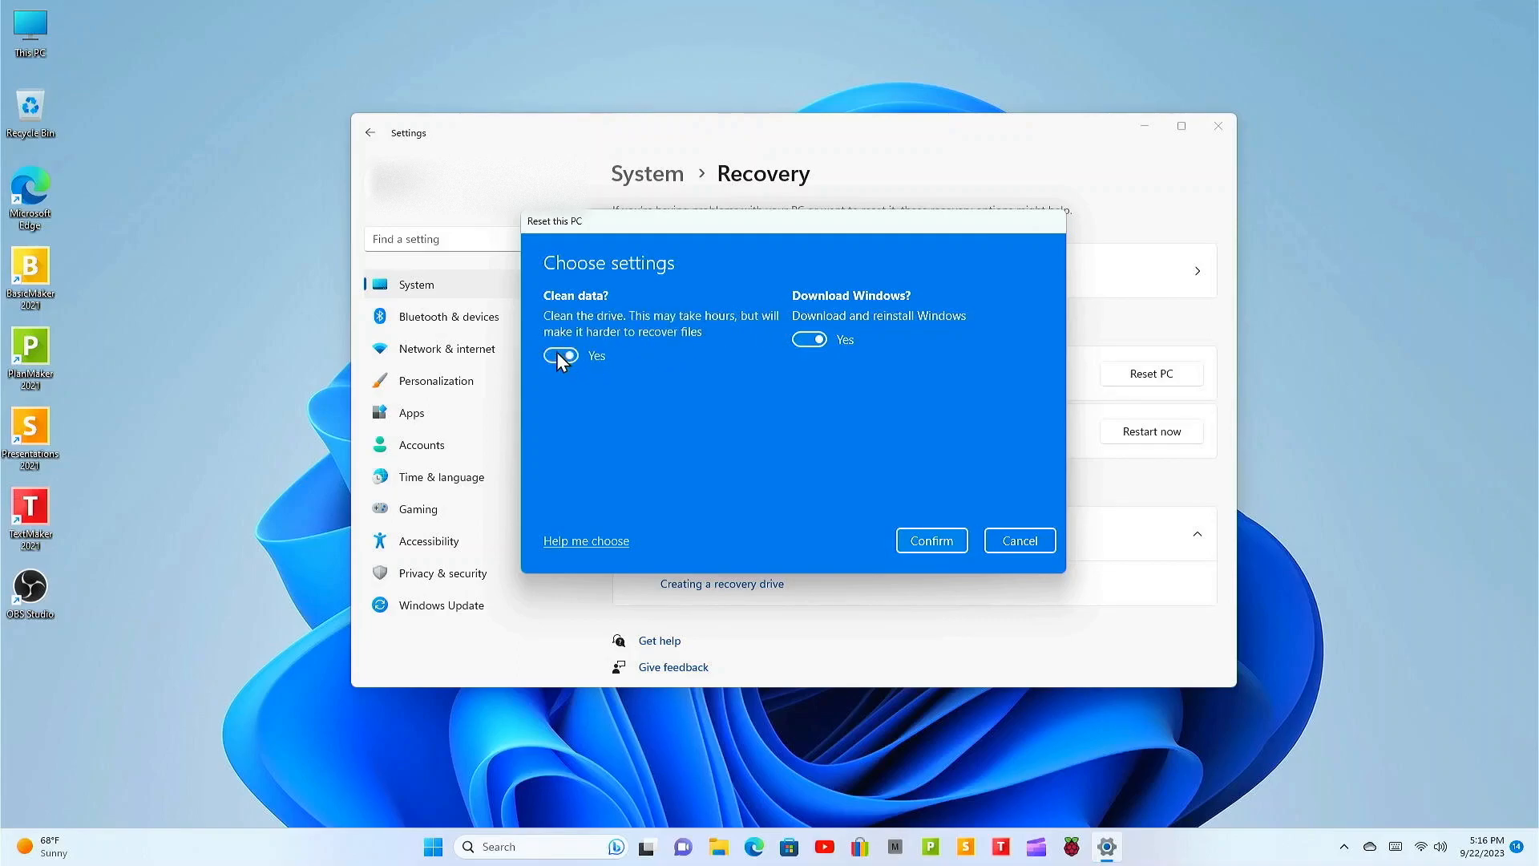
{"action": "left_click", "coordinate": [561, 356]}
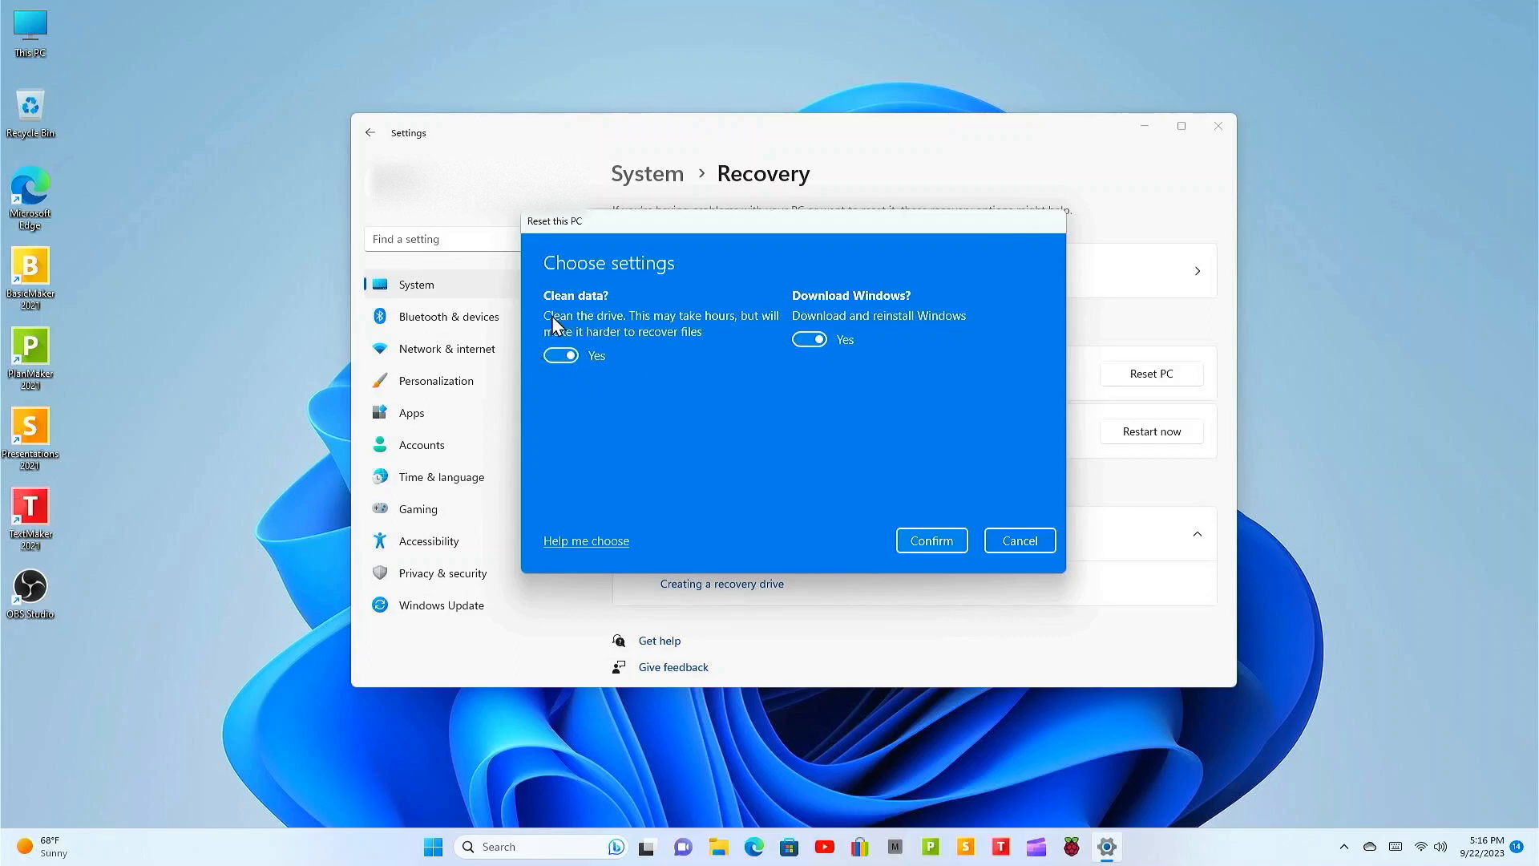
{"action": "mouse_move", "coordinate": [638, 331]}
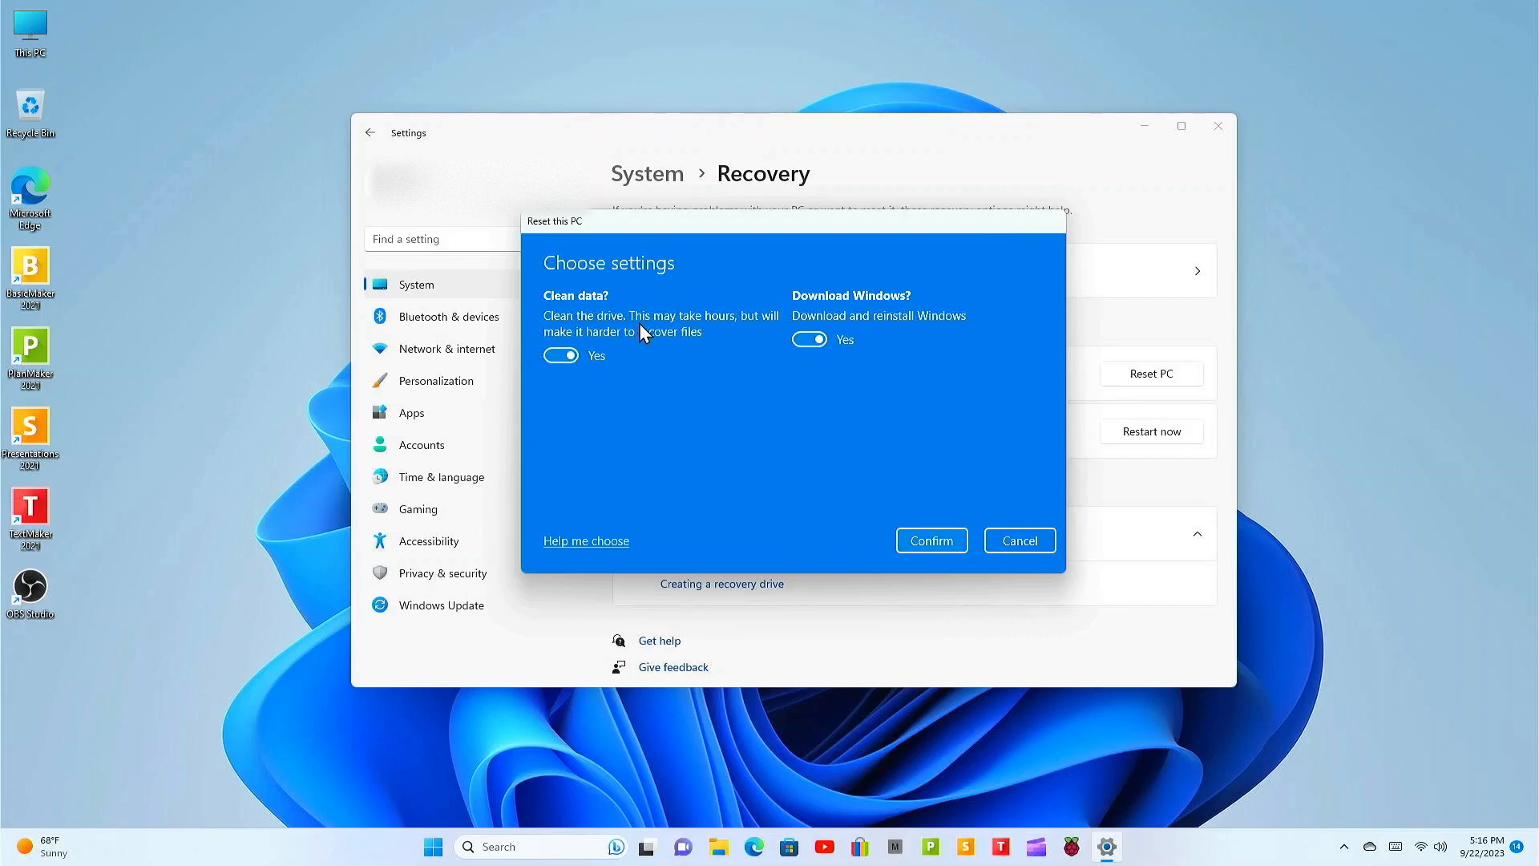
{"action": "mouse_move", "coordinate": [628, 347]}
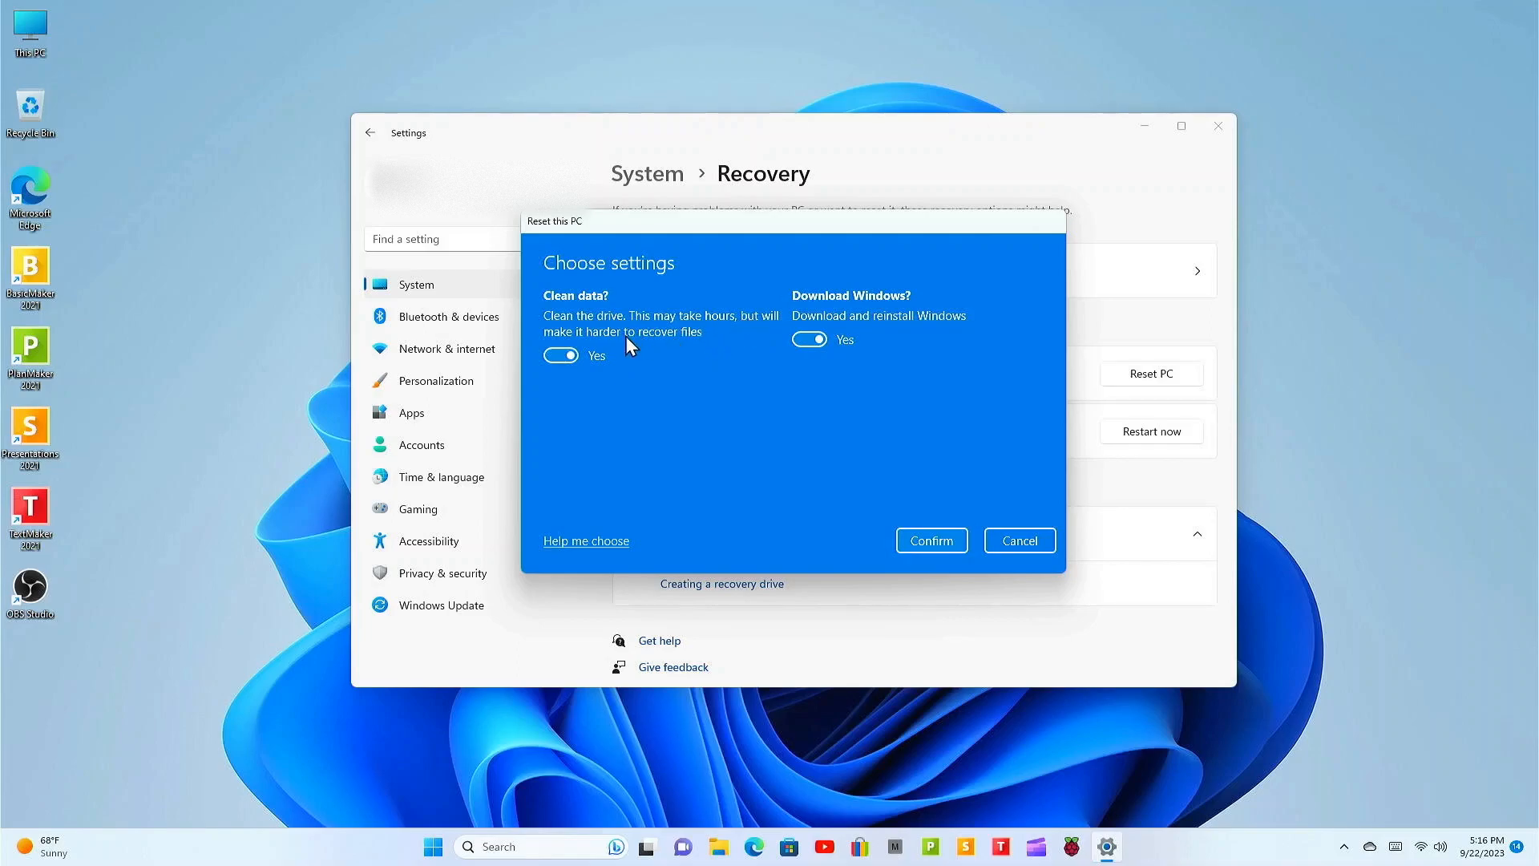
{"action": "mouse_move", "coordinate": [862, 531]}
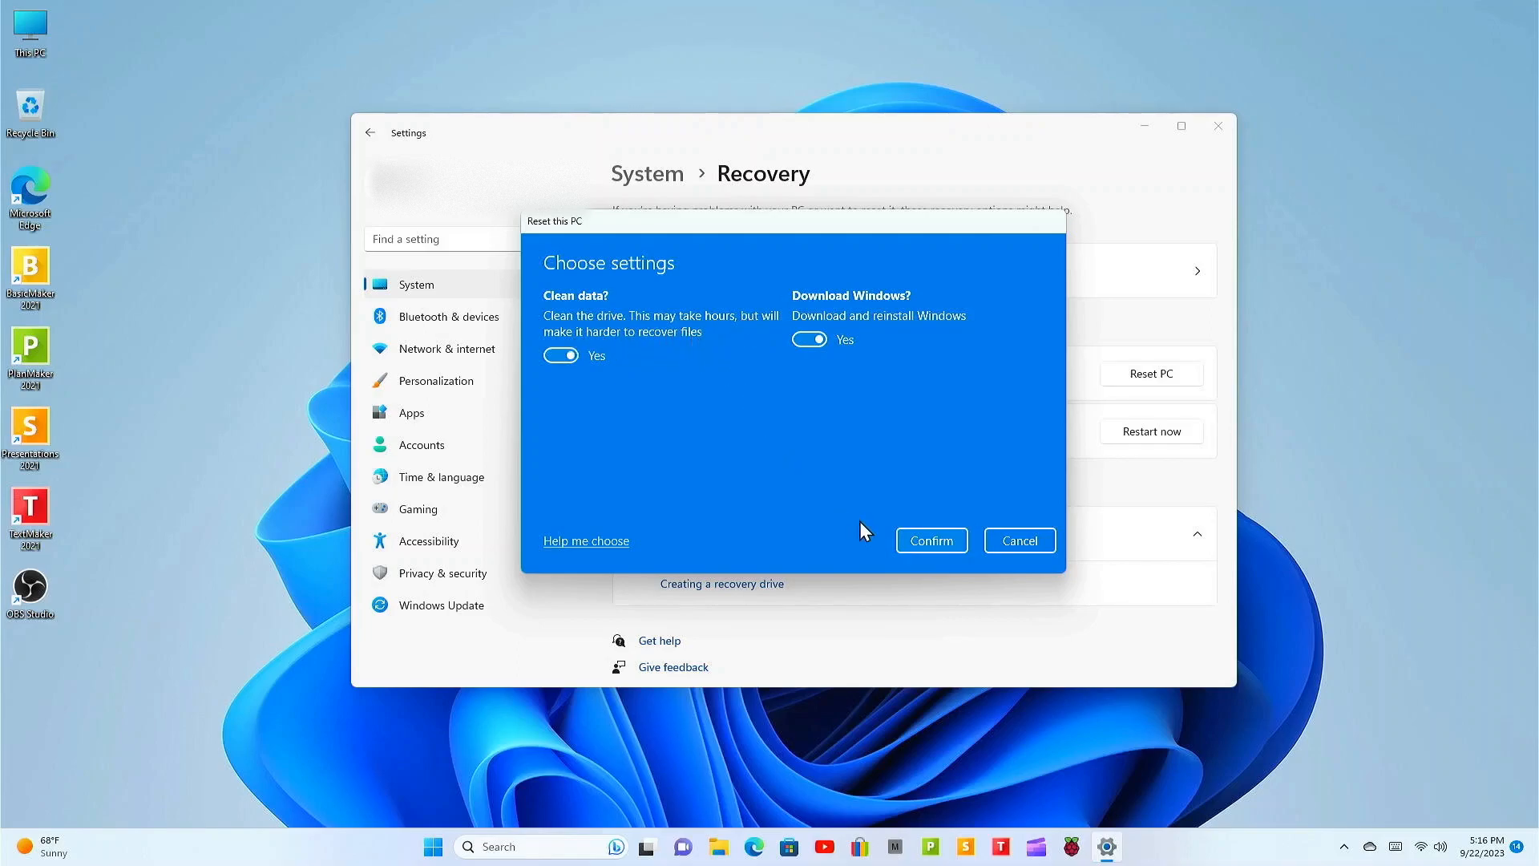
{"action": "left_click", "coordinate": [930, 540]}
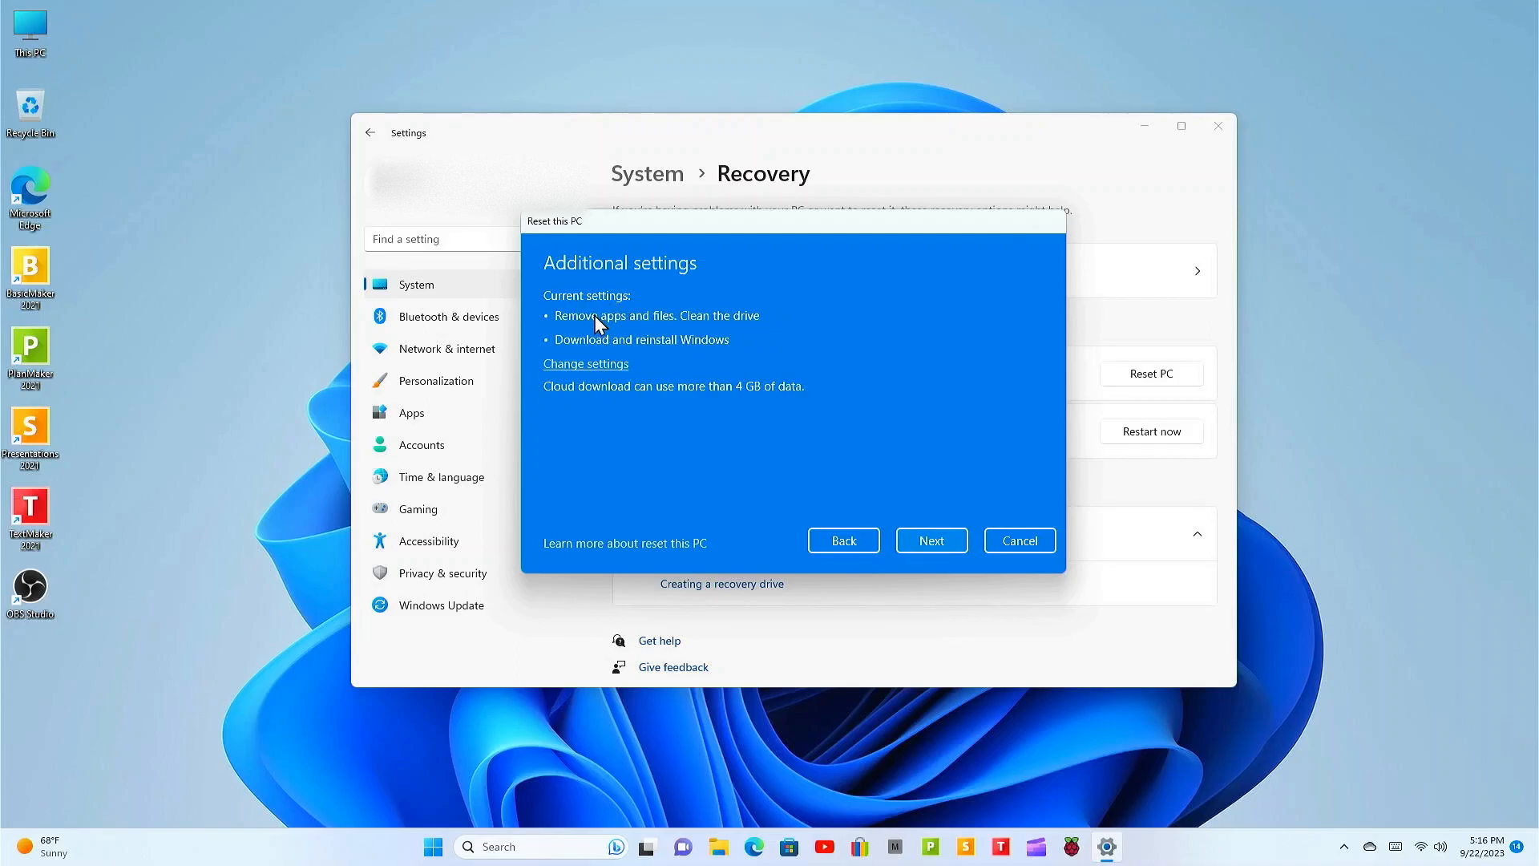
{"action": "mouse_move", "coordinate": [755, 331]}
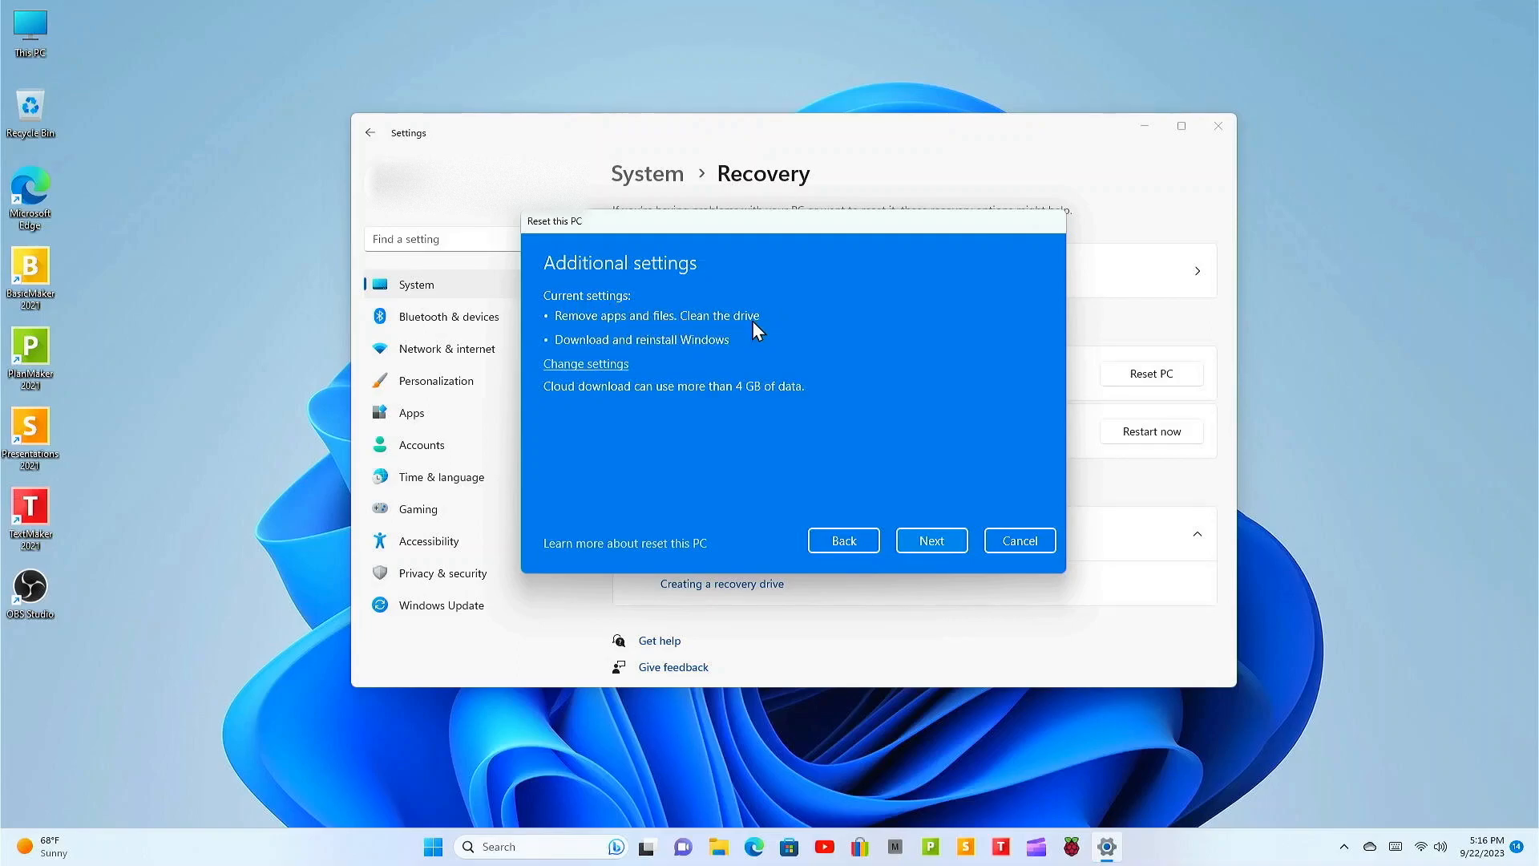
{"action": "mouse_move", "coordinate": [766, 340]}
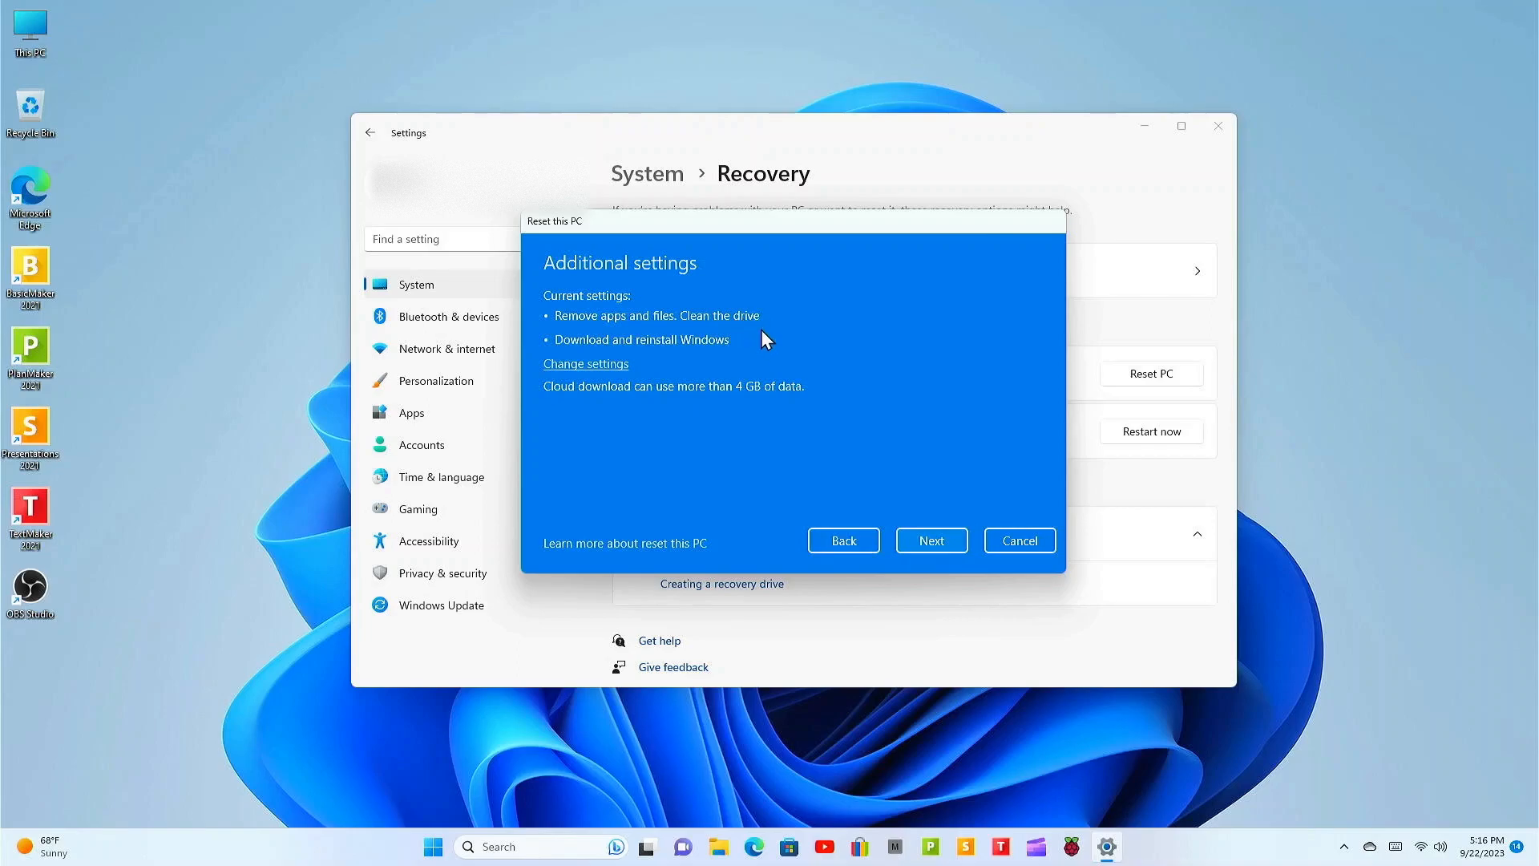
{"action": "mouse_move", "coordinate": [710, 351]}
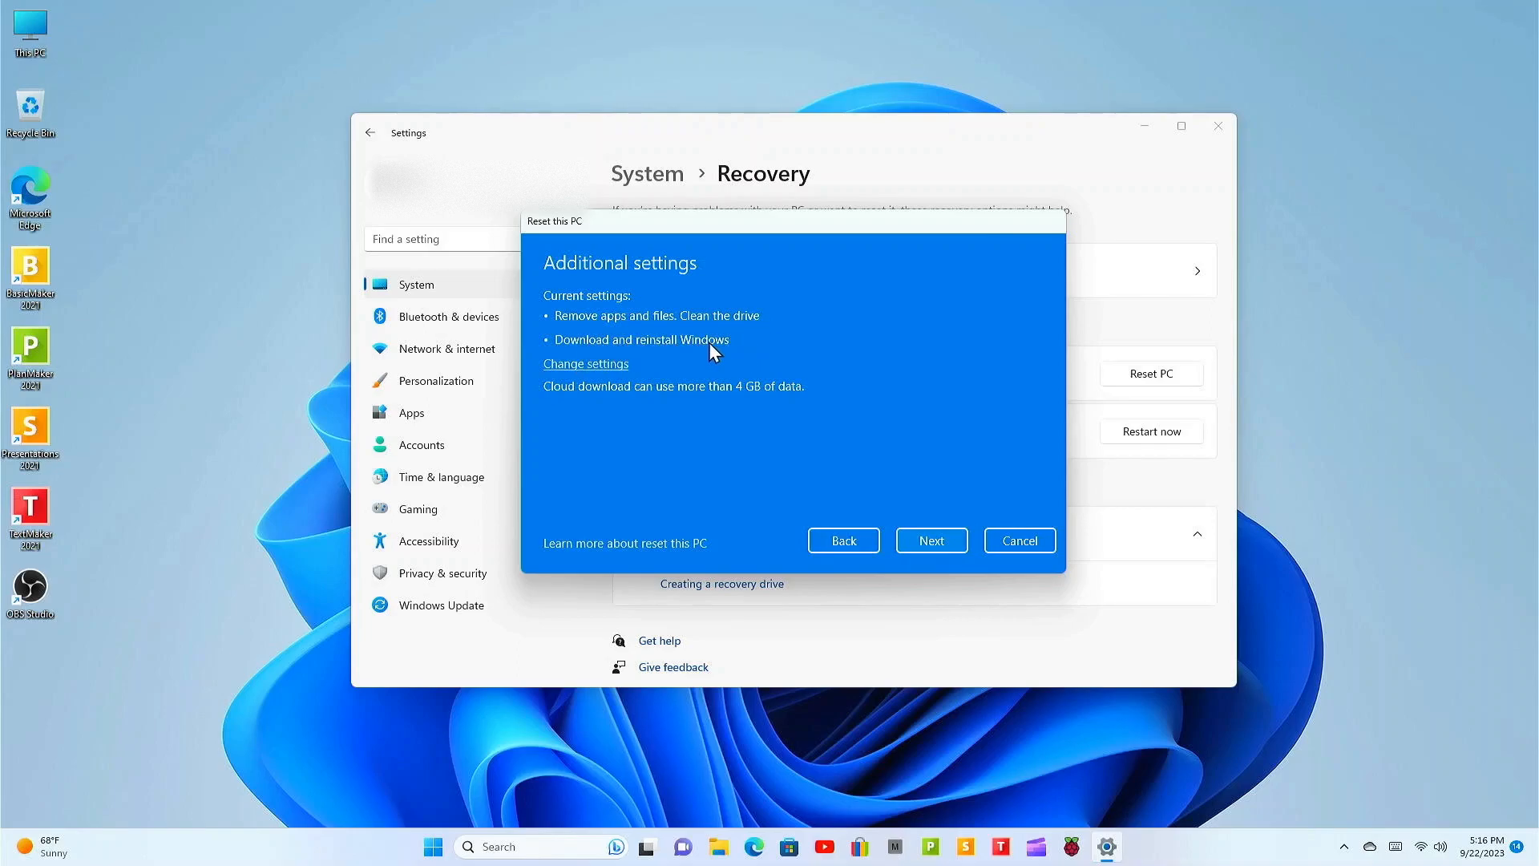
{"action": "mouse_move", "coordinate": [735, 406]}
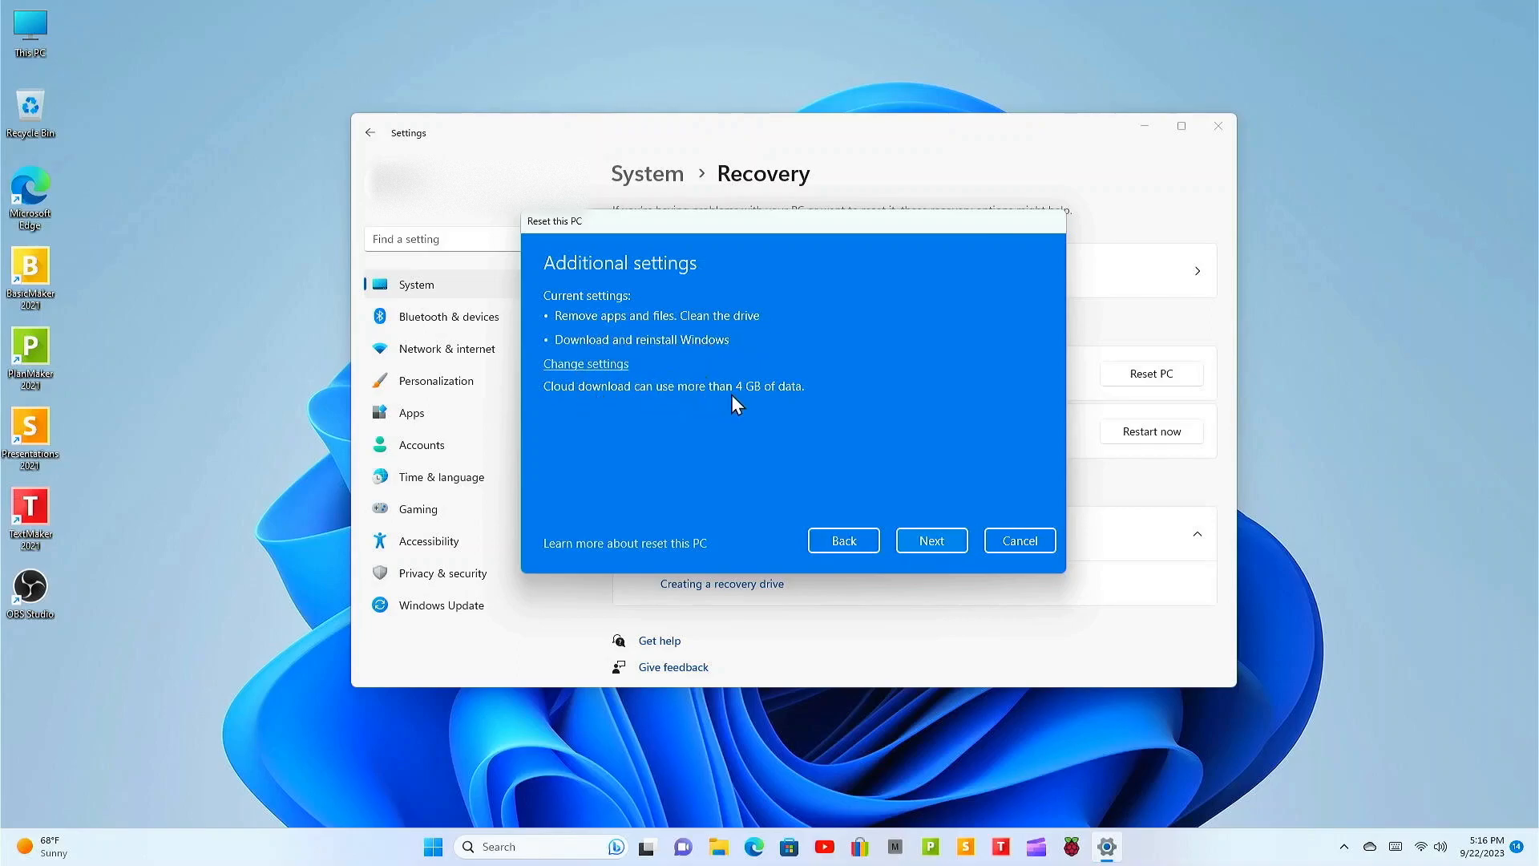
{"action": "mouse_move", "coordinate": [1031, 545]}
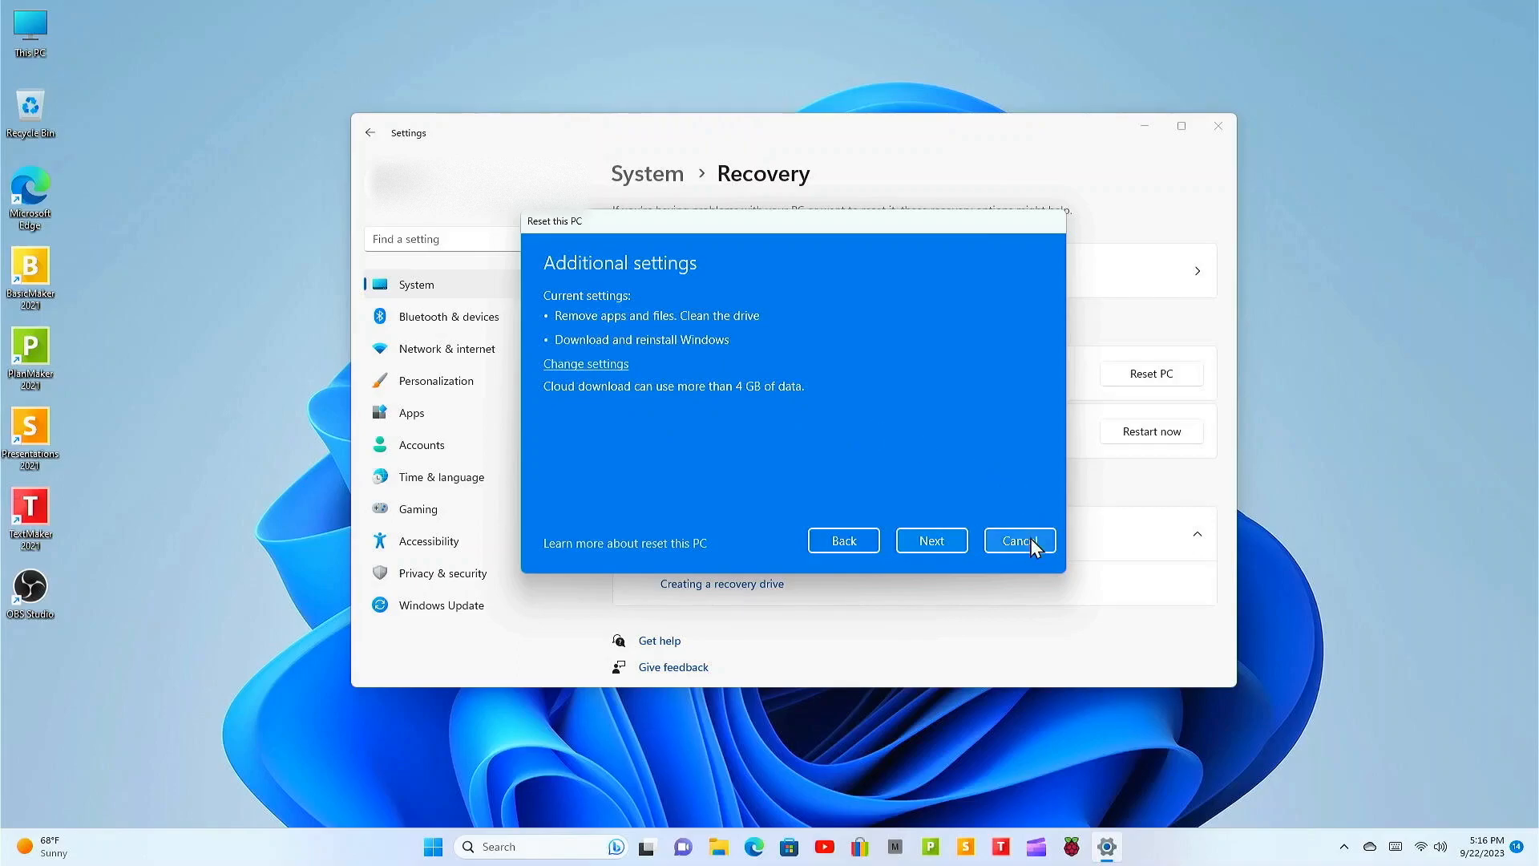
{"action": "mouse_move", "coordinate": [907, 550]}
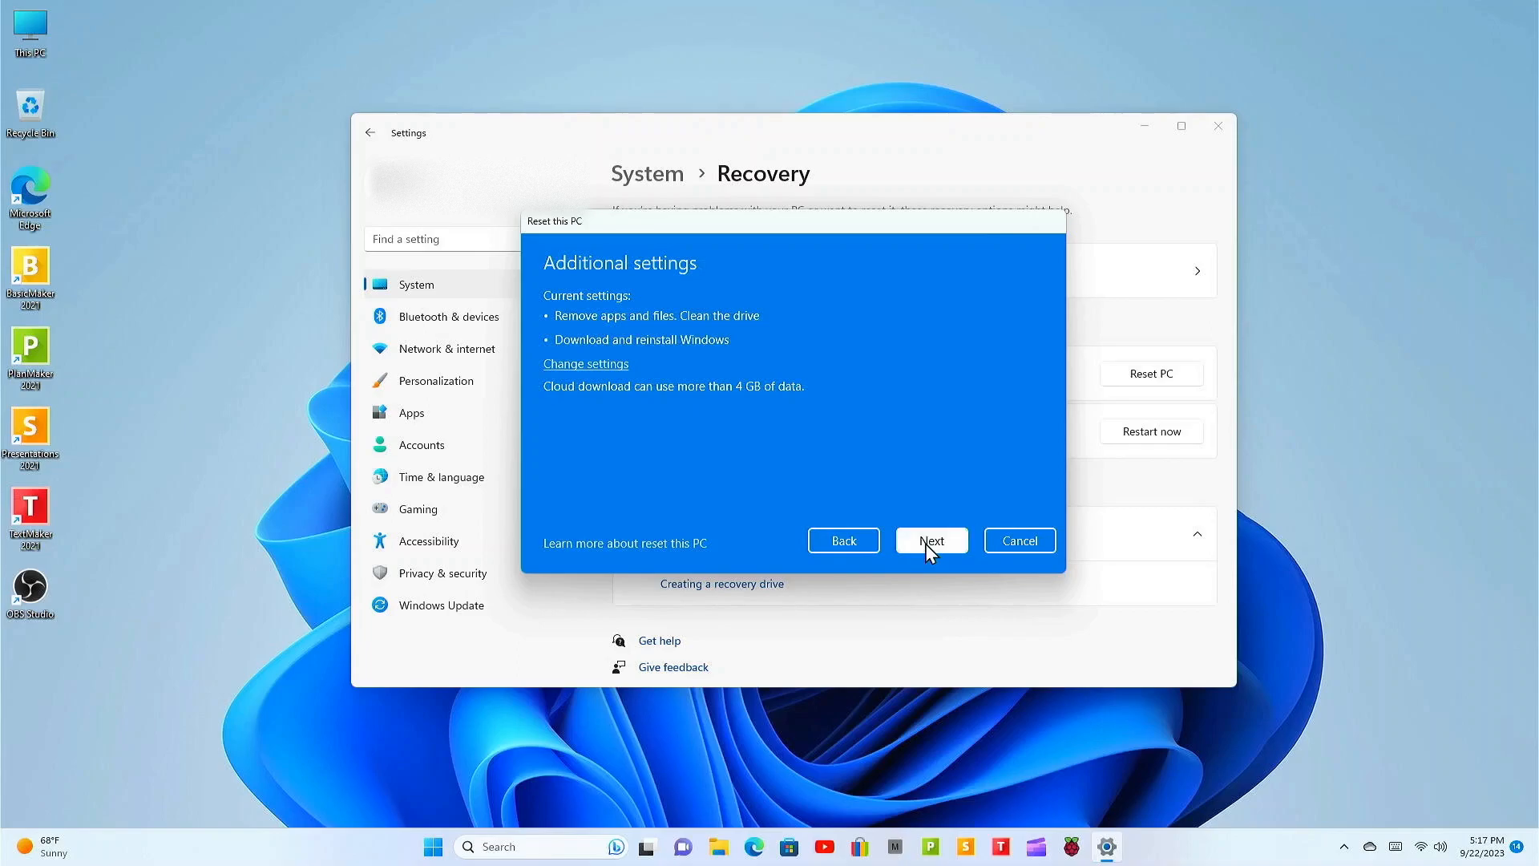
Accept the additional settings with Next to reach Ready to reset this PC
{"action": "left_click", "coordinate": [930, 540]}
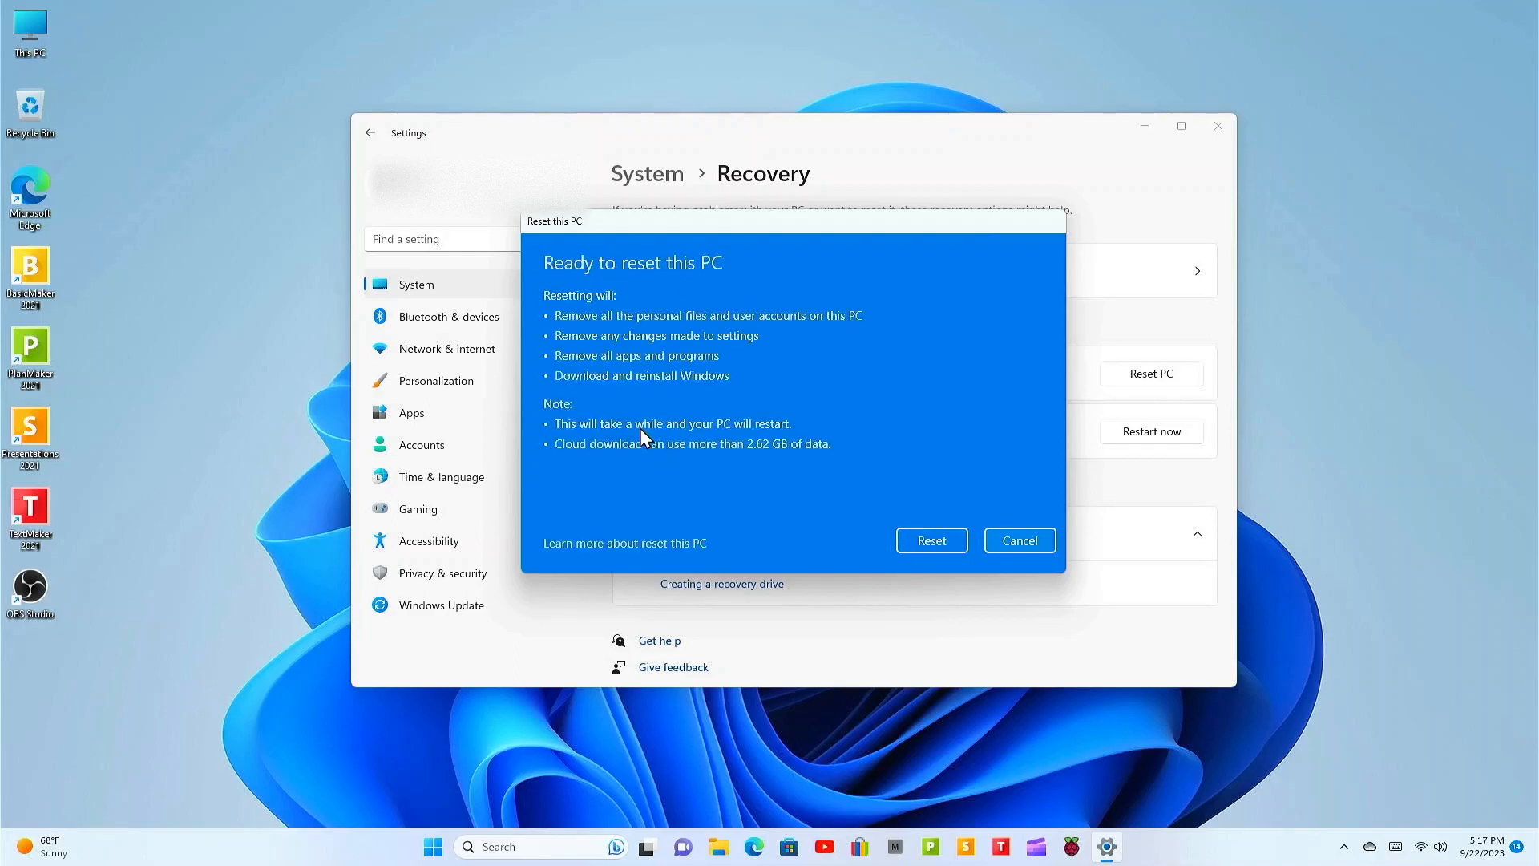
{"action": "mouse_move", "coordinate": [577, 309]}
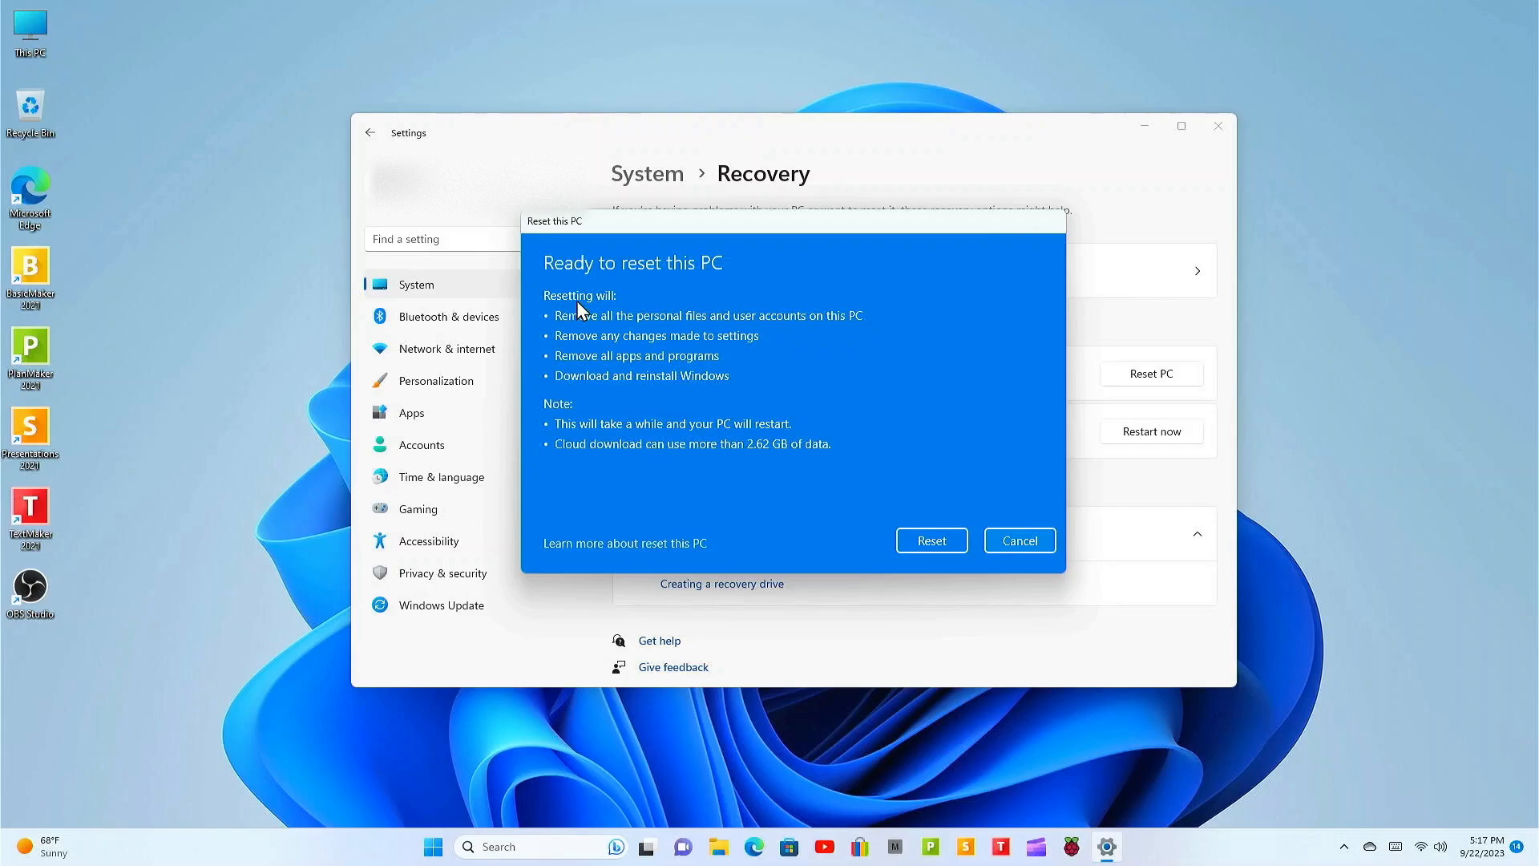
{"action": "mouse_move", "coordinate": [603, 337]}
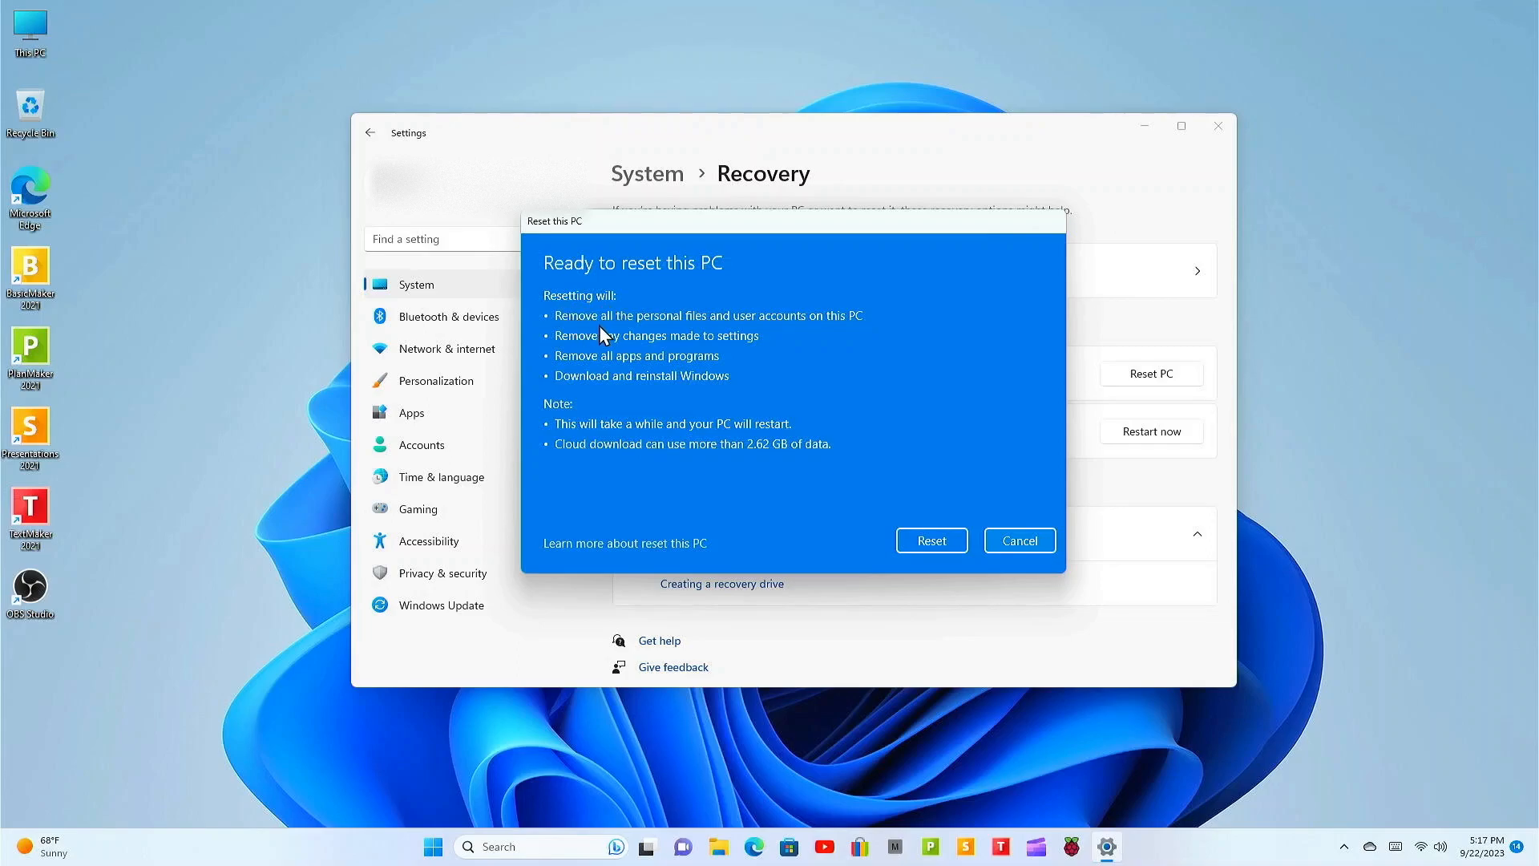
{"action": "mouse_move", "coordinate": [744, 335]}
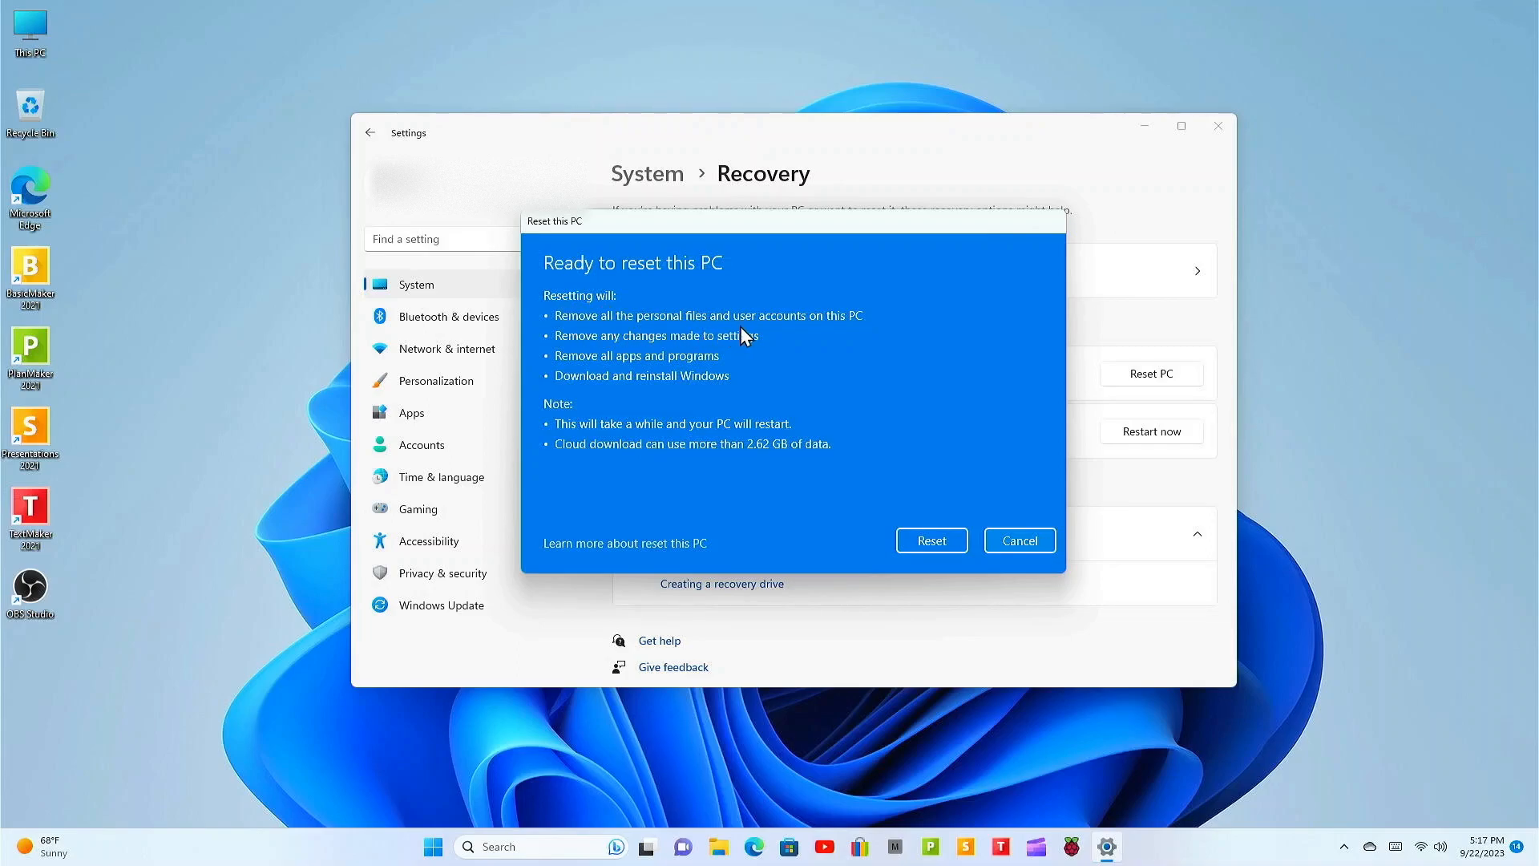
{"action": "mouse_move", "coordinate": [574, 346]}
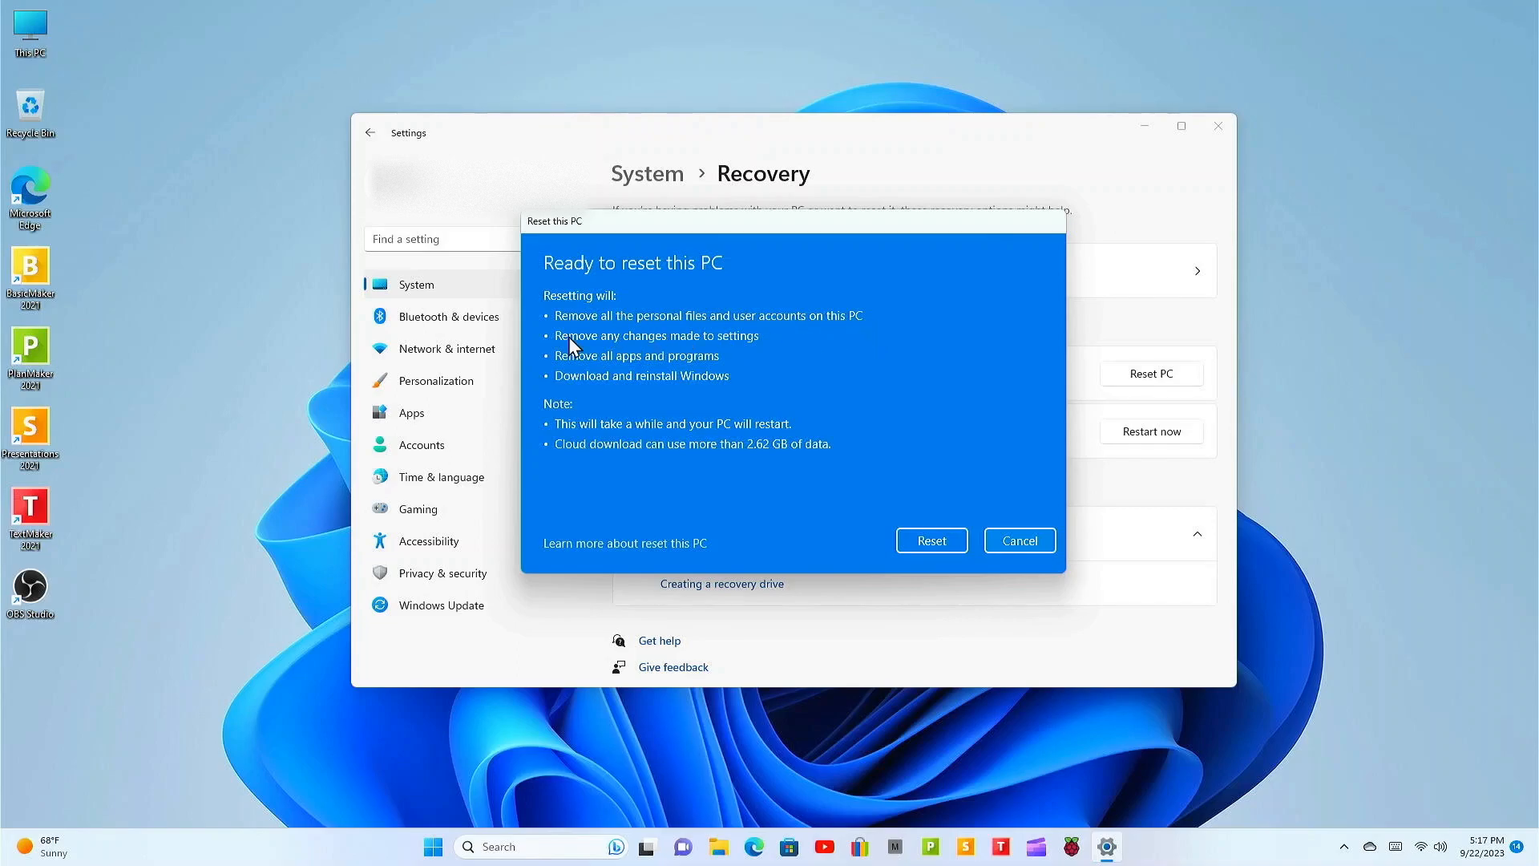
{"action": "mouse_move", "coordinate": [754, 356]}
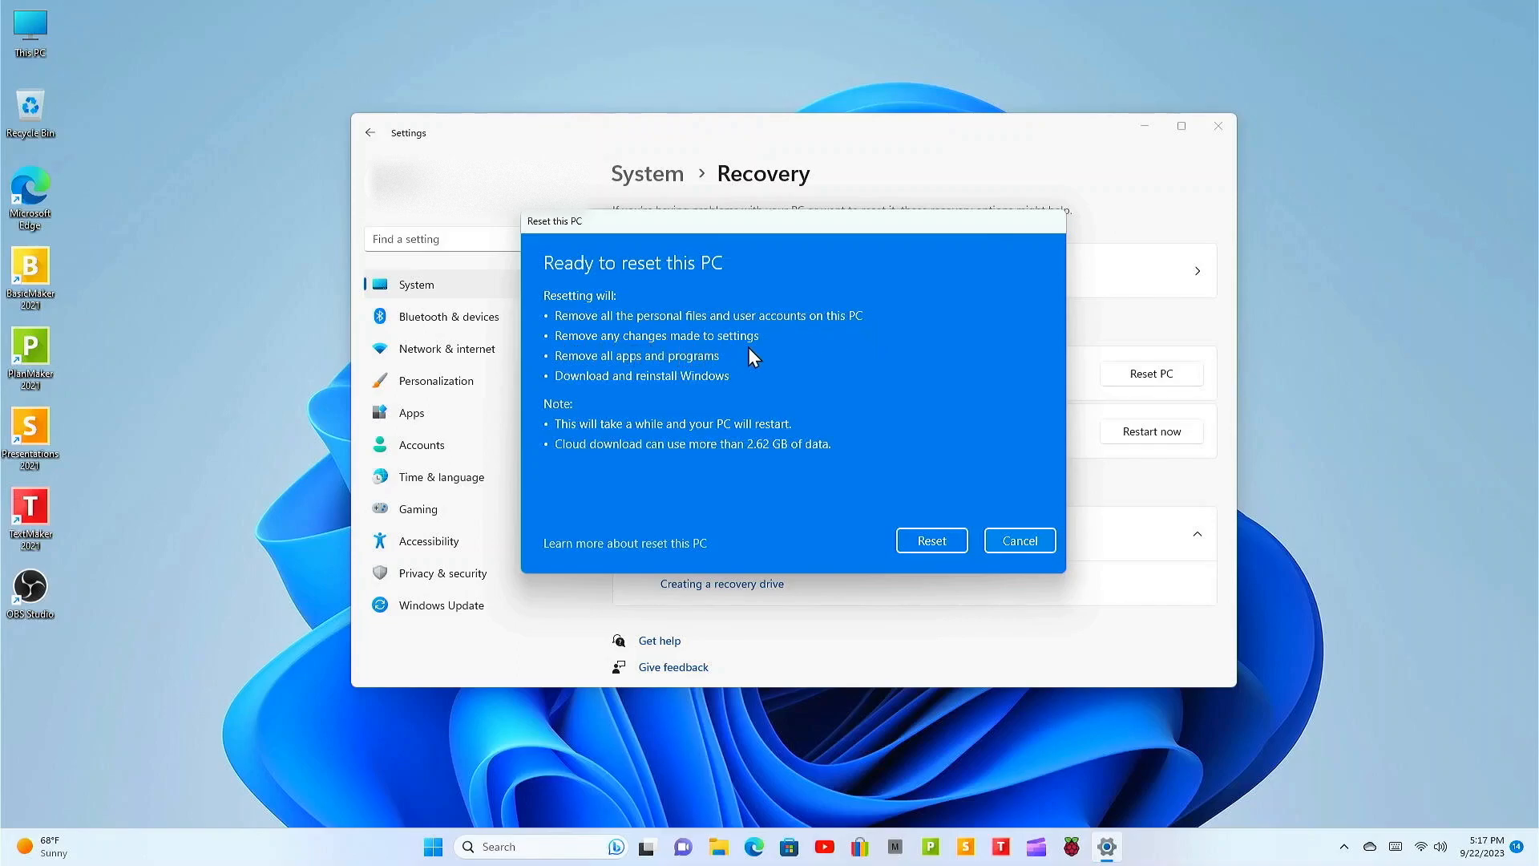
{"action": "mouse_move", "coordinate": [653, 378]}
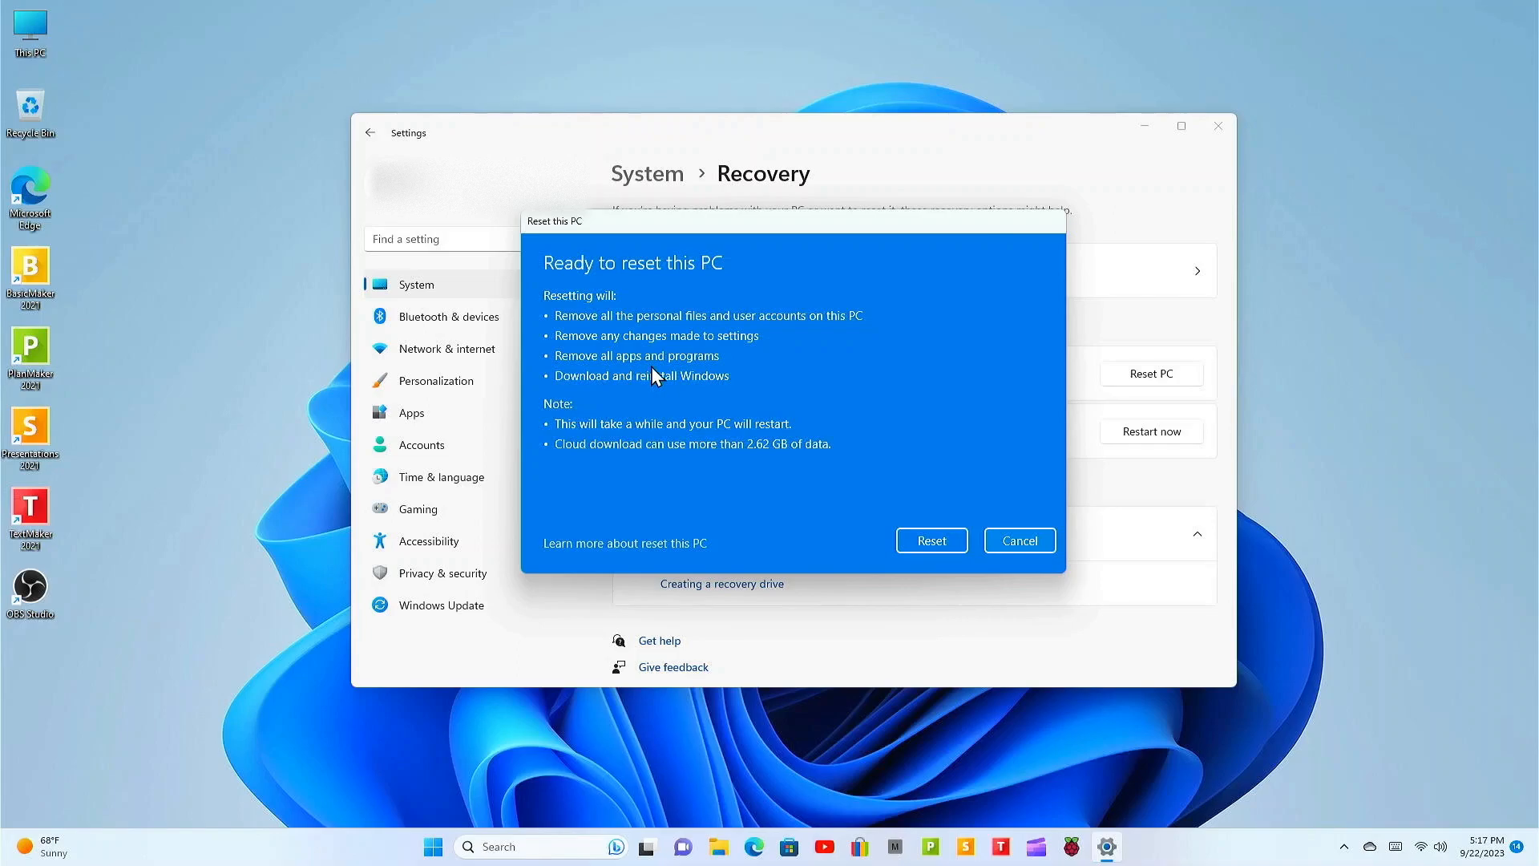
{"action": "mouse_move", "coordinate": [572, 398]}
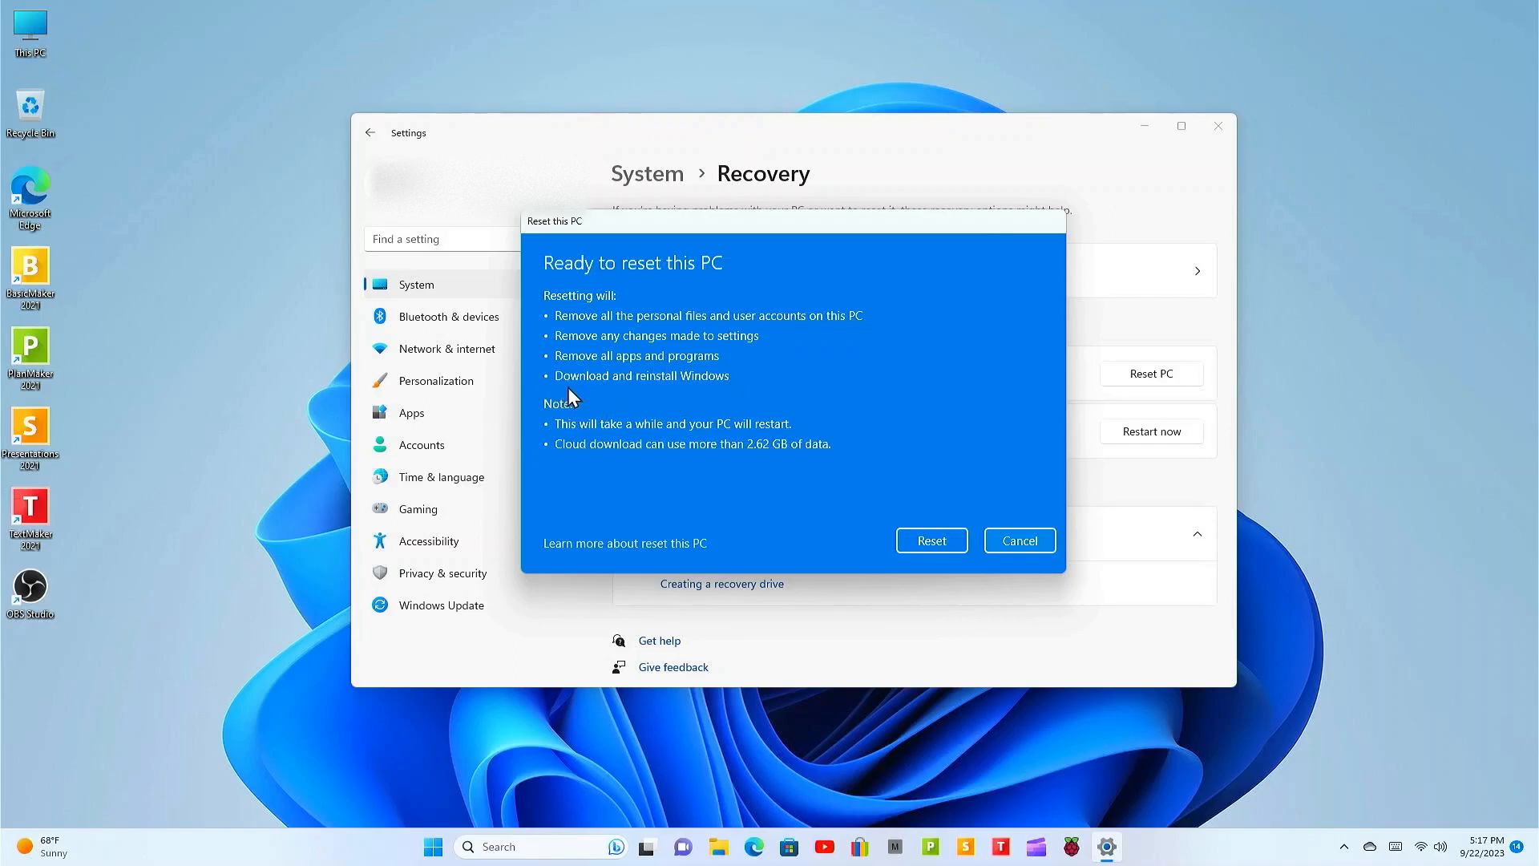
{"action": "mouse_move", "coordinate": [587, 435]}
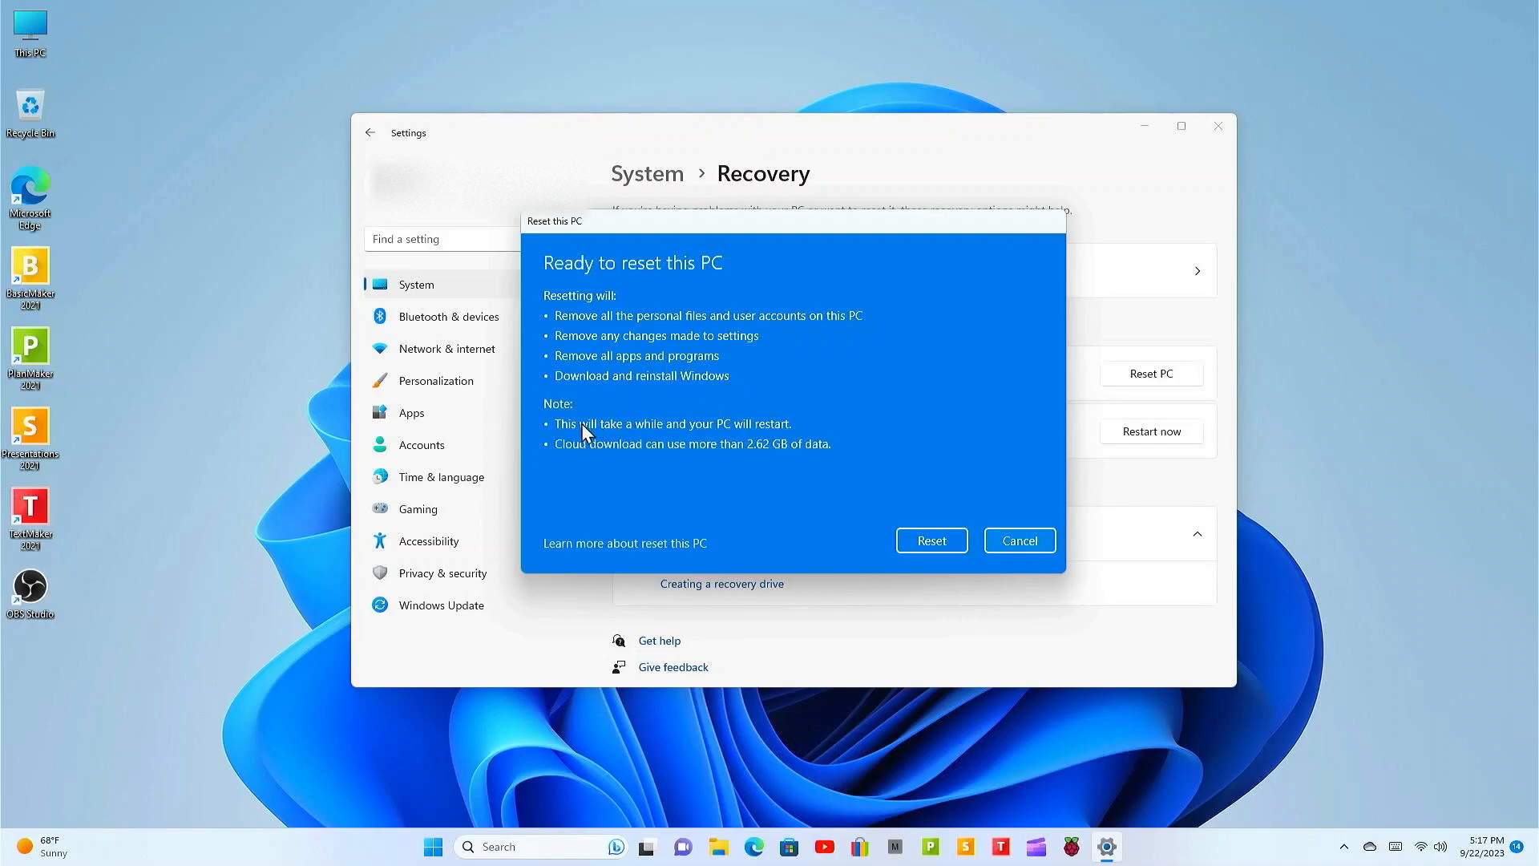
{"action": "mouse_move", "coordinate": [755, 444]}
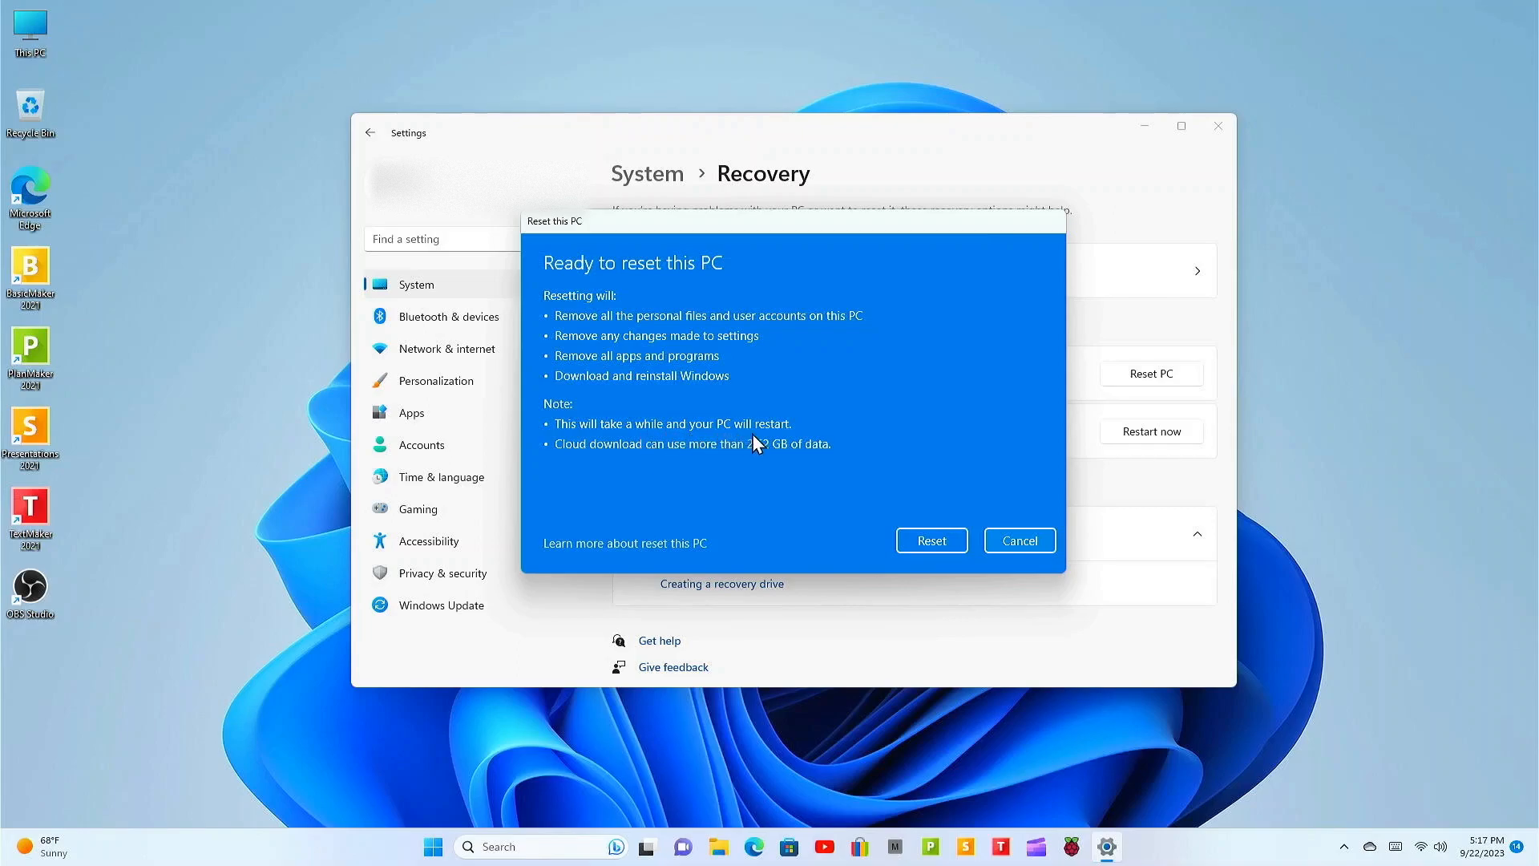
{"action": "mouse_move", "coordinate": [722, 471]}
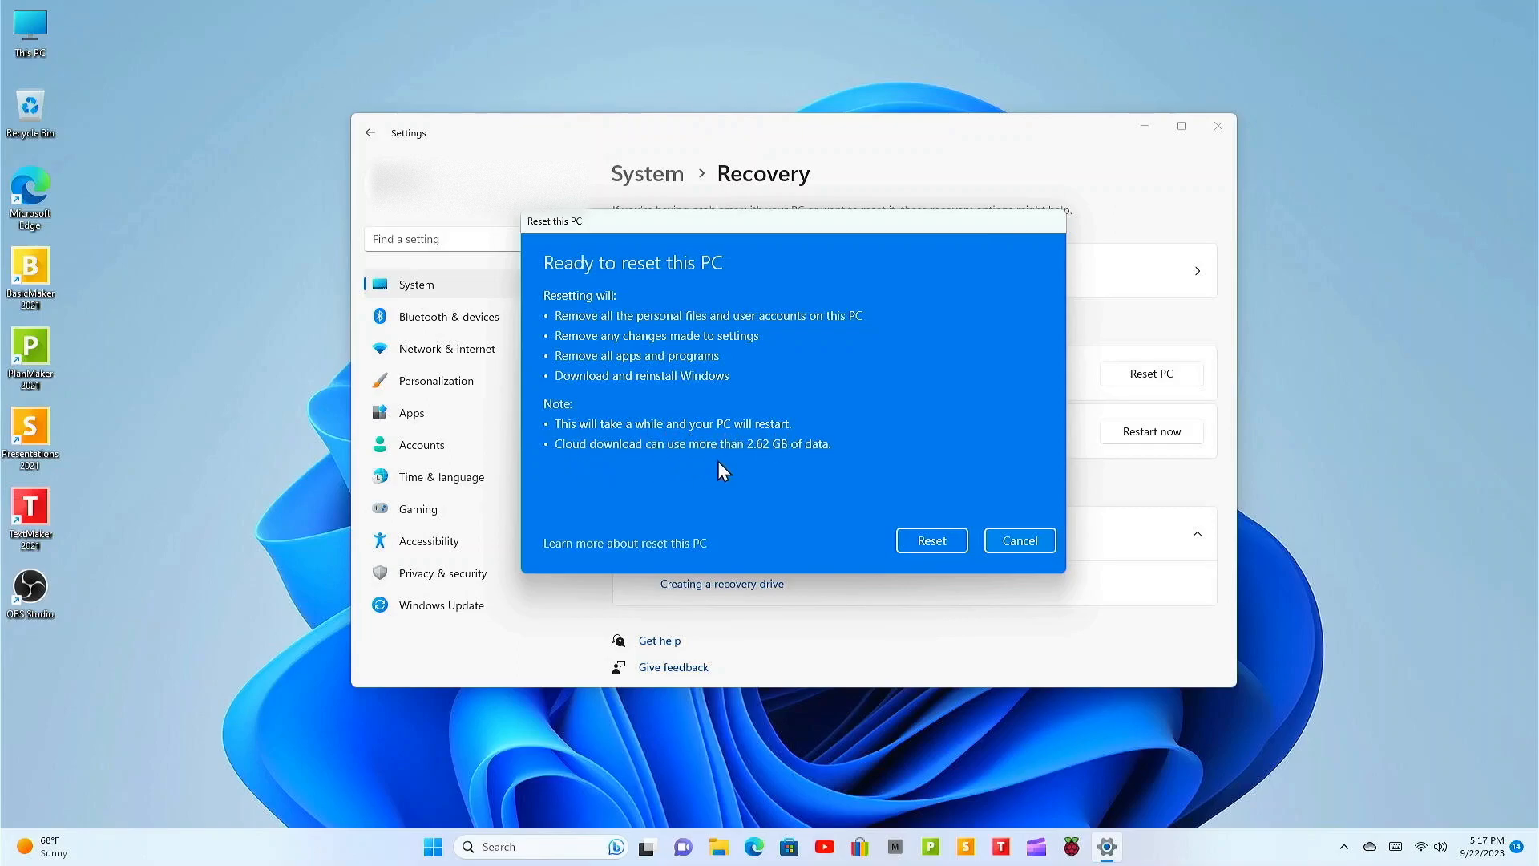
{"action": "mouse_move", "coordinate": [957, 532]}
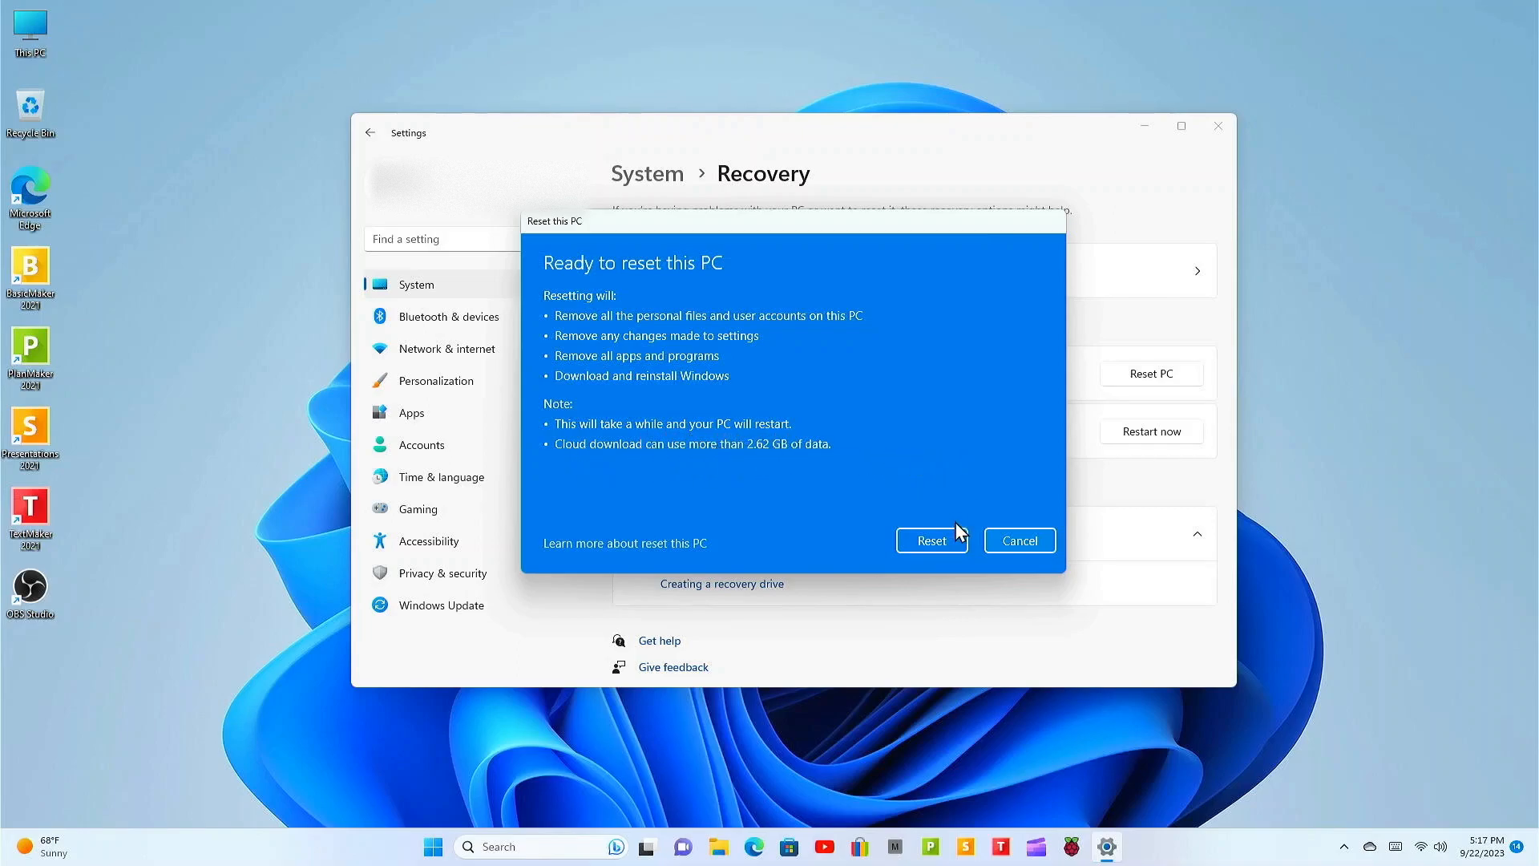
{"action": "mouse_move", "coordinate": [930, 540]}
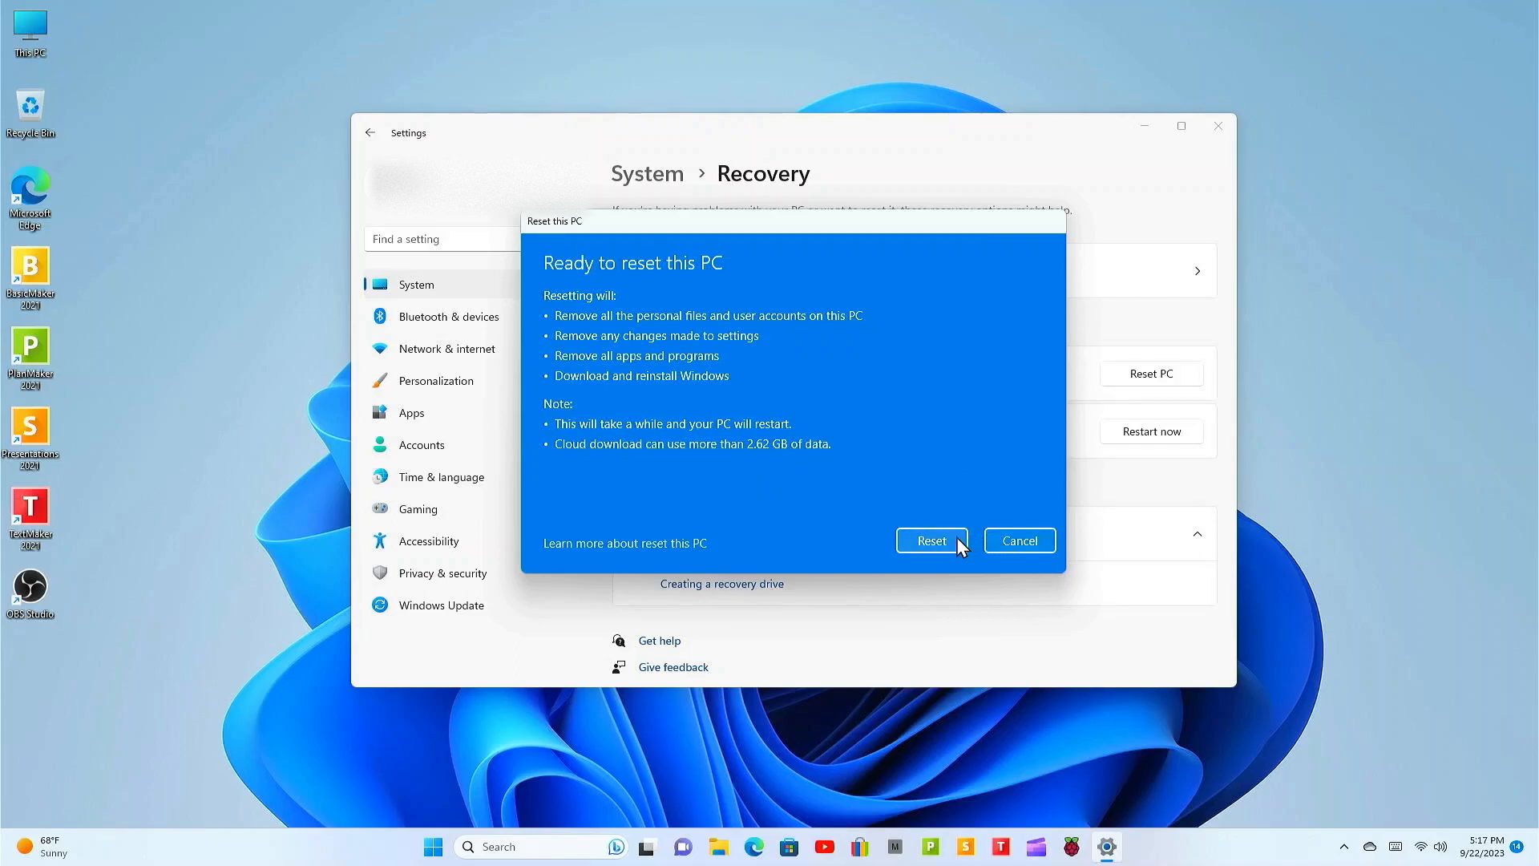
{"action": "left_click", "coordinate": [930, 540]}
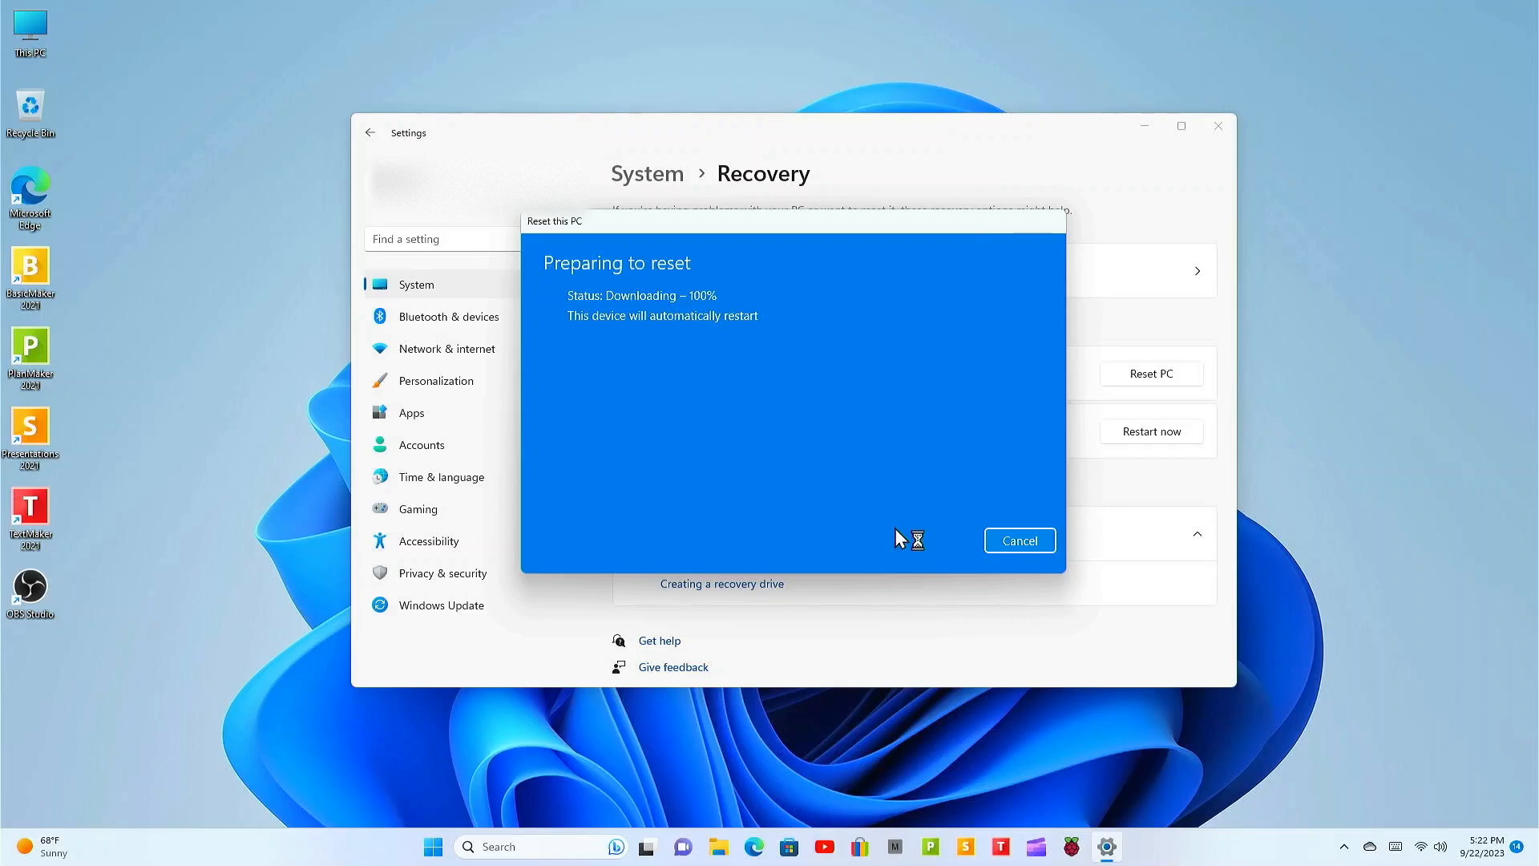
{"action": "mouse_move", "coordinate": [880, 437]}
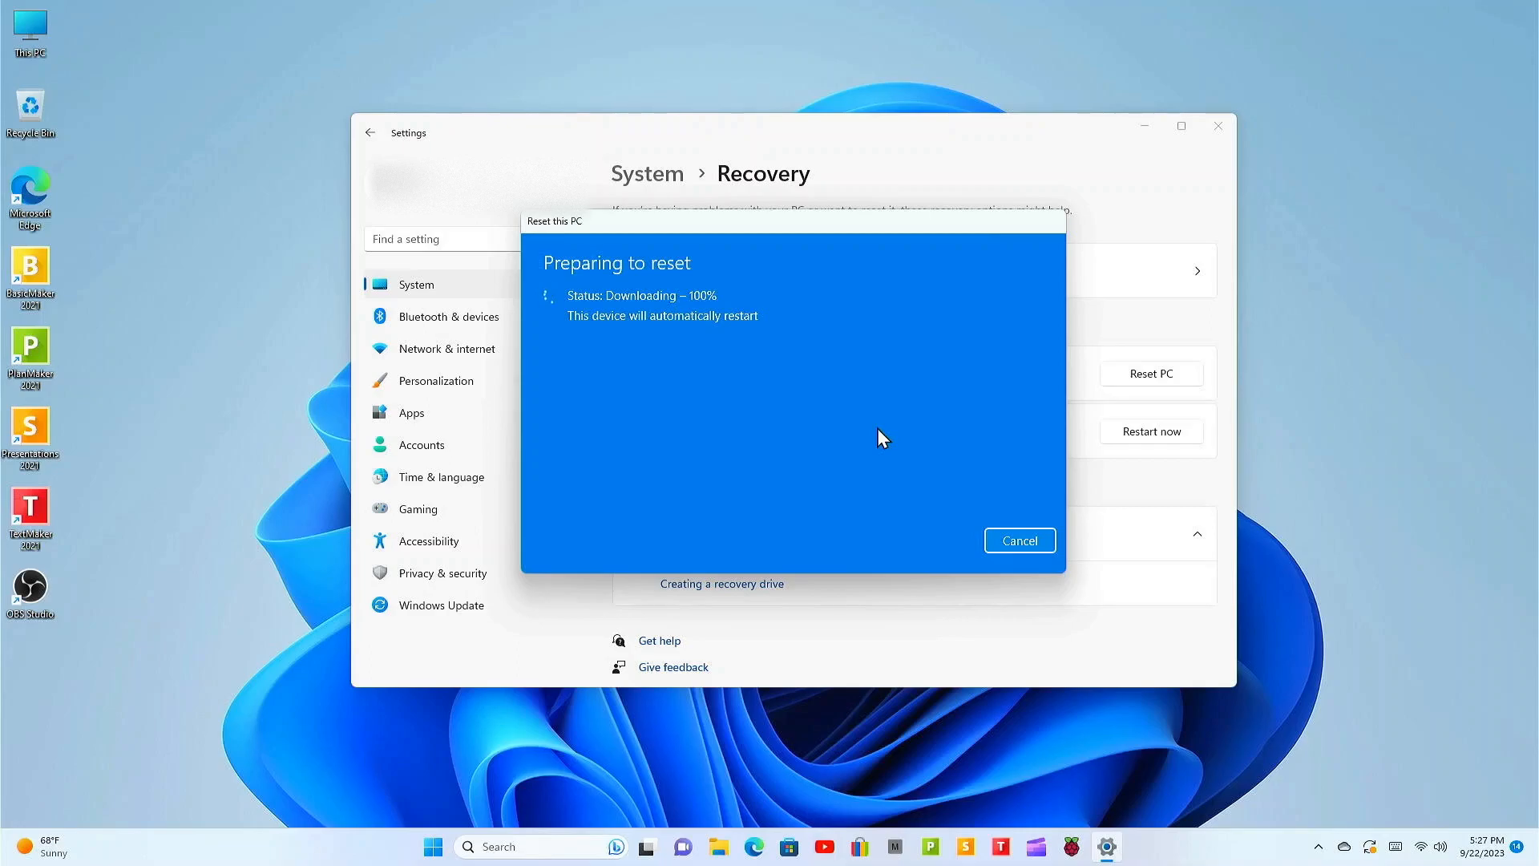